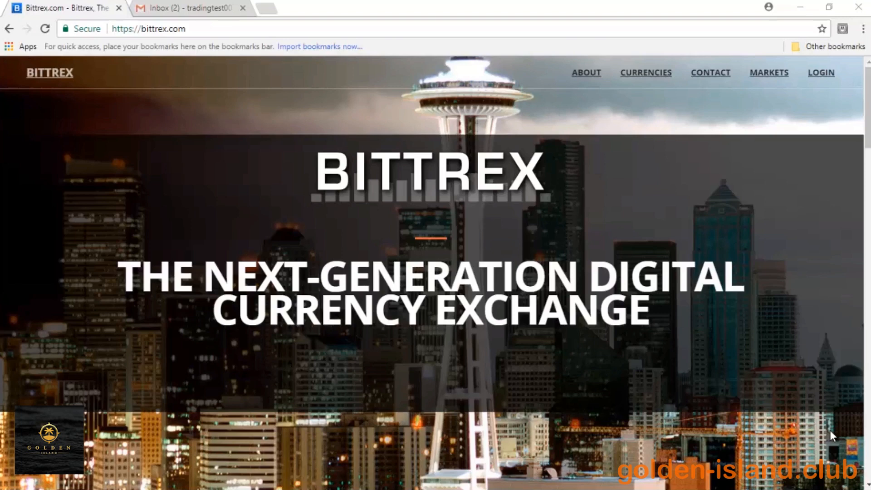
pyautogui.moveTo(848, 367)
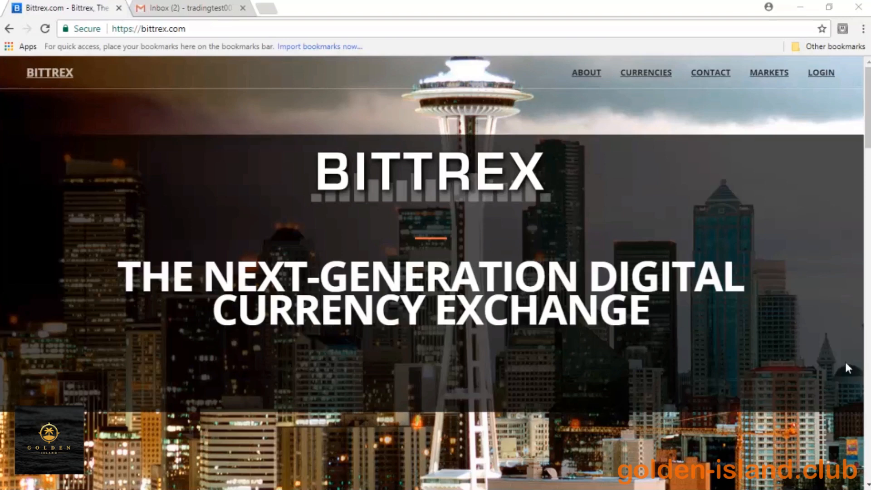
pyautogui.moveTo(173, 68)
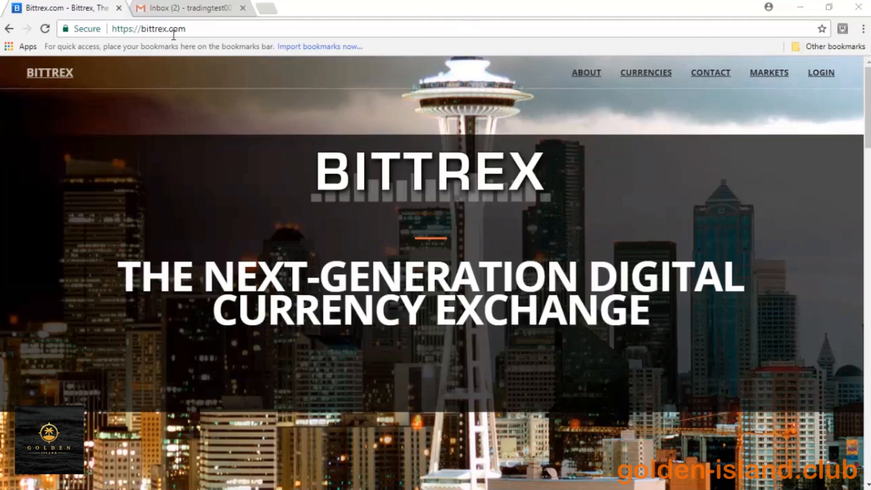
pyautogui.moveTo(455, 128)
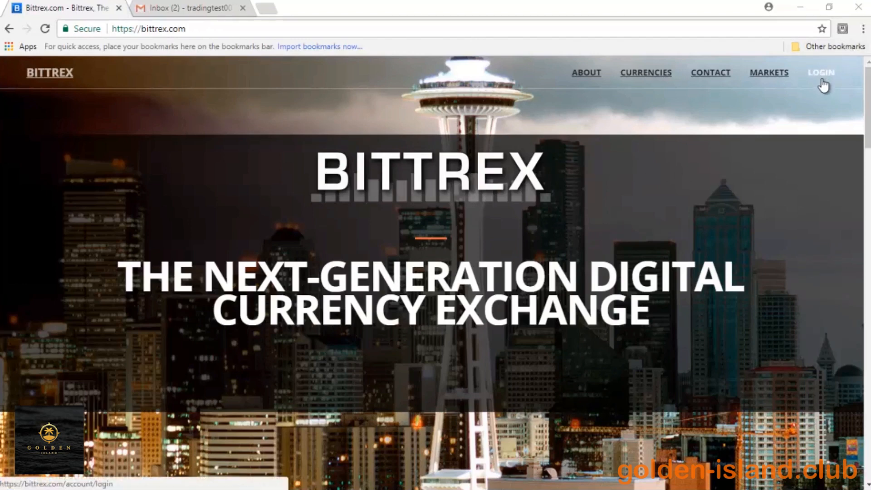
# Step: Go to the Bittrex account log-in page from the home page navigation
pyautogui.click(822, 72)
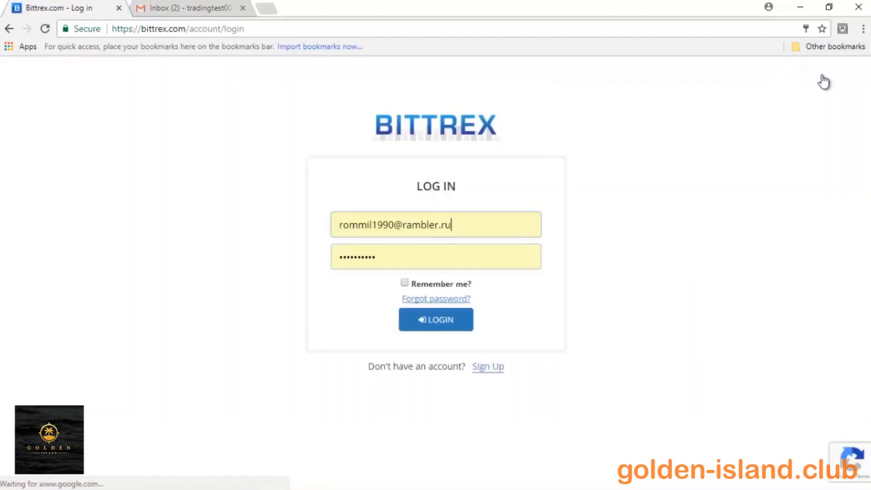
pyautogui.moveTo(490, 372)
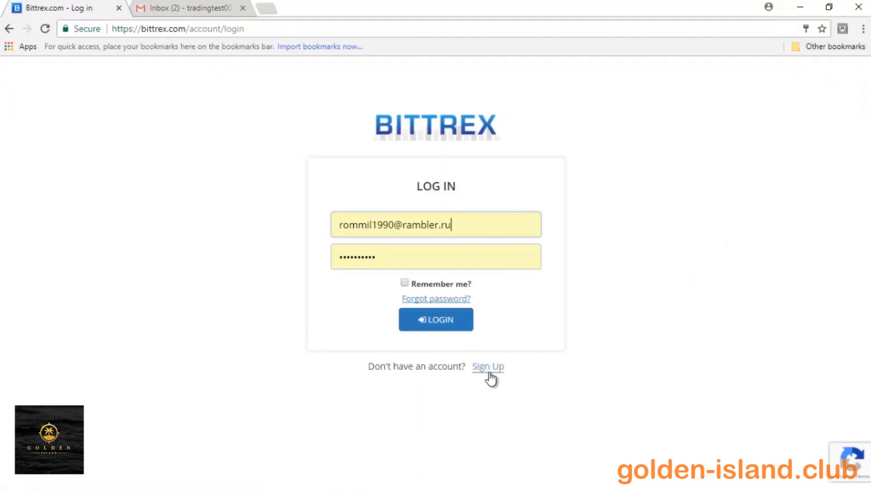
pyautogui.click(487, 365)
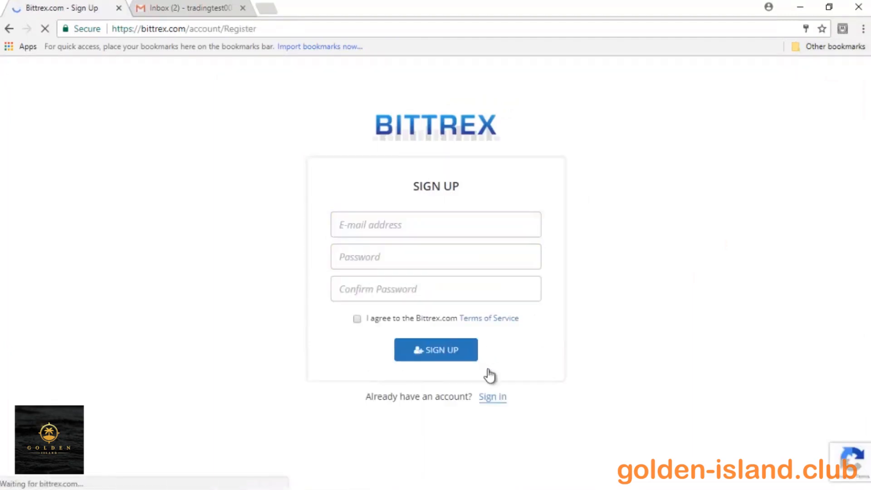
pyautogui.click(435, 224)
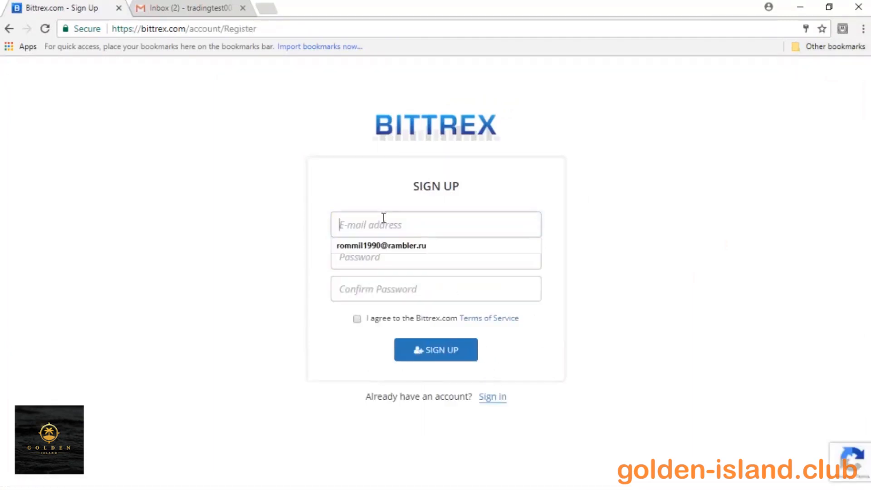
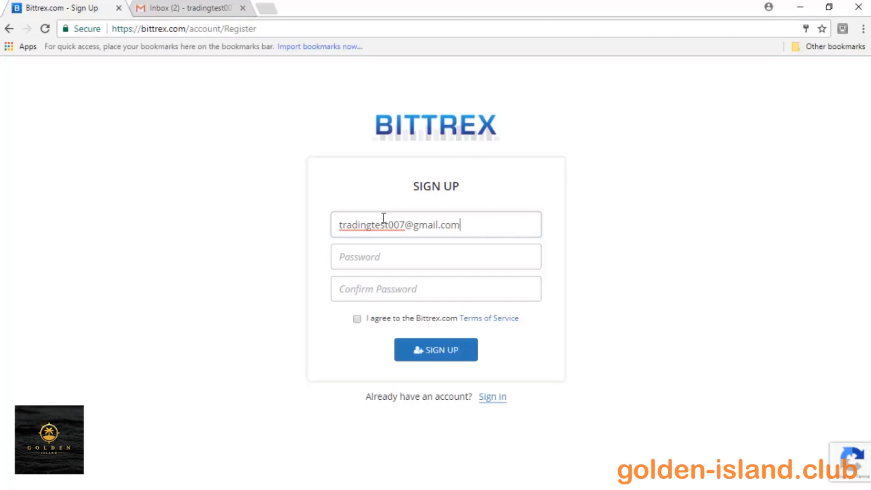
# Step: Enter the password and accept the Terms of Service
pyautogui.click(435, 256)
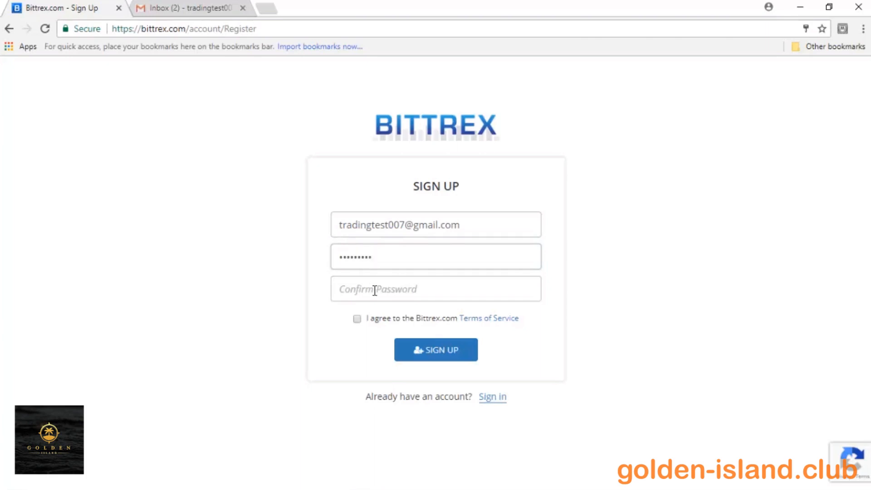
pyautogui.write('•••••')
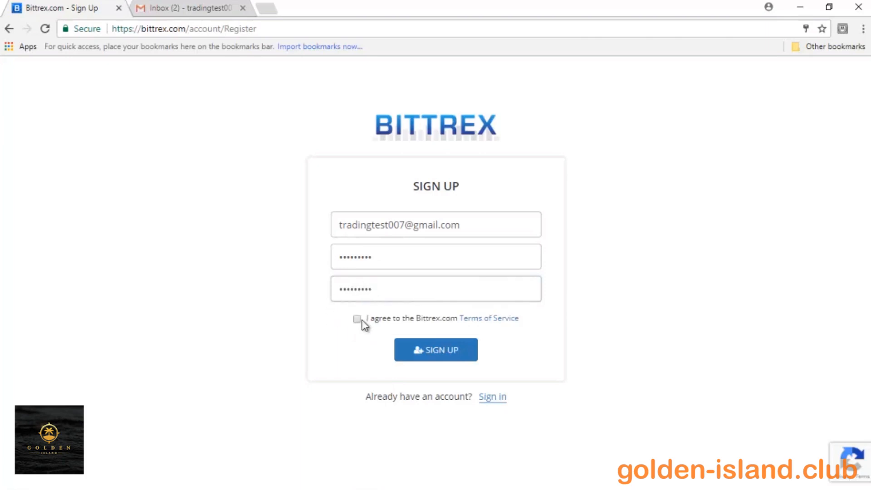
pyautogui.click(358, 318)
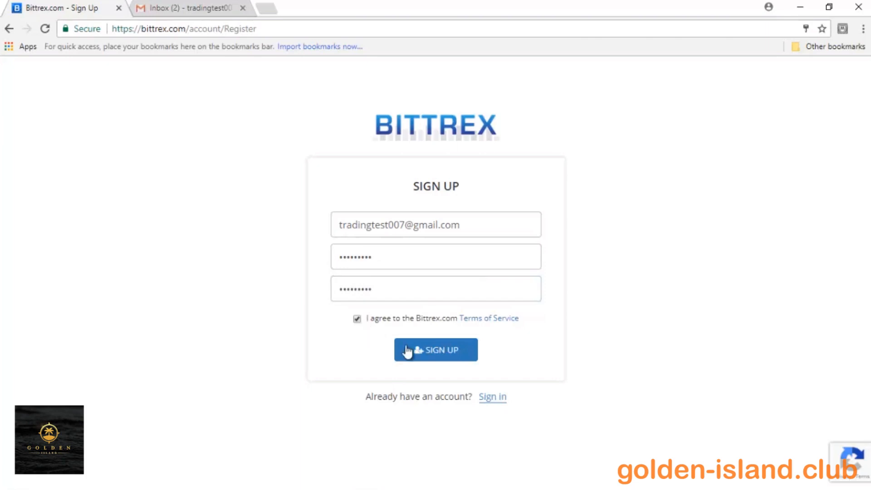
# Step: Submit the registration and answer the vehicle image challenge with the pickup truck square
pyautogui.click(436, 349)
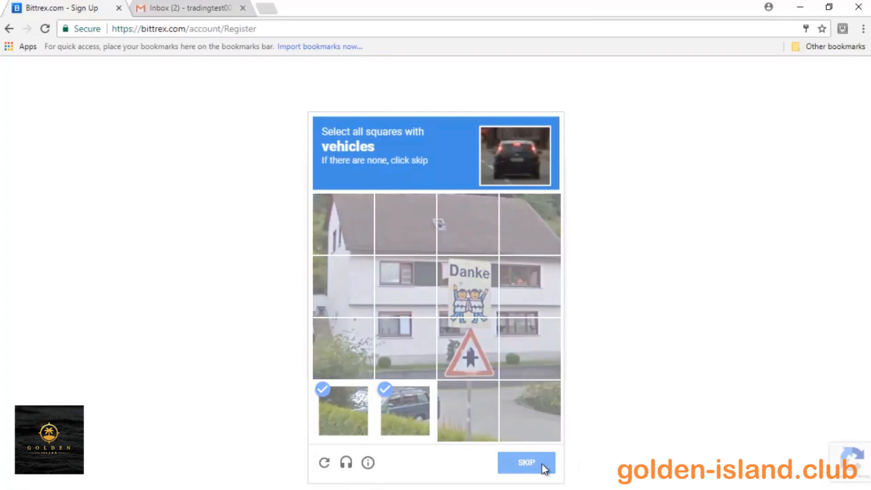
pyautogui.click(525, 462)
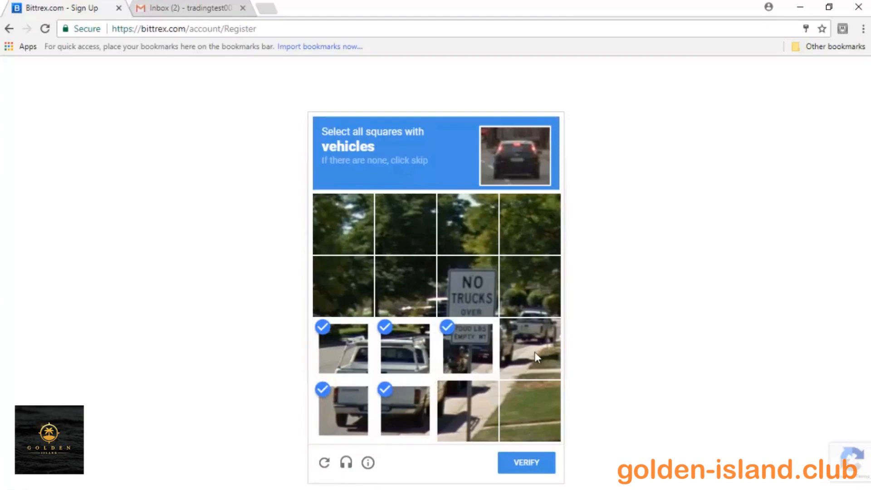
pyautogui.click(529, 286)
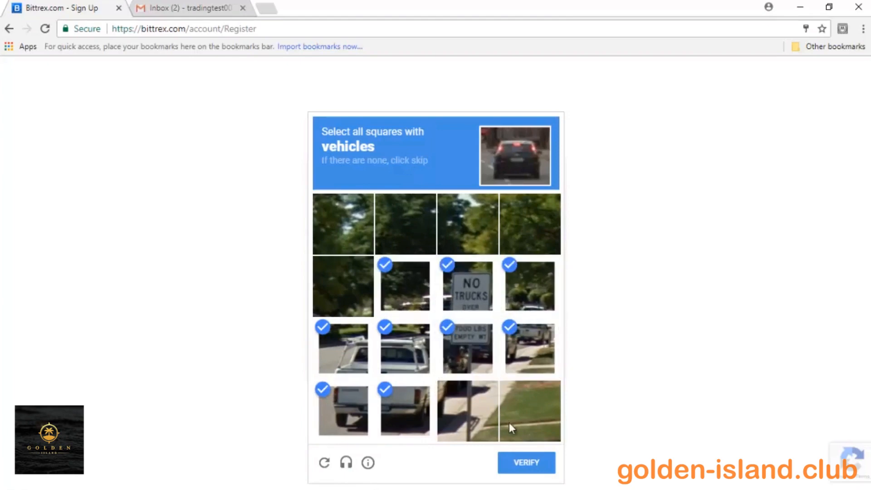
pyautogui.click(525, 462)
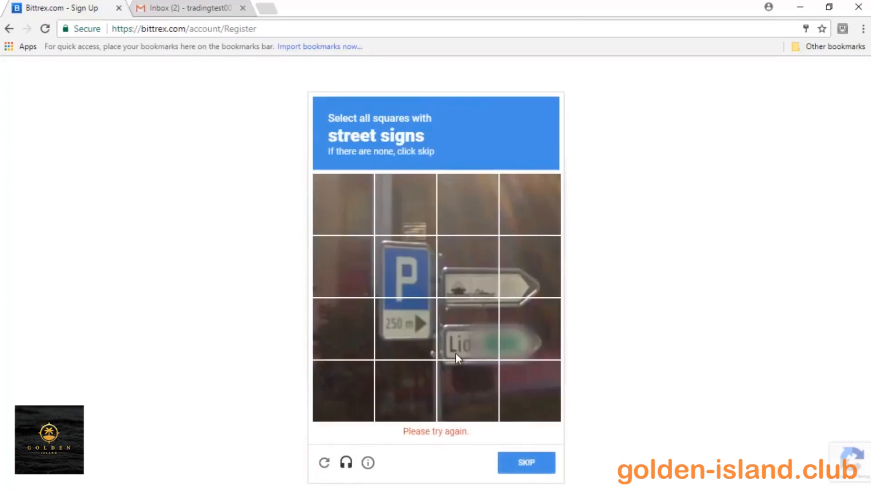
# Step: Answer the street-sign and helicopter image challenges by marking the matching squares
pyautogui.click(404, 287)
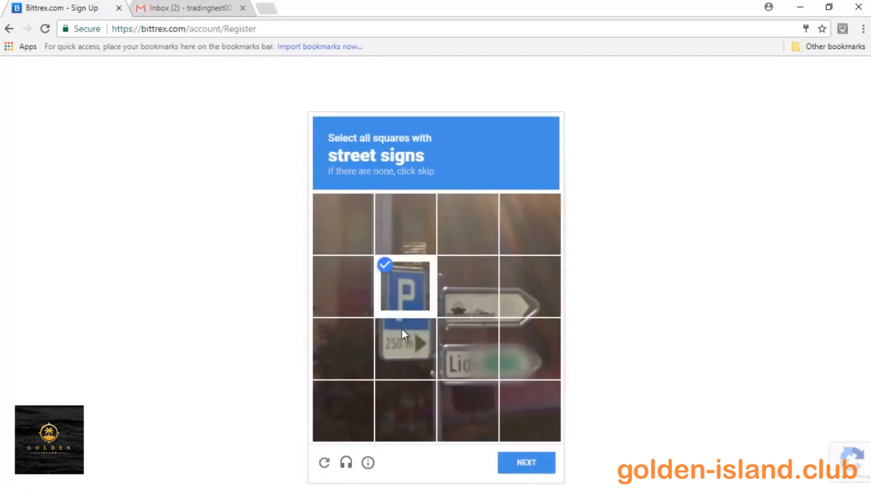
pyautogui.click(468, 286)
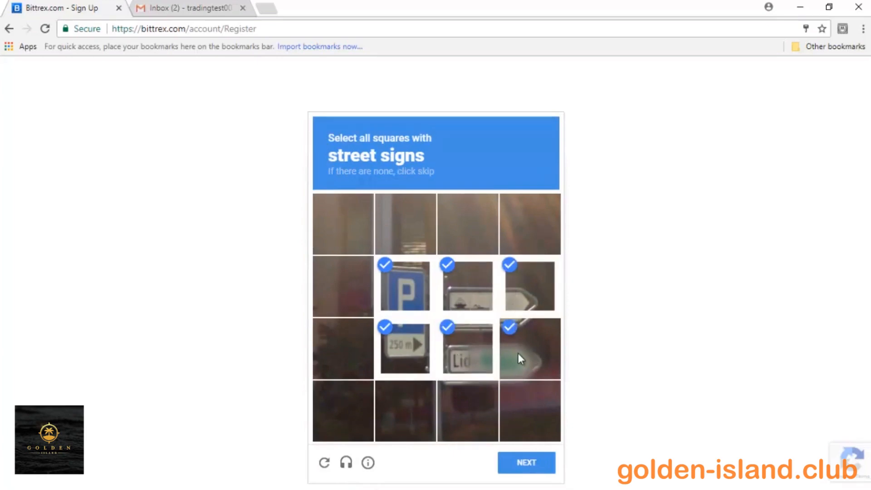
pyautogui.click(525, 462)
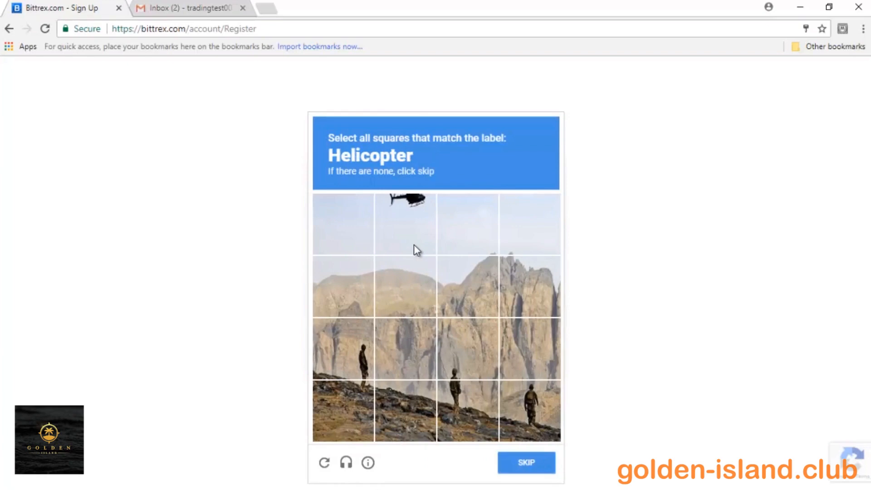
pyautogui.click(405, 224)
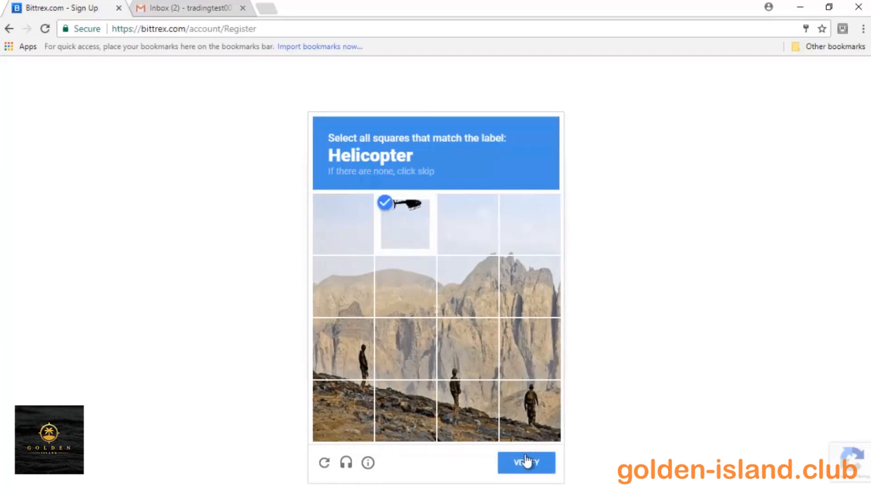
pyautogui.click(525, 462)
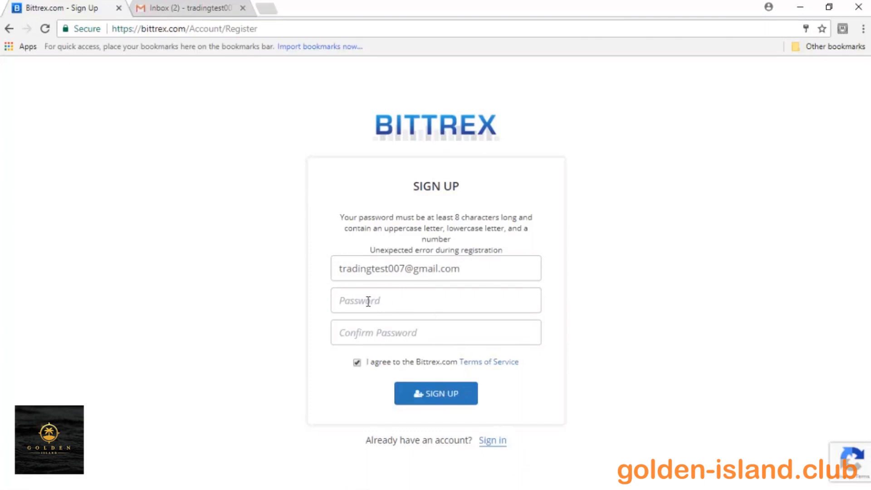
# Step: Re-enter the password in both password fields and resubmit the registration
pyautogui.write('••')
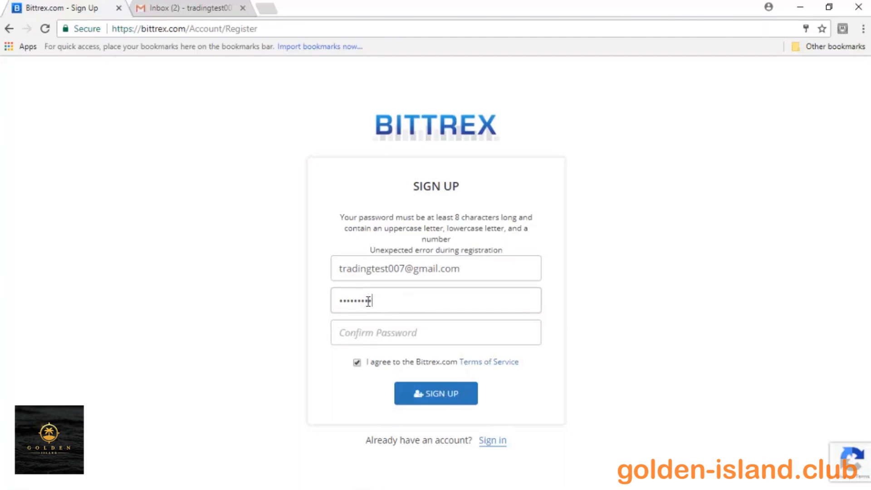
pyautogui.write('•••')
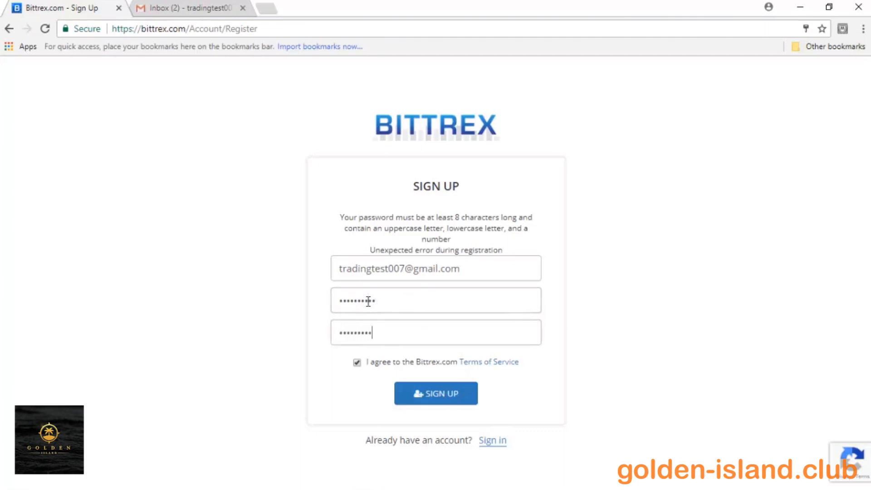
pyautogui.moveTo(423, 406)
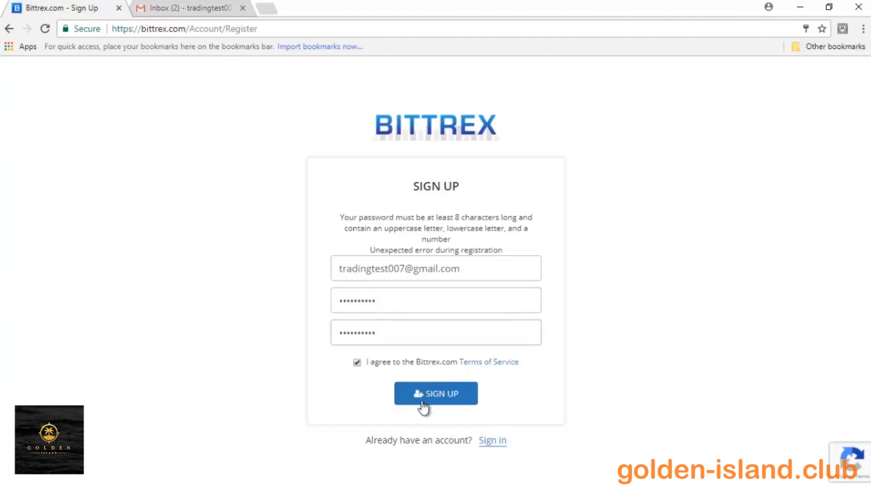
pyautogui.click(435, 393)
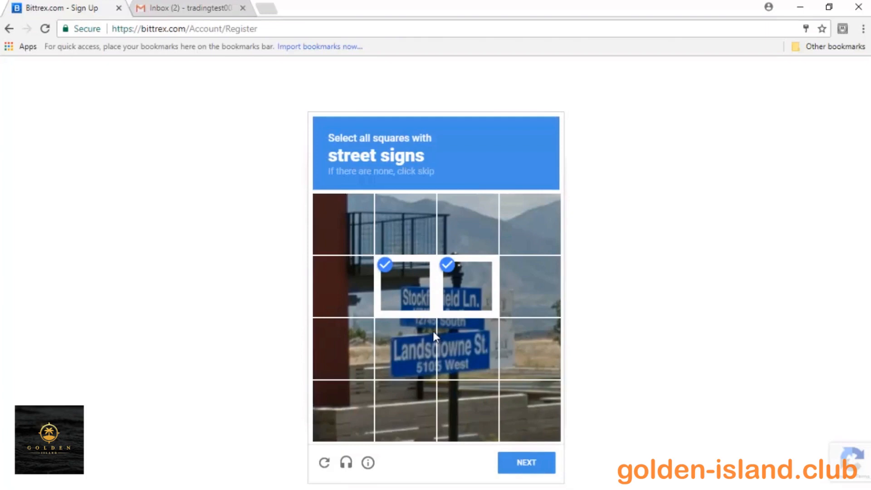
# Step: Clear the street-sign challenge, skip the empty vehicles round and submit the sign-up form
pyautogui.click(406, 348)
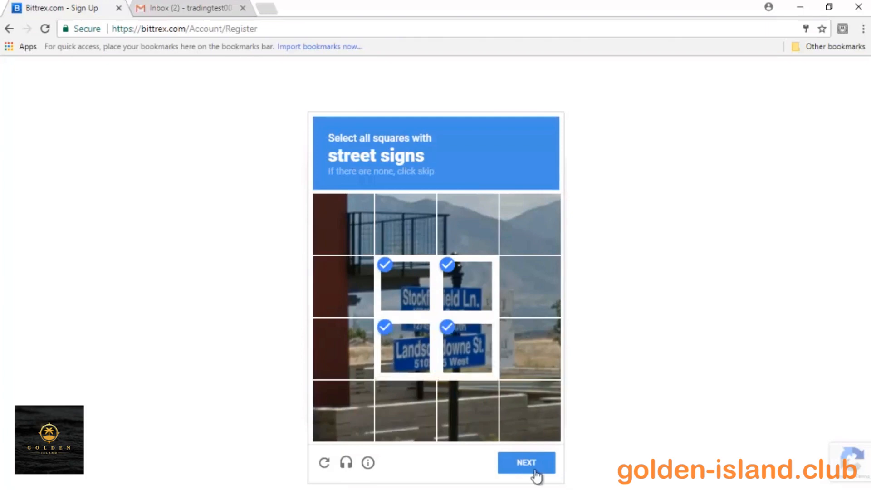
pyautogui.click(525, 462)
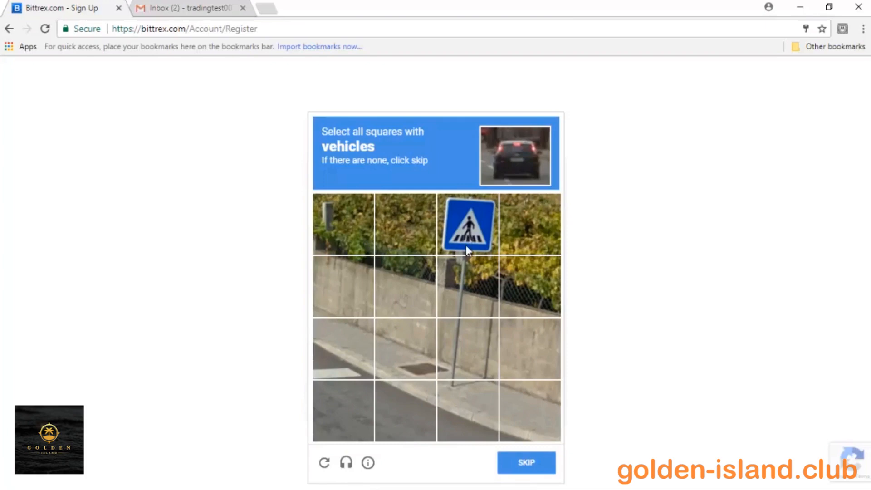
pyautogui.click(526, 462)
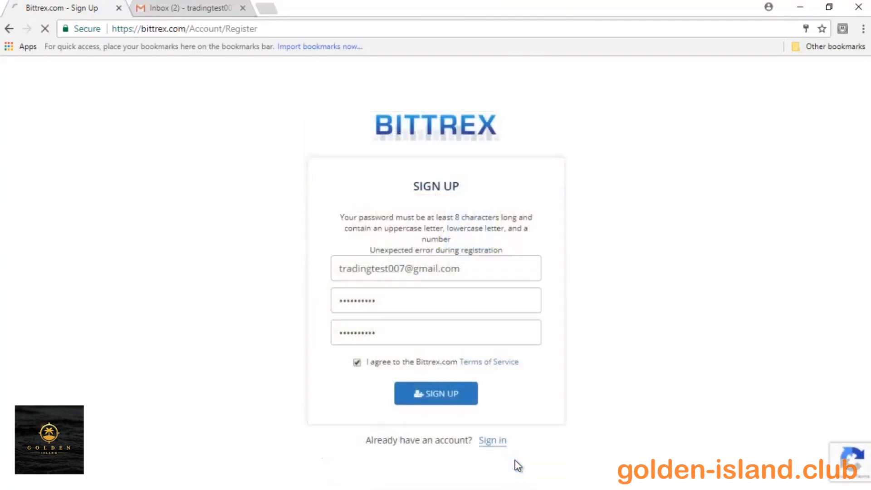
pyautogui.click(436, 393)
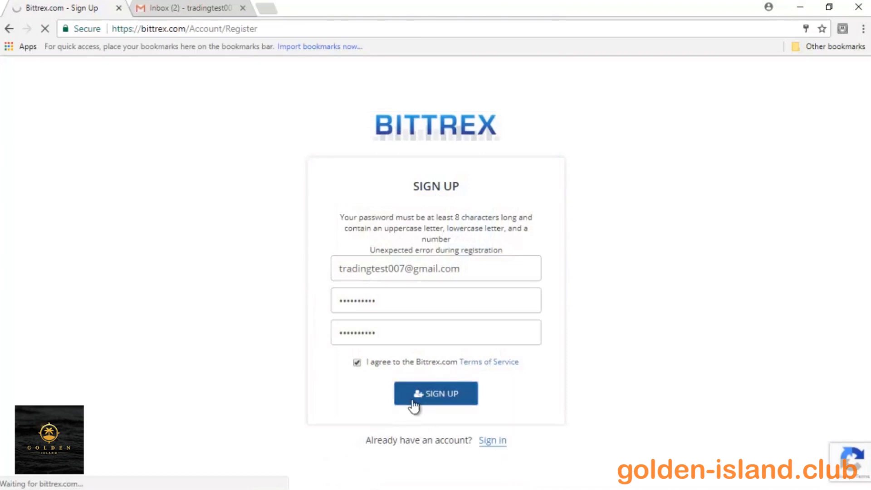
# Step: Send the registration, dismiss Chrome's save-password offer and follow the Gmail verification link
pyautogui.click(435, 392)
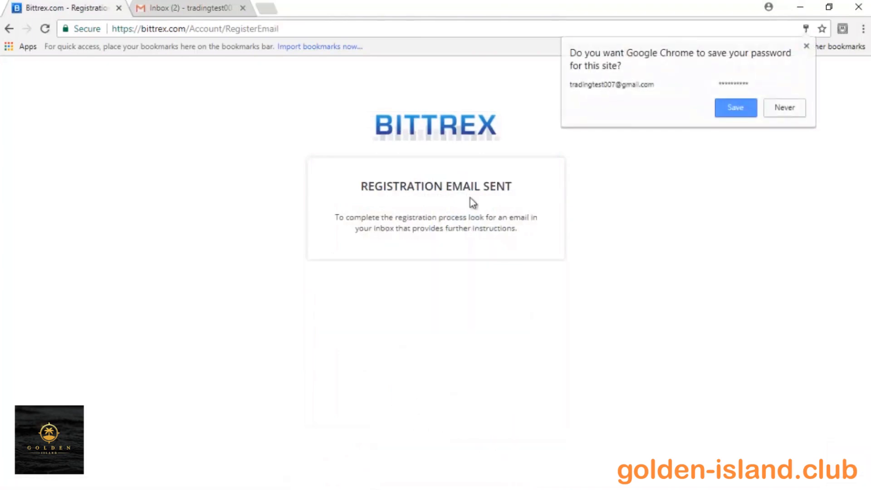
pyautogui.click(784, 107)
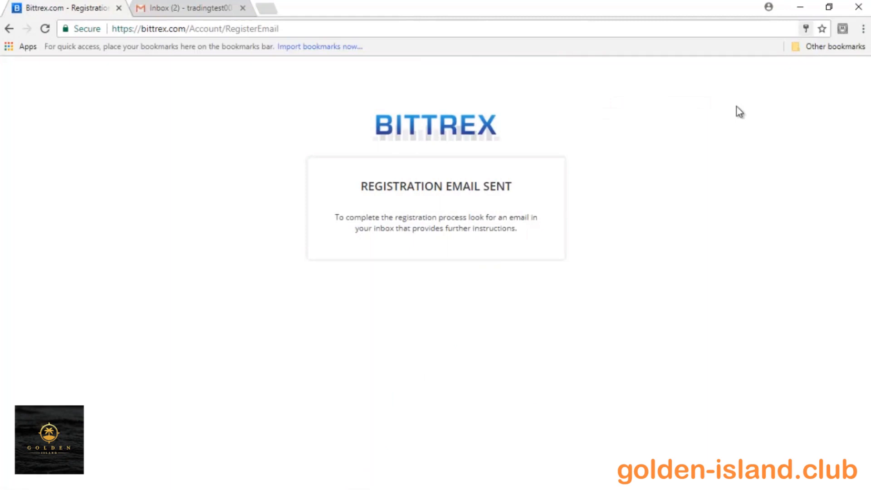
pyautogui.moveTo(342, 76)
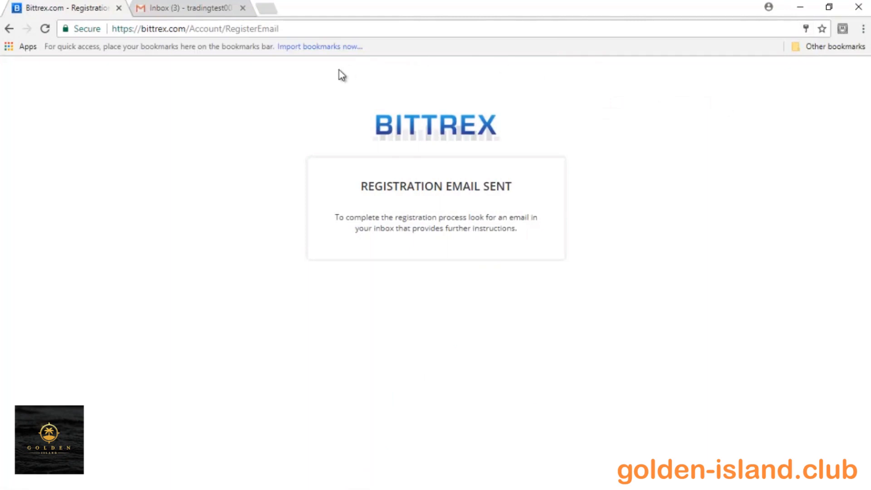
pyautogui.moveTo(306, 164)
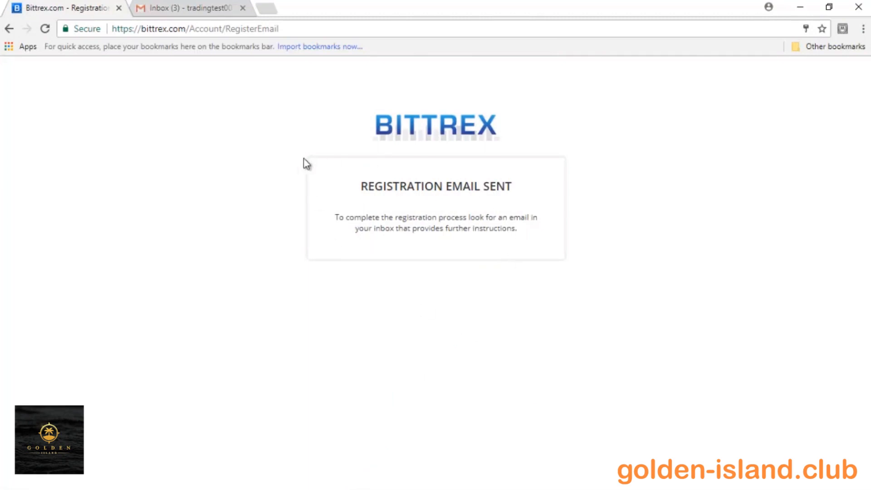
pyautogui.moveTo(216, 35)
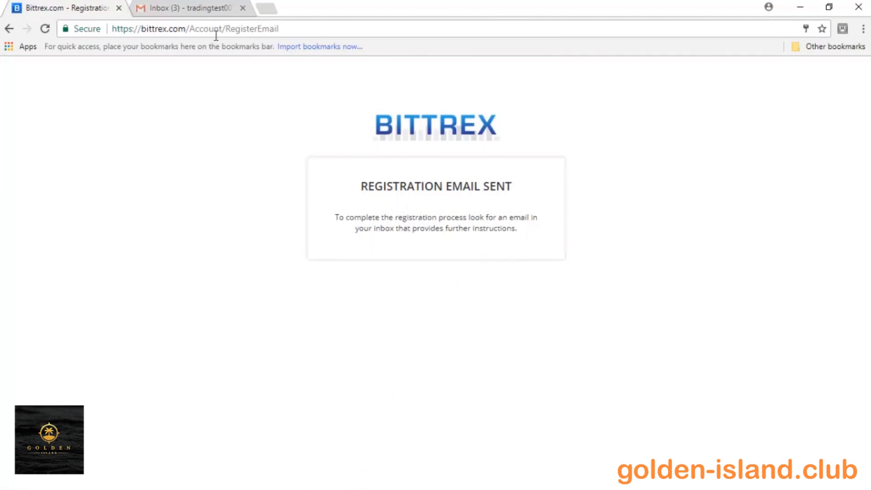
pyautogui.click(189, 8)
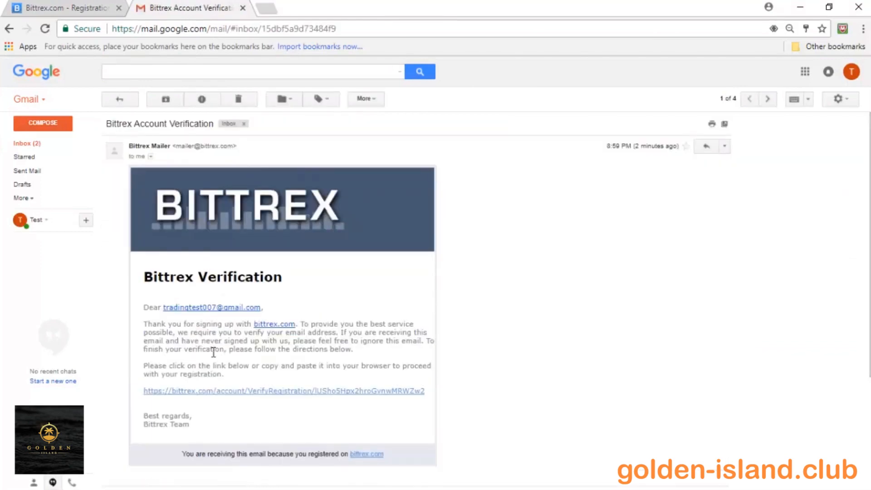
pyautogui.click(283, 390)
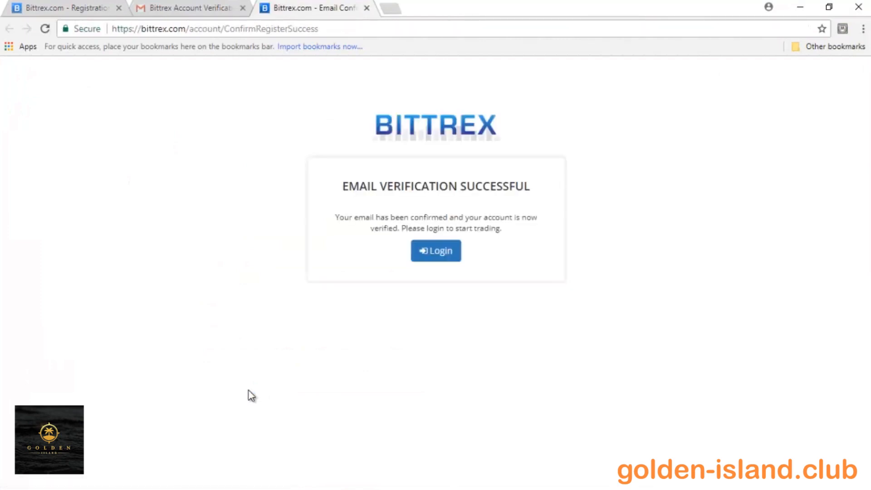
pyautogui.moveTo(640, 195)
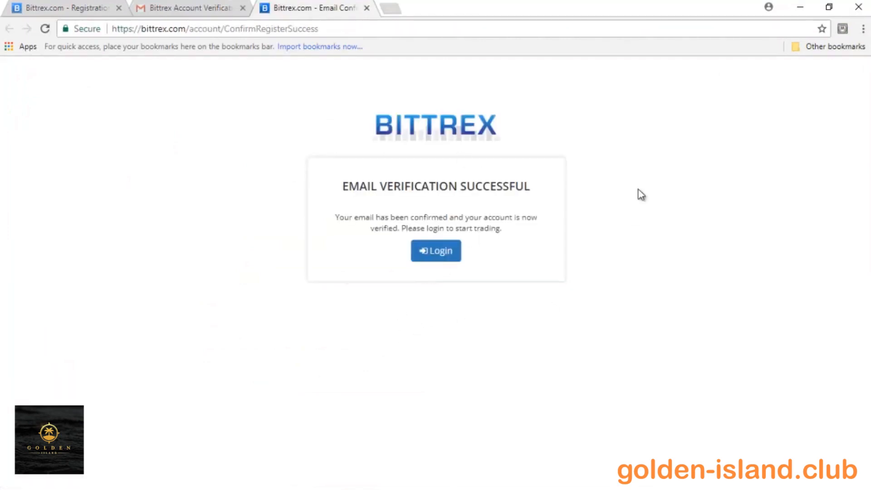
pyautogui.moveTo(469, 293)
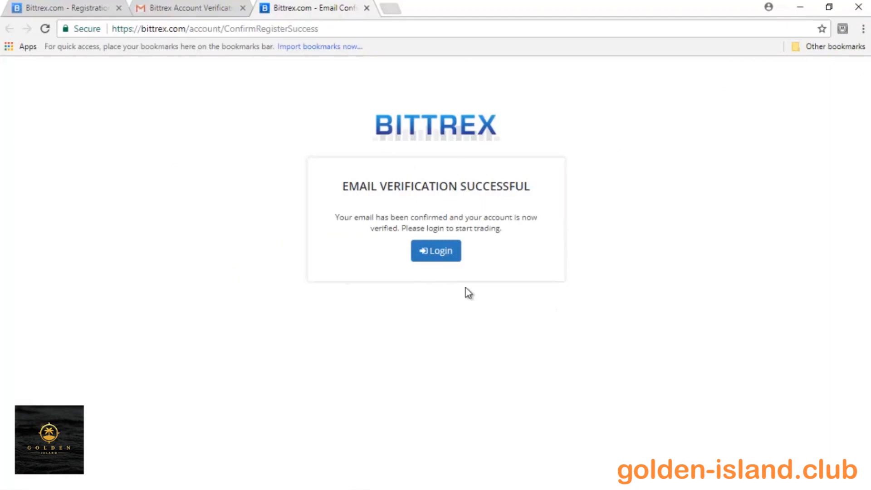
# Step: Continue from the Email Verification Successful page to the log-in form
pyautogui.click(435, 250)
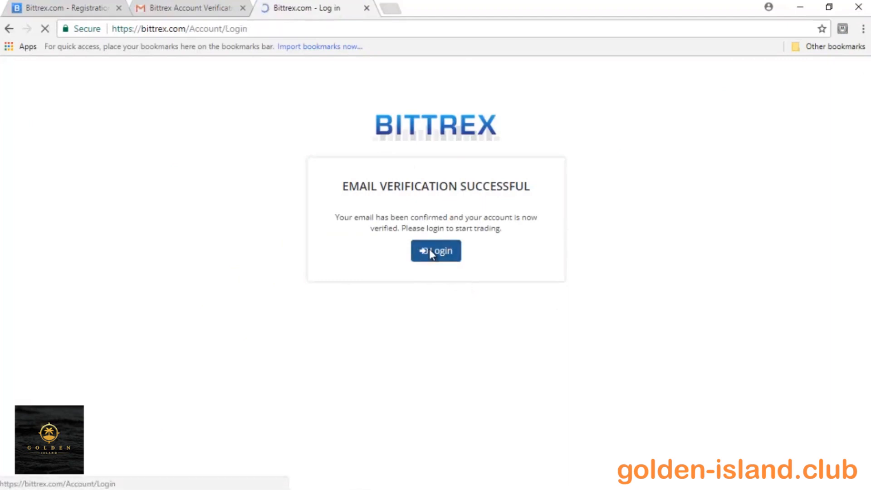
pyautogui.click(435, 251)
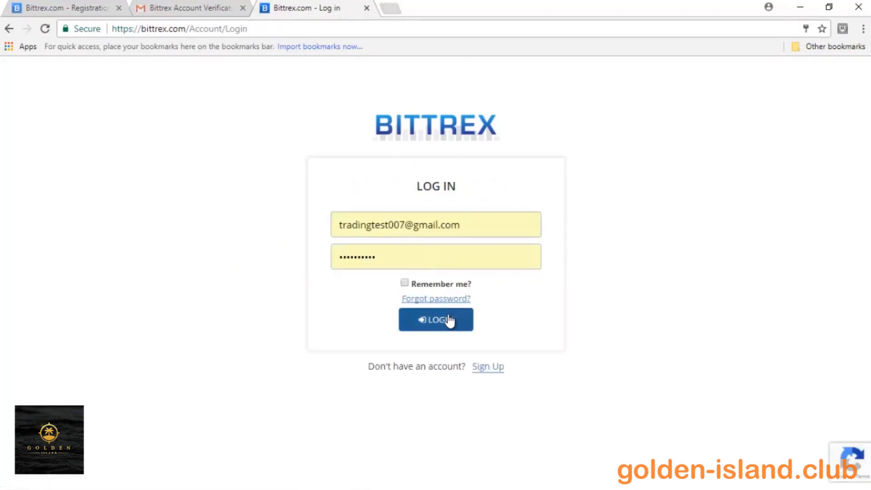
# Step: Submit the log-in and answer the street-sign challenge with the GRUNELLO sign and pole tiles
pyautogui.click(435, 319)
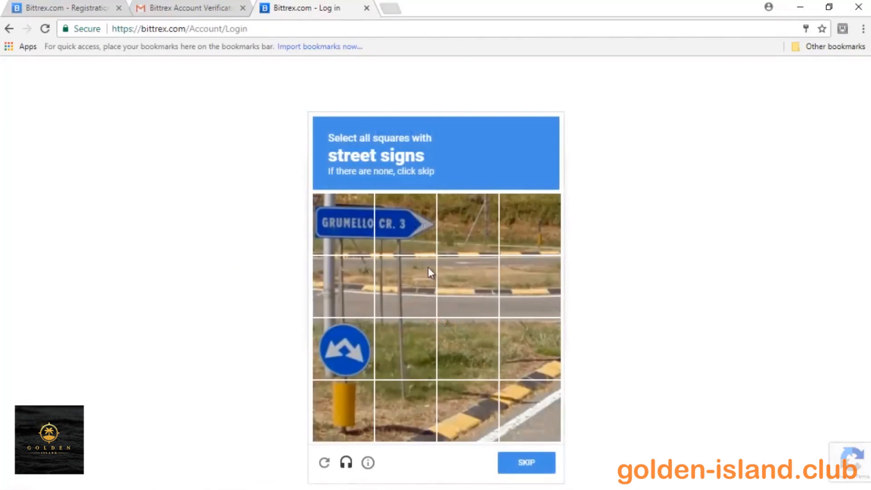
pyautogui.click(343, 224)
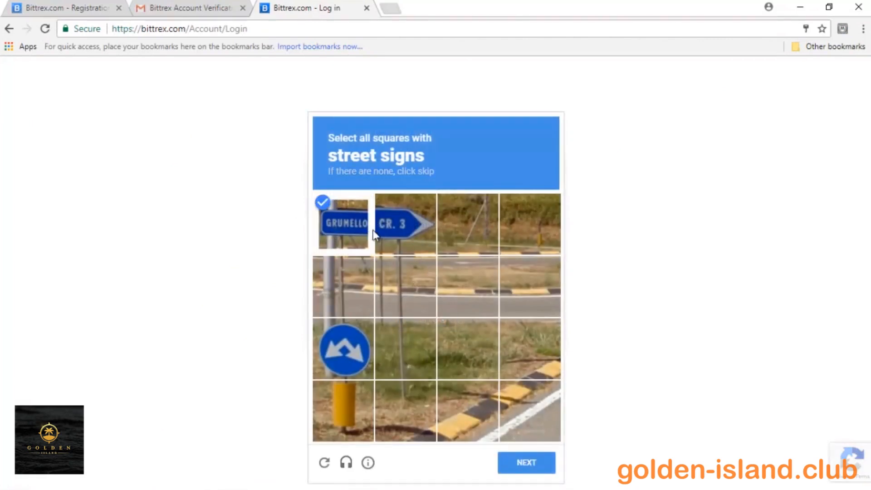
pyautogui.click(343, 348)
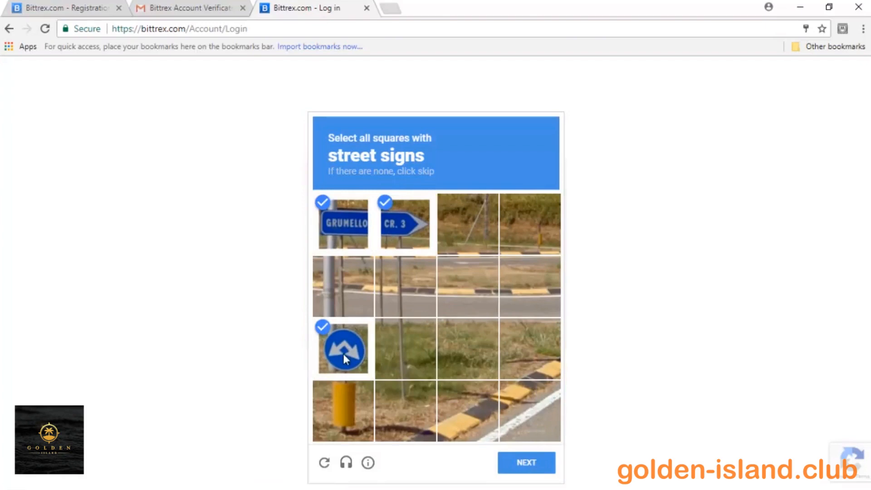
pyautogui.click(342, 410)
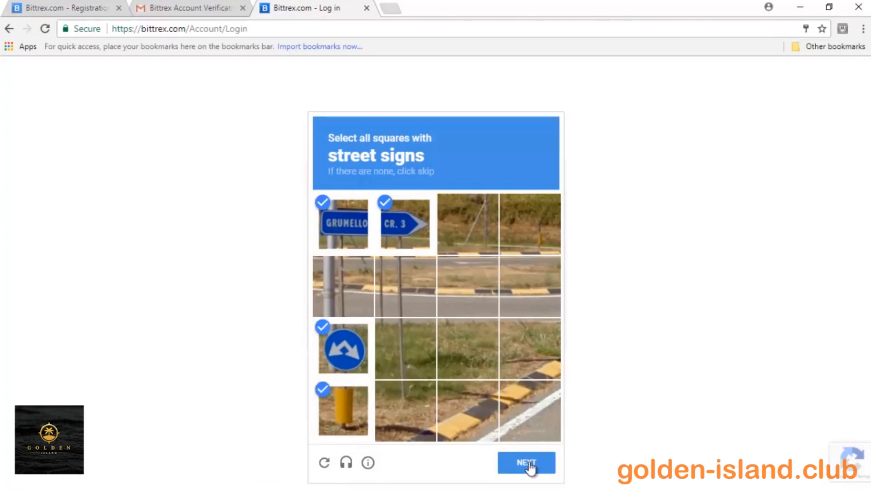
pyautogui.click(526, 461)
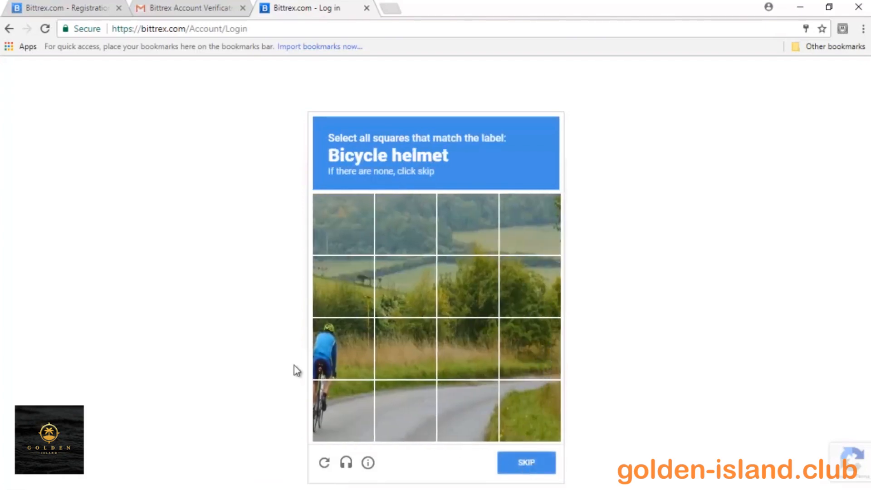
# Step: Answer the bicycle helmet challenge and log in to the verified account
pyautogui.click(343, 349)
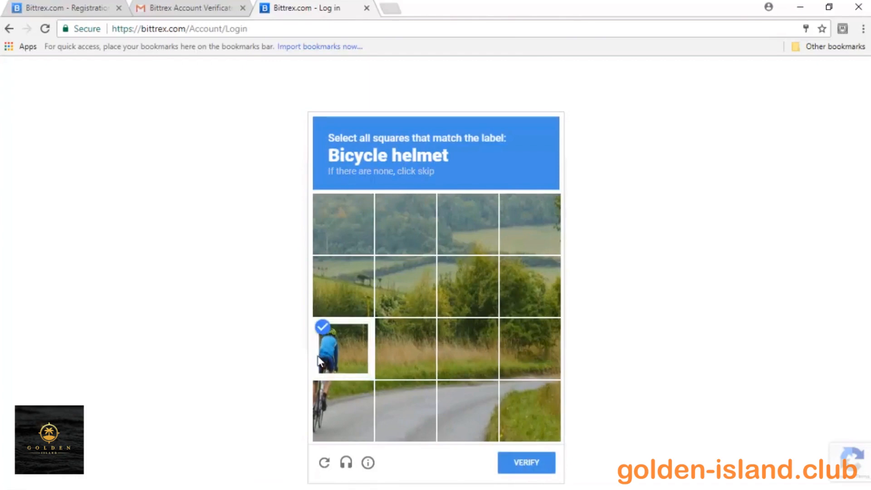
pyautogui.click(525, 462)
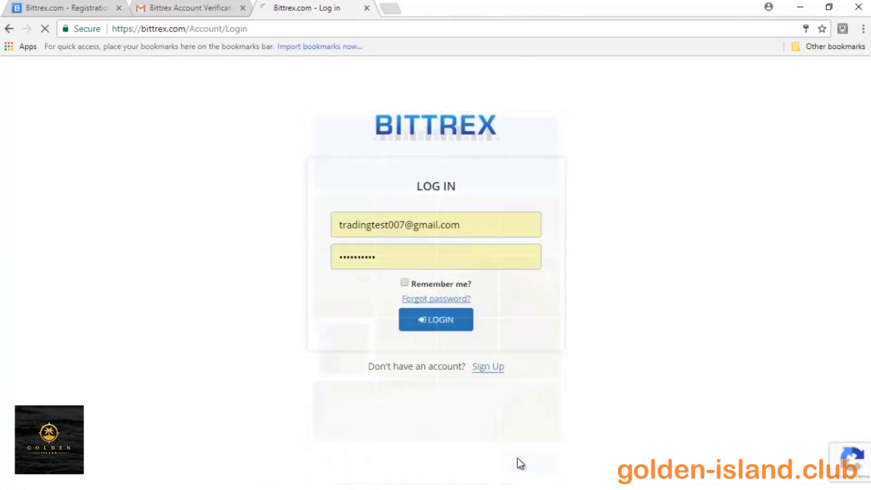
pyautogui.click(435, 319)
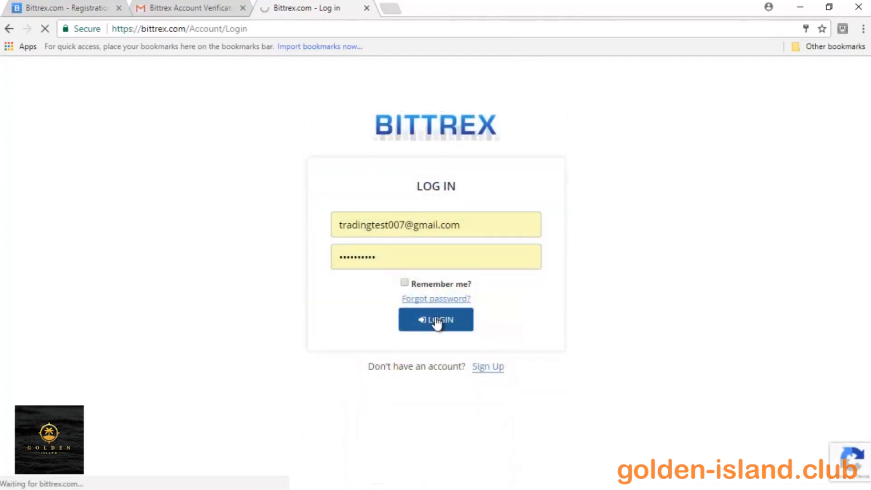
pyautogui.click(435, 319)
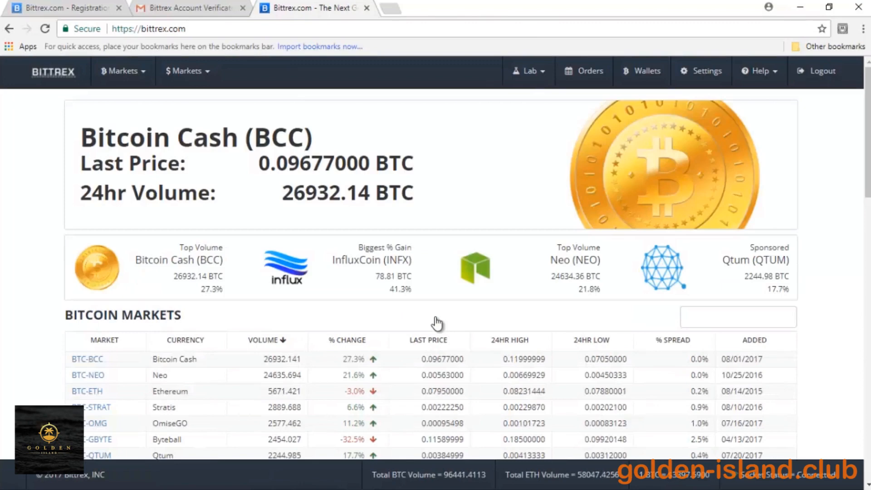
pyautogui.moveTo(487, 240)
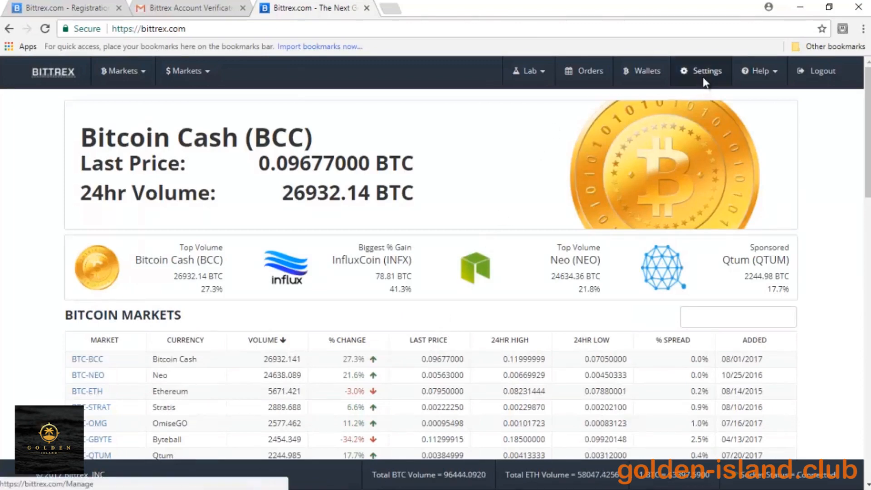
# Step: Show the Account Information summary in the account settings
pyautogui.click(707, 71)
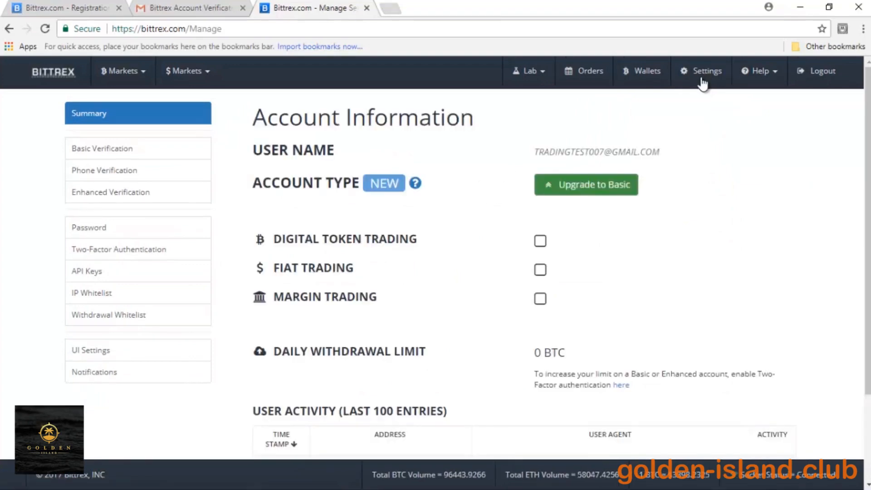
pyautogui.moveTo(128, 309)
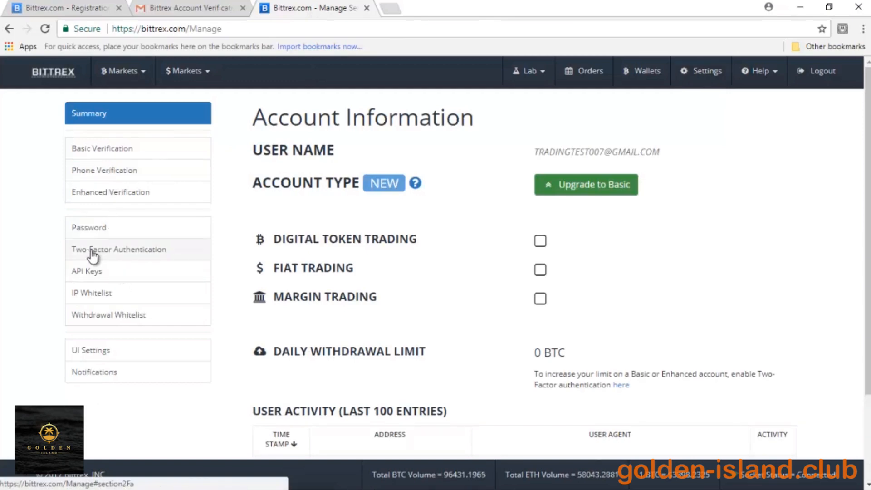
# Step: Show the Two-Factor Authentication setup with its secret key, QR code and authenticator code field
pyautogui.click(118, 248)
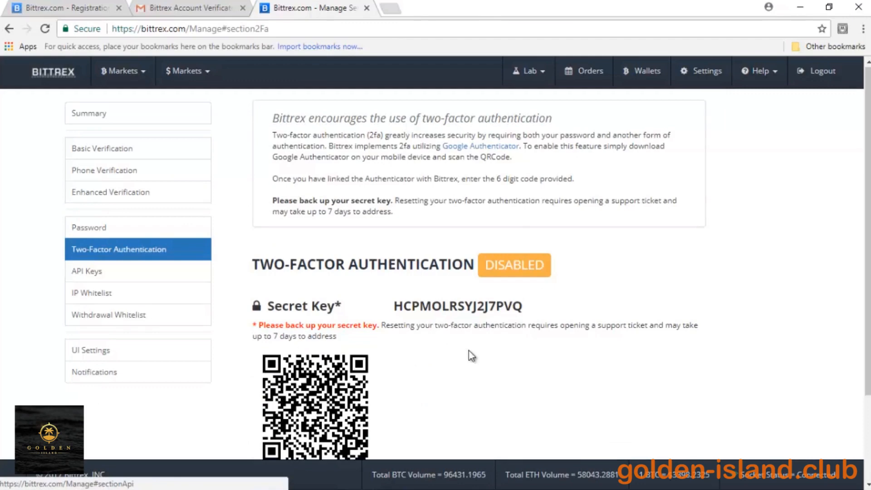
pyautogui.scroll(-3)
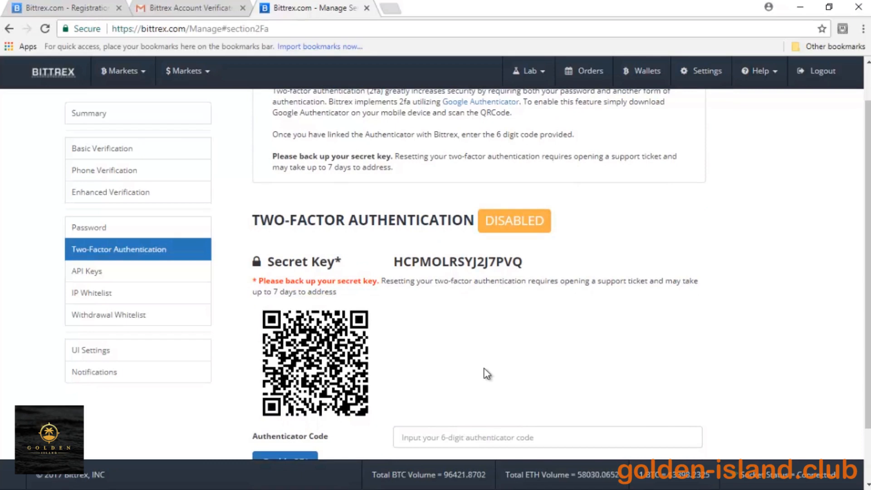
pyautogui.scroll(-3)
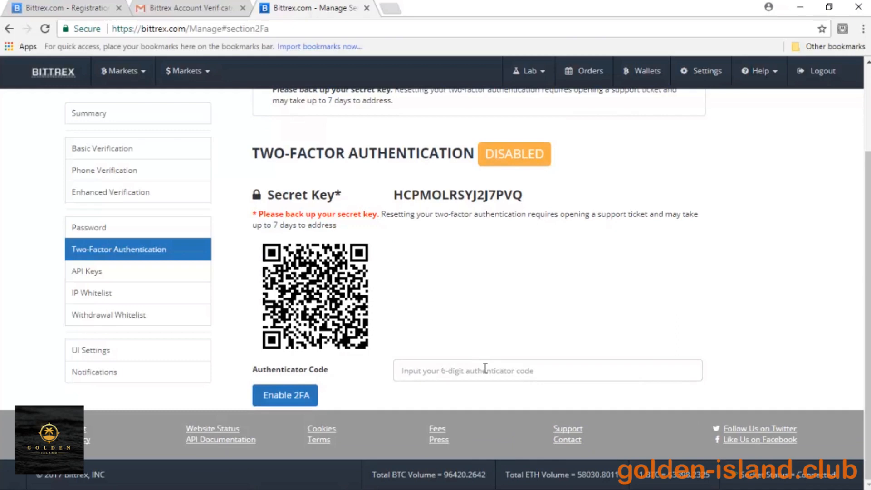
pyautogui.moveTo(489, 332)
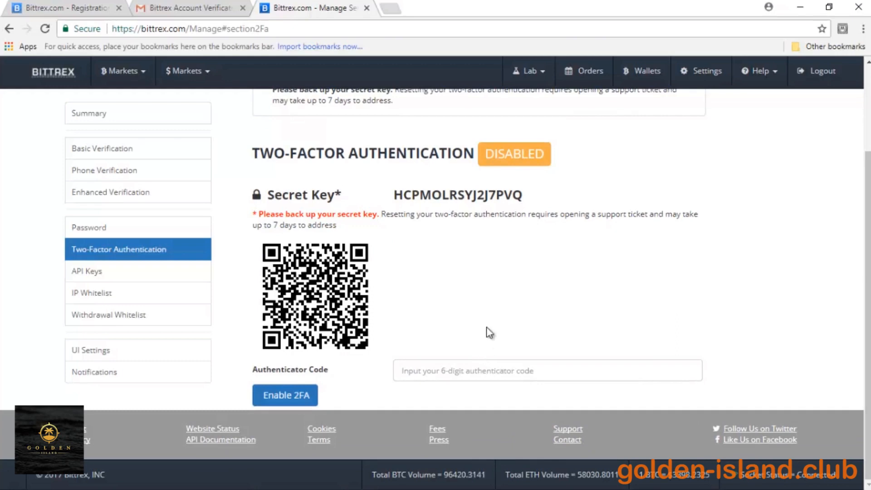
pyautogui.moveTo(486, 298)
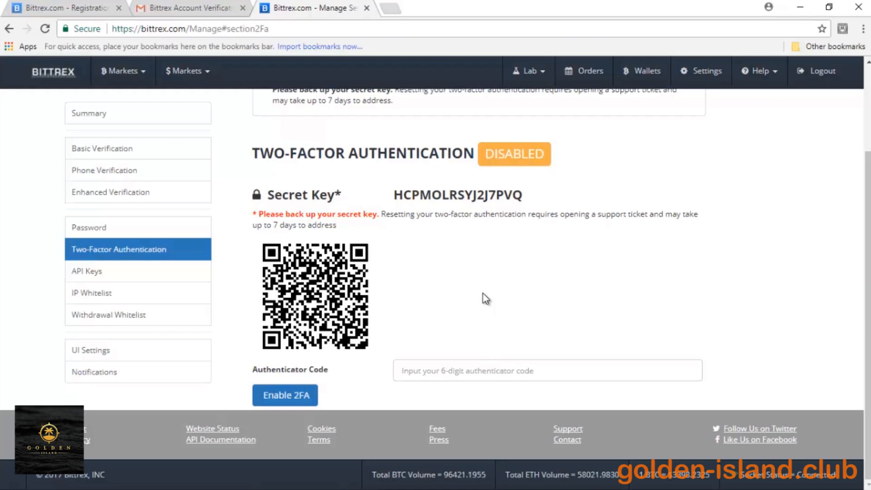
pyautogui.moveTo(346, 218)
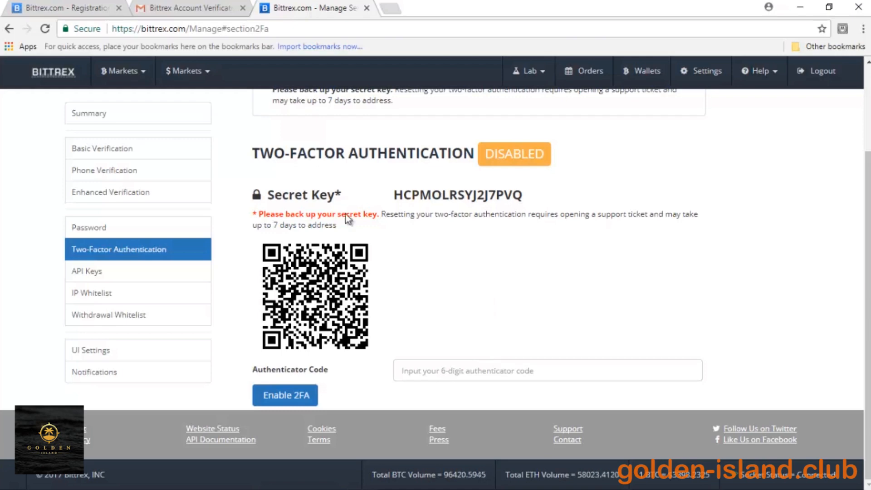
pyautogui.moveTo(308, 335)
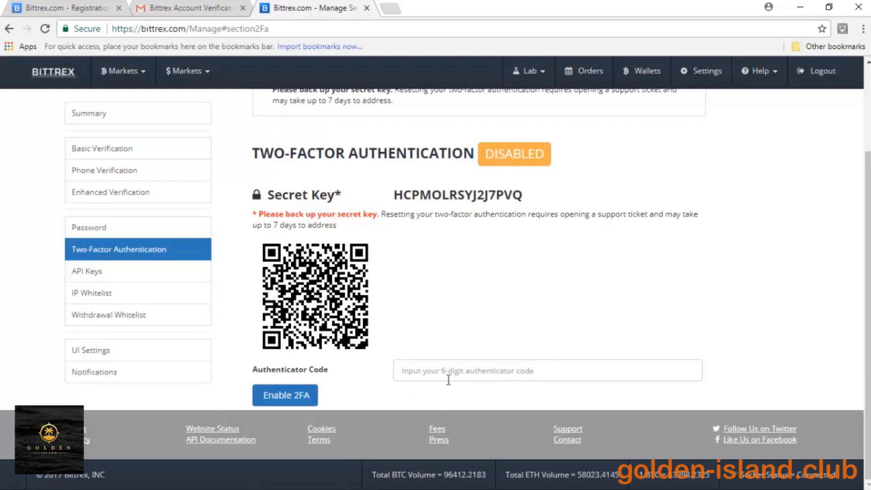
pyautogui.moveTo(549, 390)
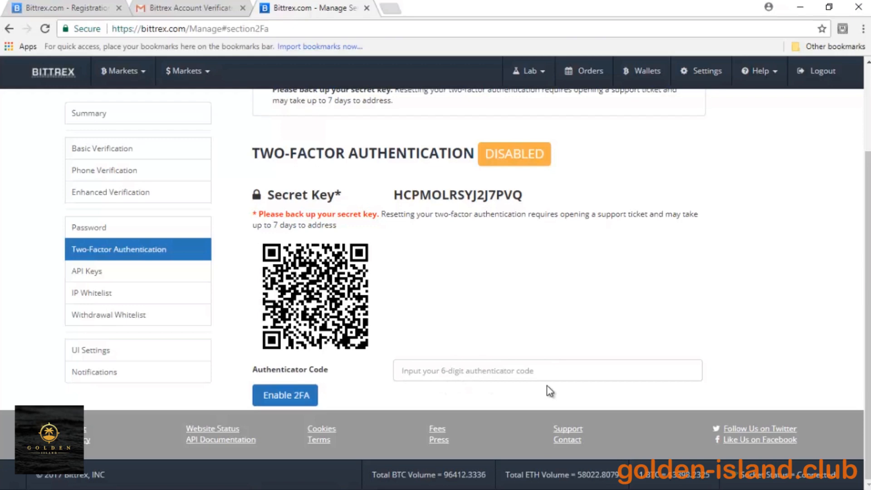
pyautogui.moveTo(342, 195)
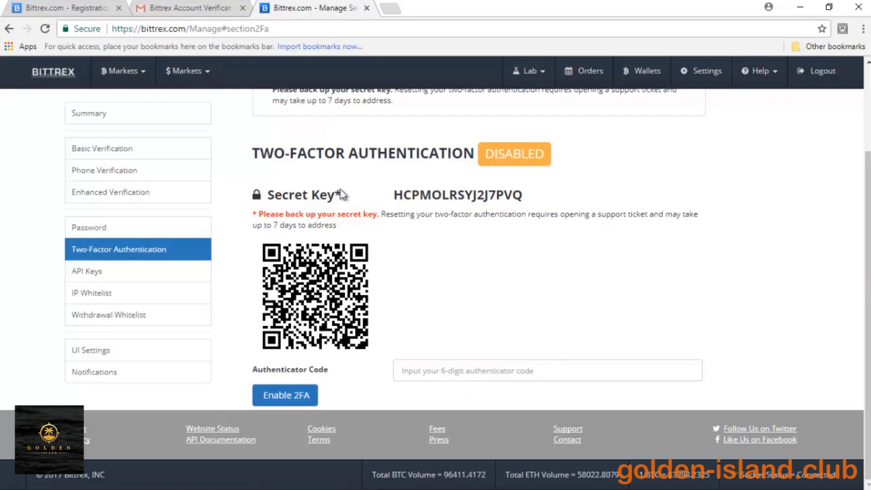
pyautogui.moveTo(511, 252)
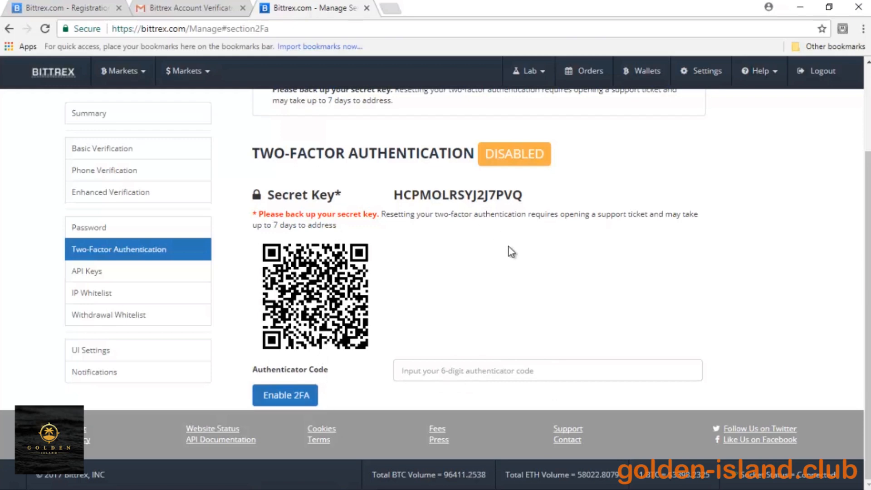
pyautogui.moveTo(390, 254)
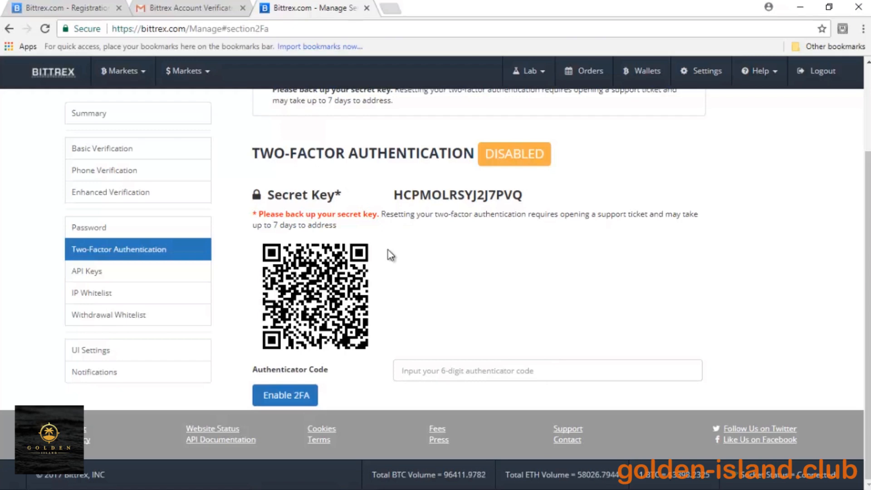
pyautogui.moveTo(379, 244)
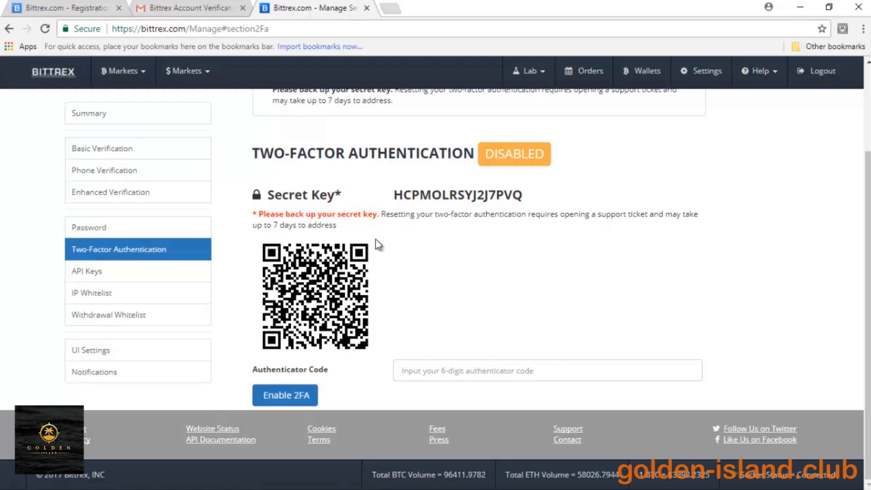
pyautogui.moveTo(235, 243)
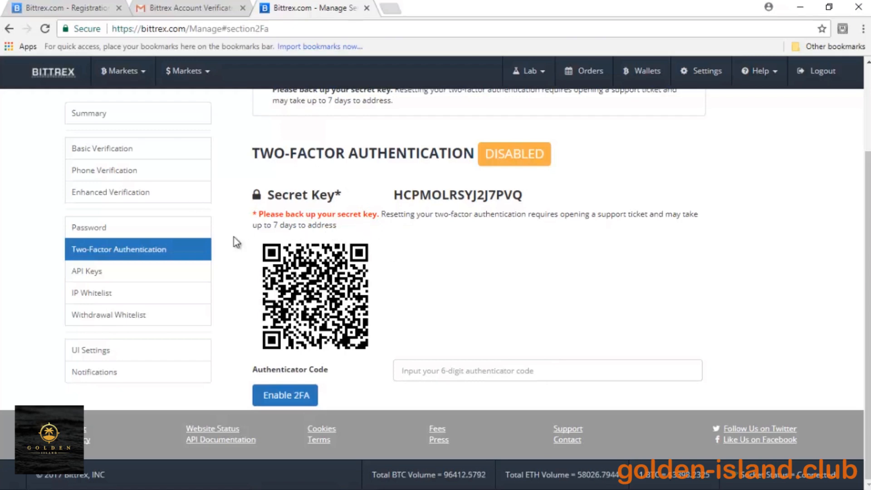
pyautogui.moveTo(339, 226)
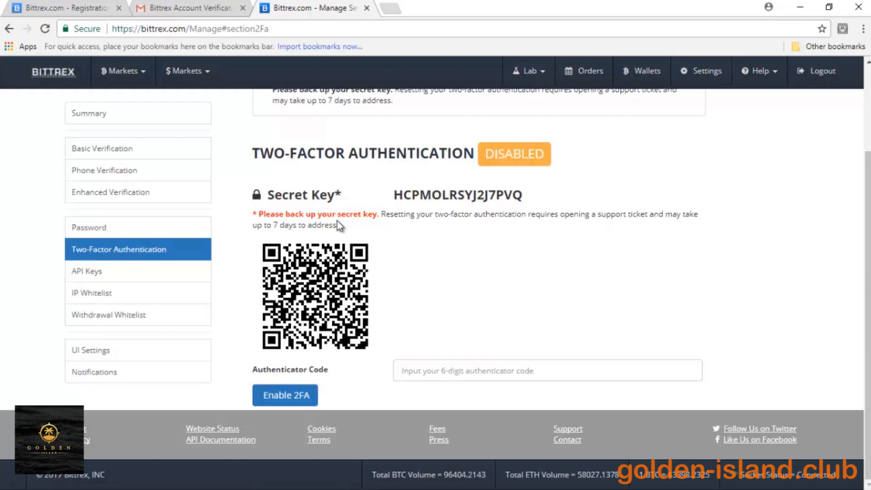
pyautogui.moveTo(339, 326)
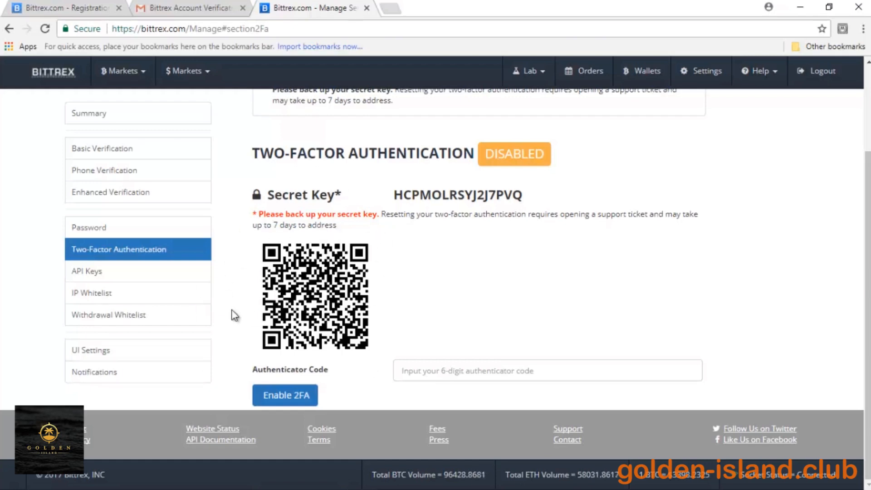
pyautogui.moveTo(304, 270)
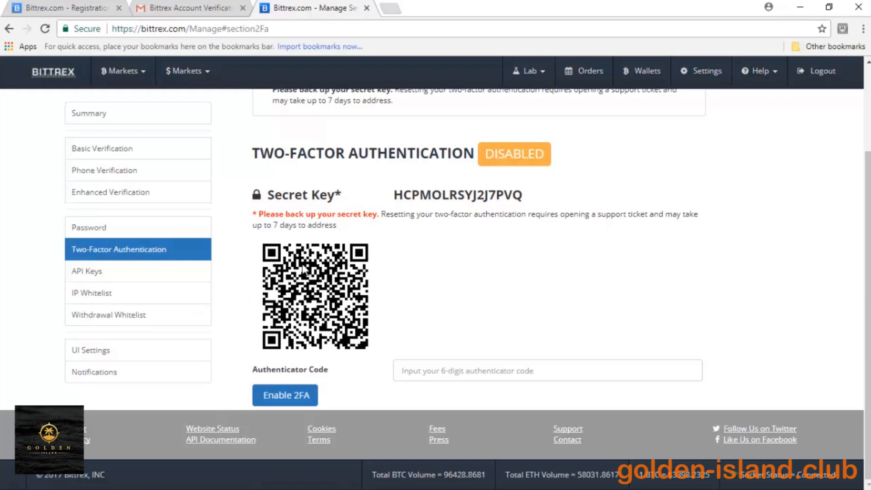
pyautogui.moveTo(344, 266)
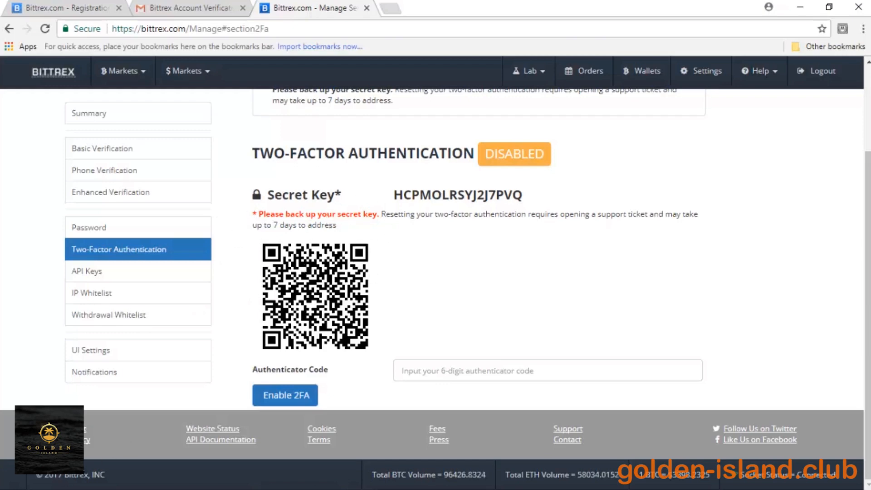
# Step: Launch Snipping Tool from Start search and capture the secret key and QR code
pyautogui.click(8, 479)
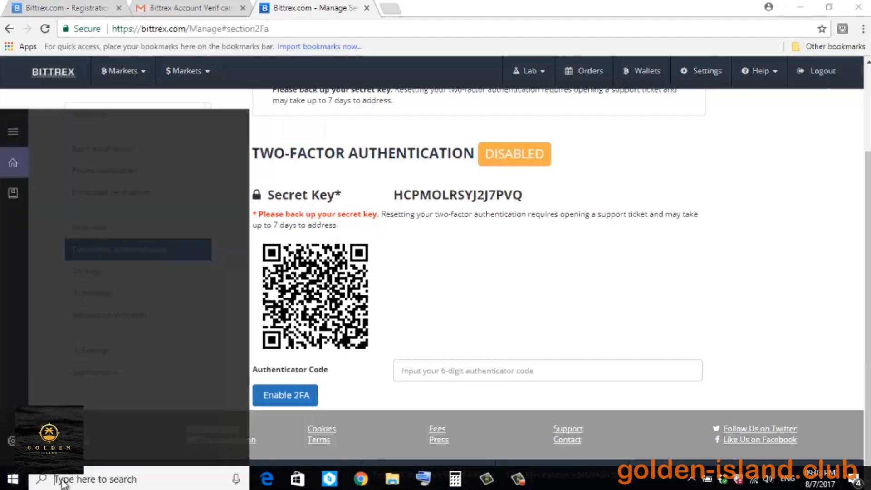
pyautogui.write('sni')
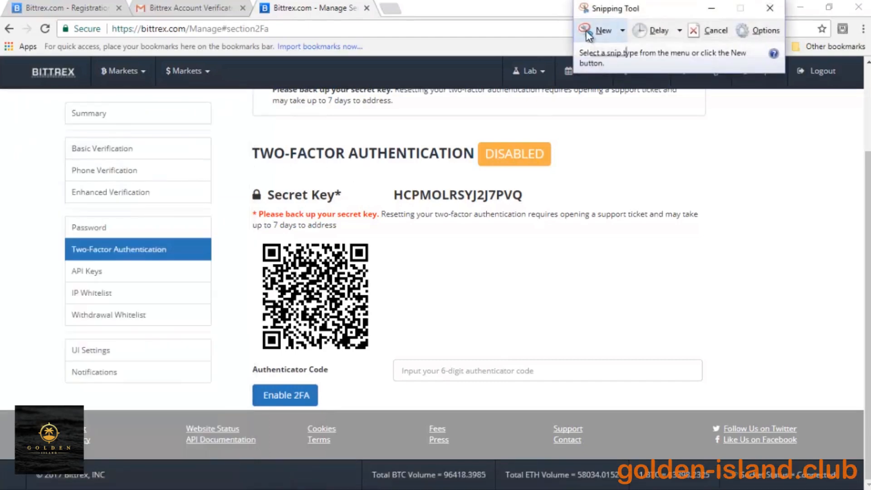
pyautogui.click(599, 30)
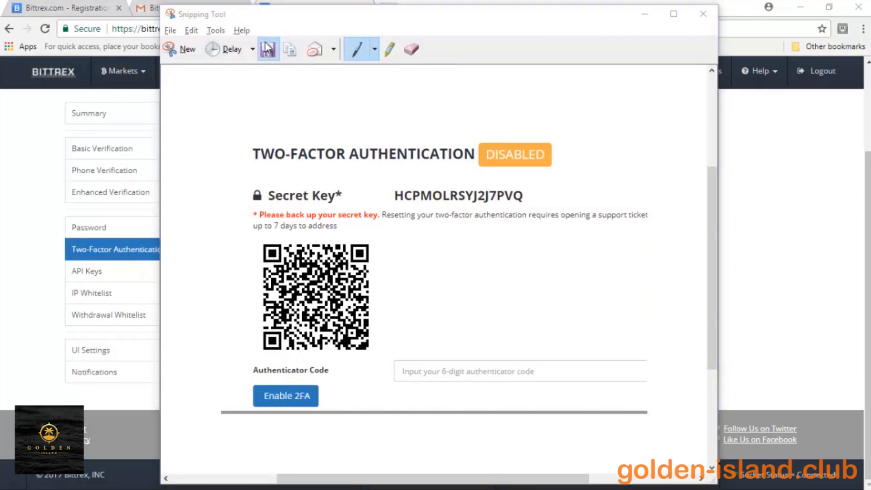
# Step: Save the capture as 'key b' in Documents and close Snipping Tool
pyautogui.click(267, 49)
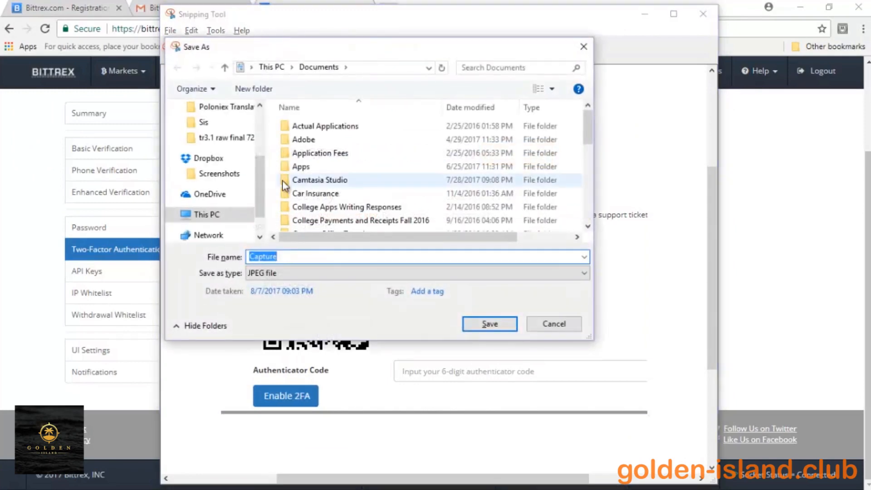
pyautogui.write('key b')
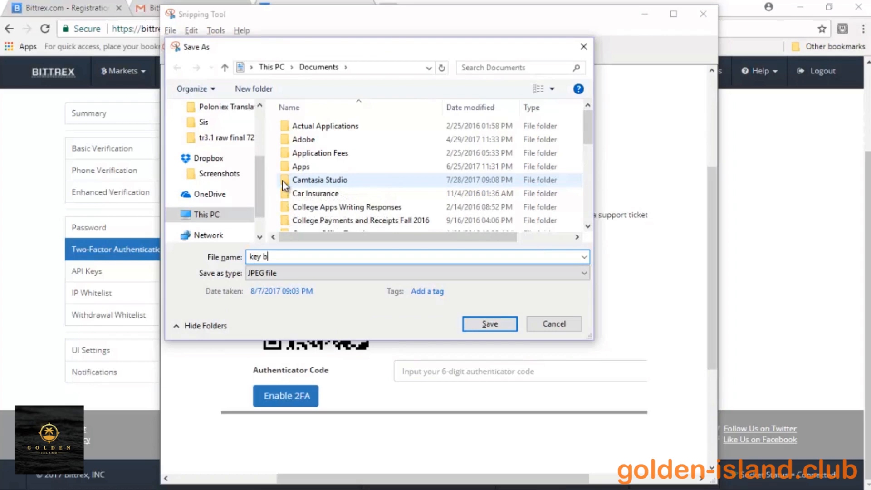
pyautogui.click(488, 324)
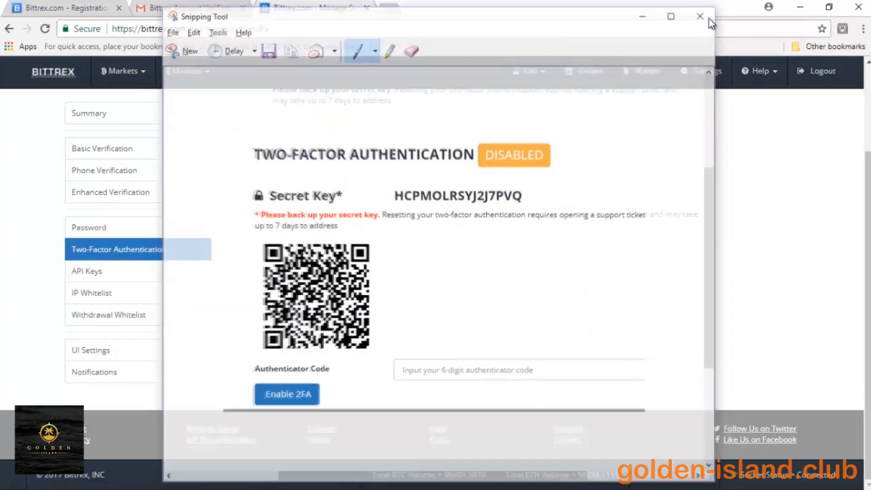
pyautogui.click(699, 17)
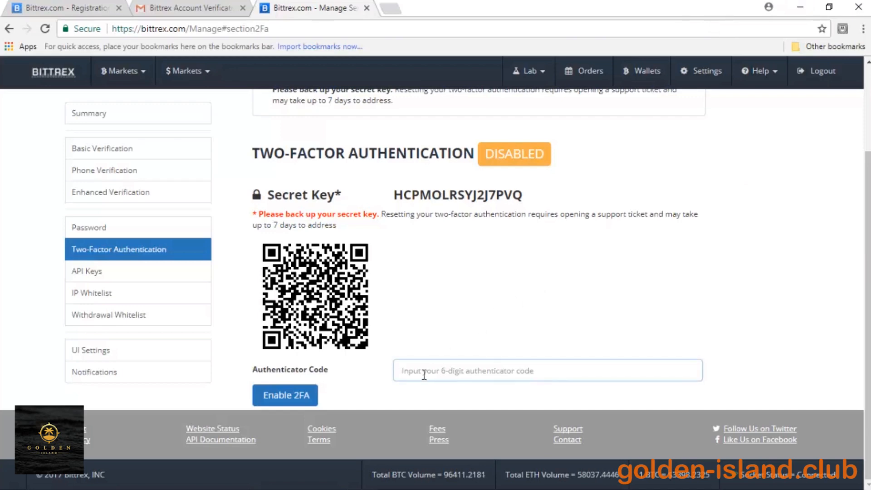
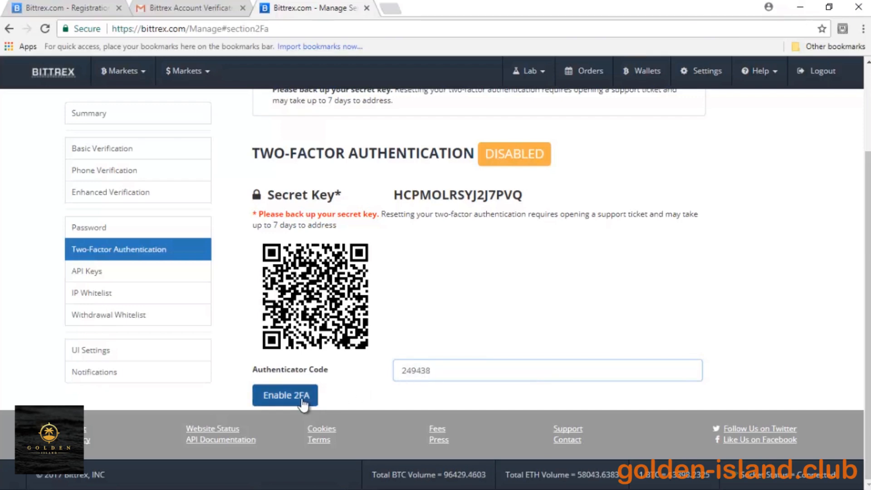
pyautogui.click(284, 395)
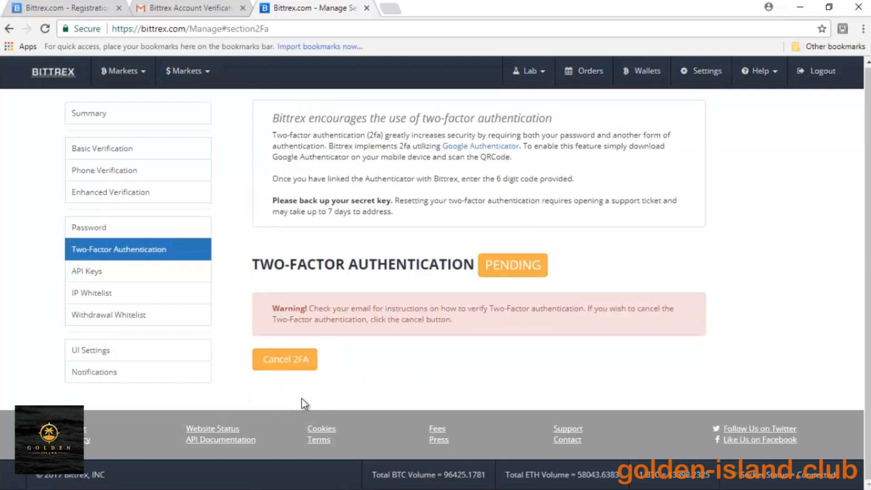
pyautogui.moveTo(308, 401)
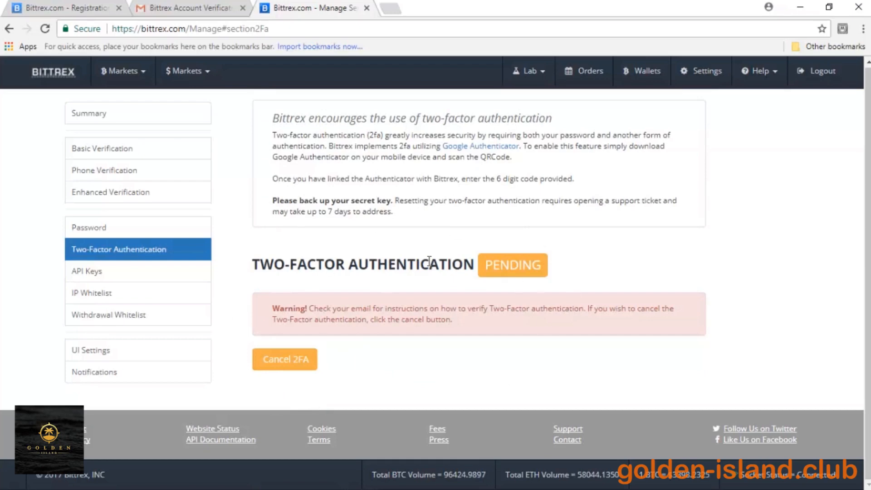
pyautogui.moveTo(355, 344)
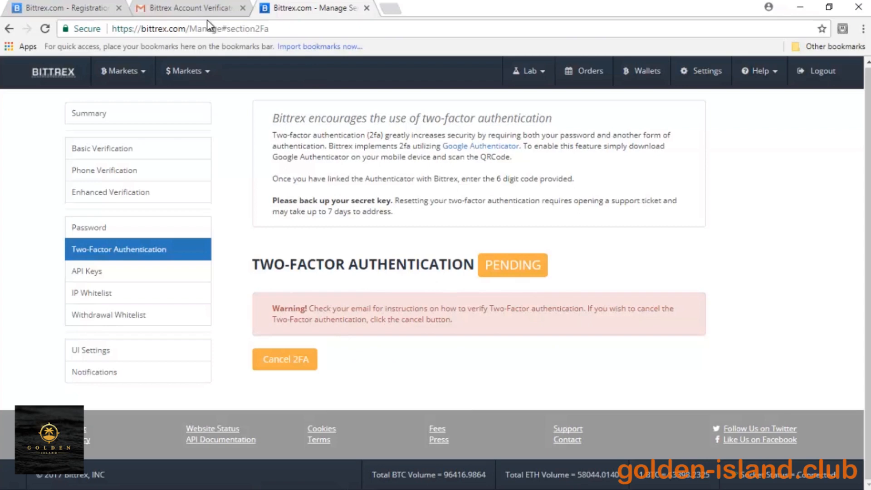
pyautogui.click(189, 8)
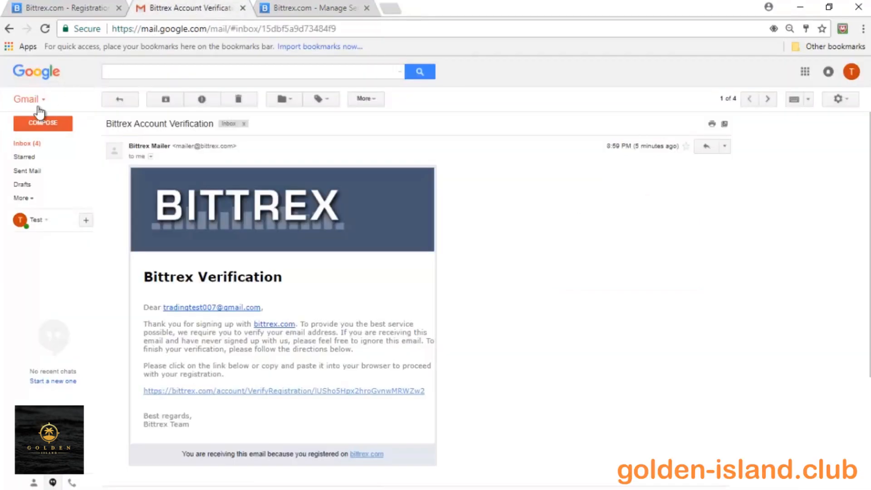
# Step: From the Inbox, open the Bittrex Two-Factor Authentication email and follow its Verify2Fa link
pyautogui.click(22, 142)
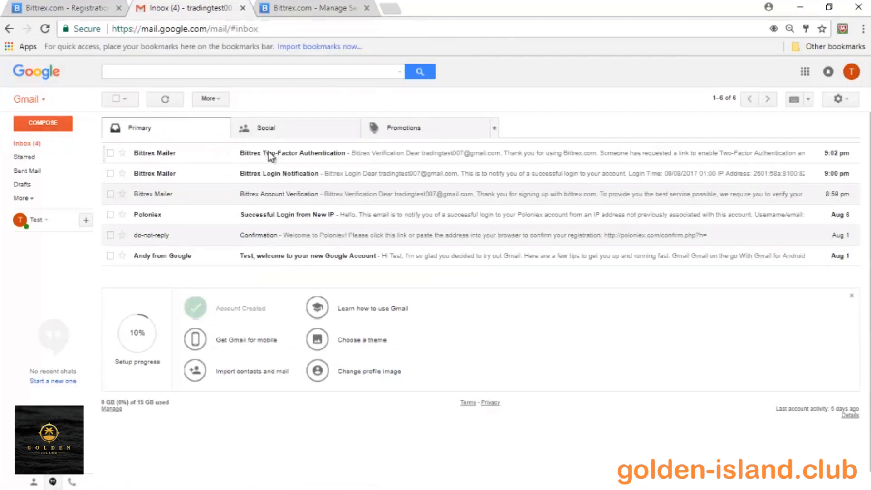
pyautogui.click(291, 153)
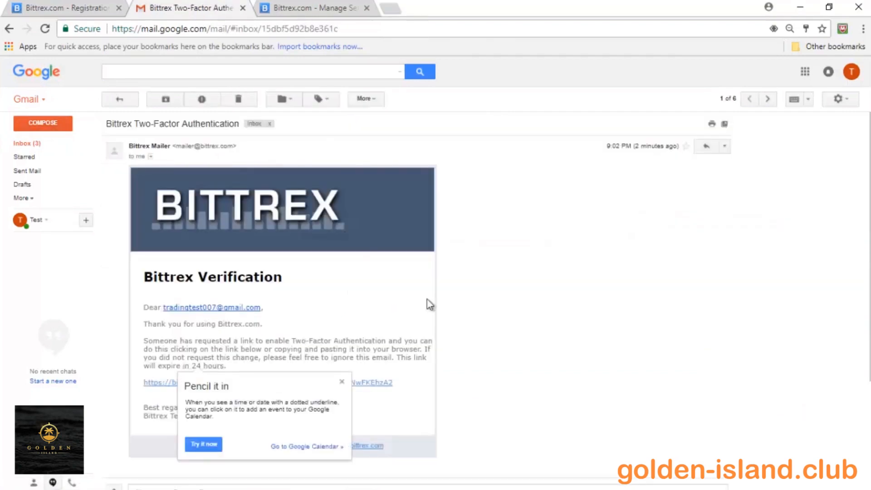
pyautogui.click(342, 382)
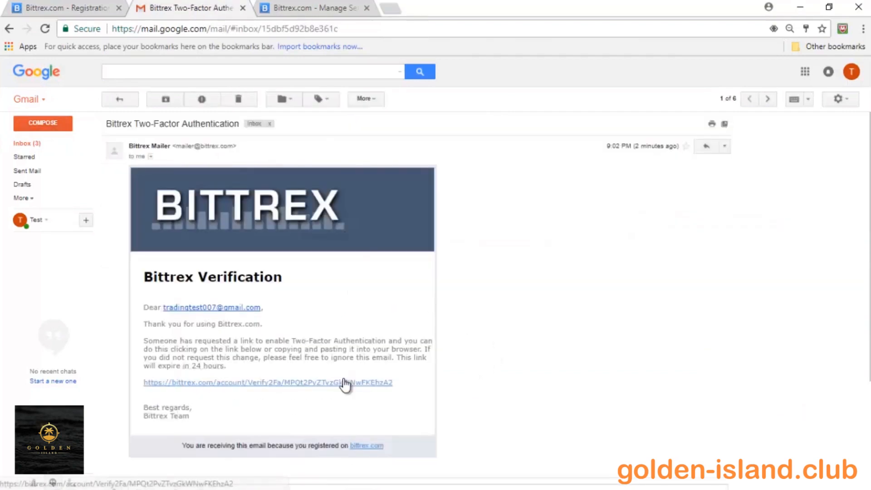
pyautogui.moveTo(269, 395)
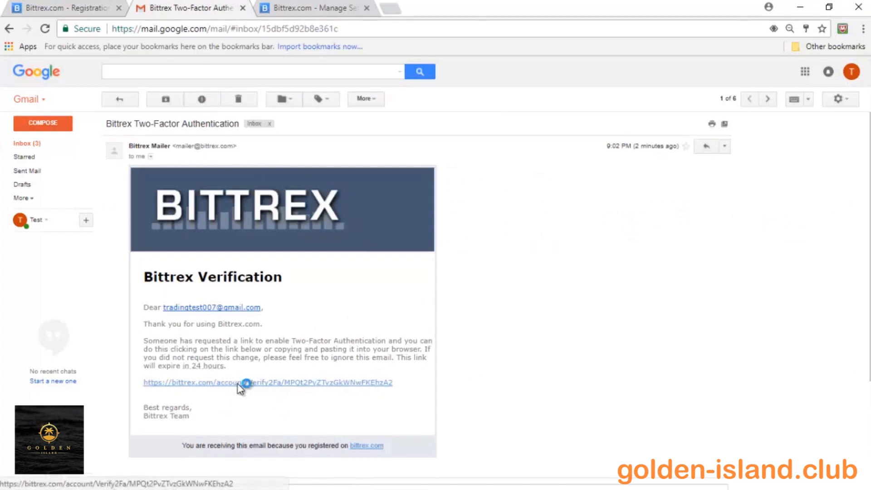
pyautogui.click(266, 382)
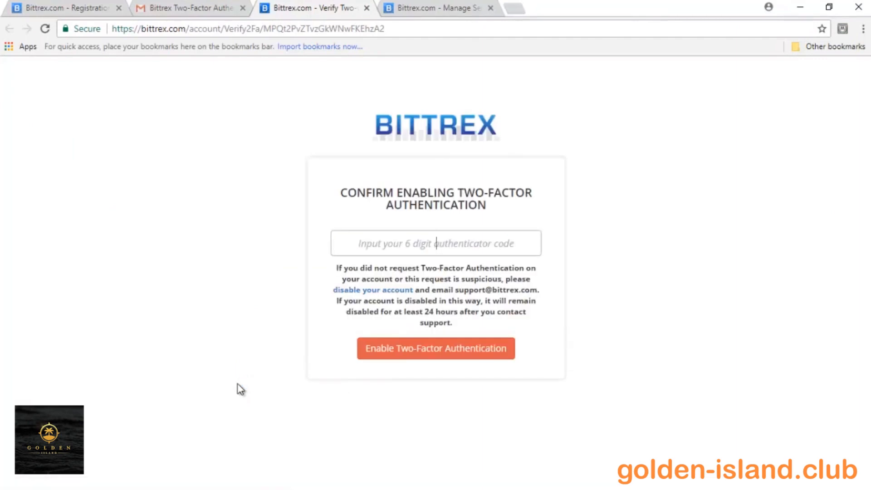
pyautogui.moveTo(313, 335)
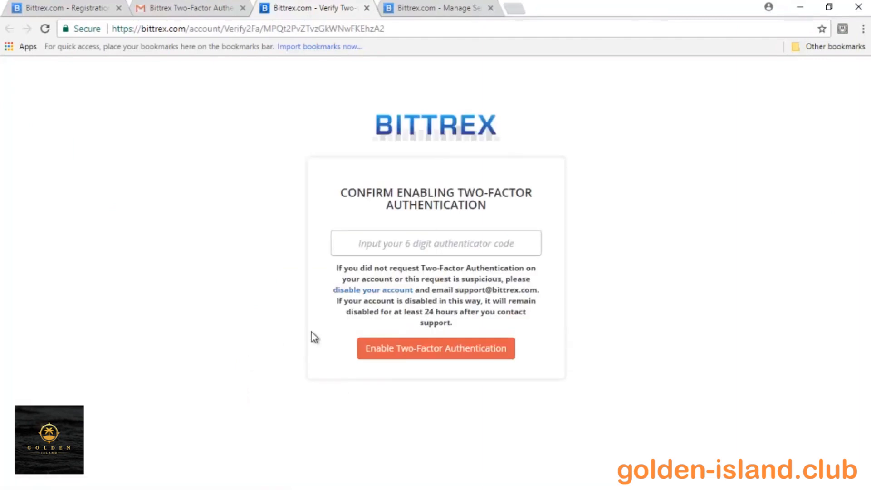
pyautogui.moveTo(756, 486)
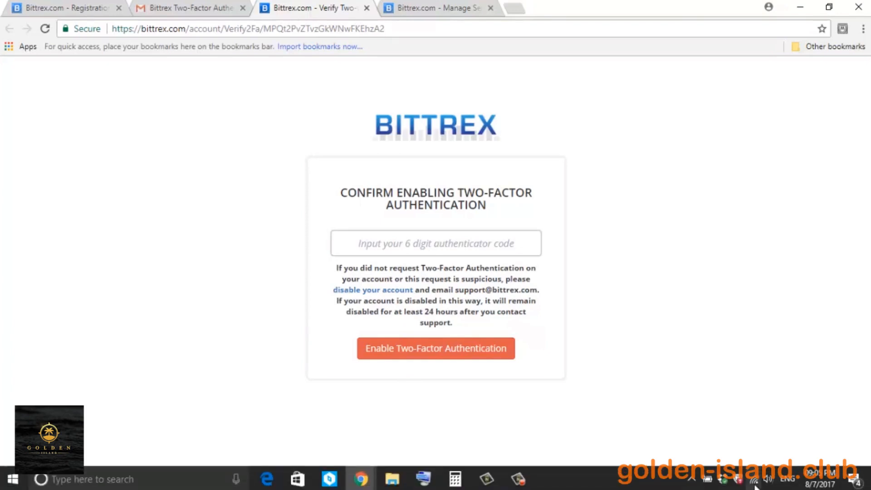
pyautogui.click(436, 243)
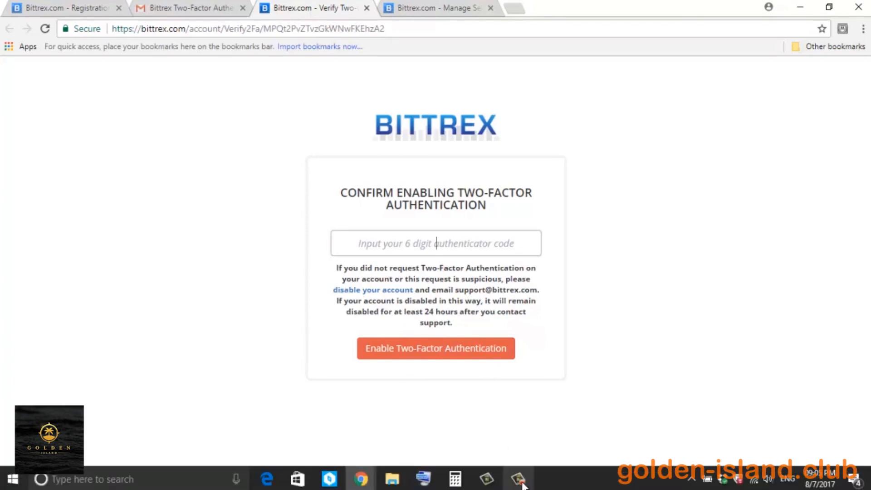
pyautogui.click(518, 478)
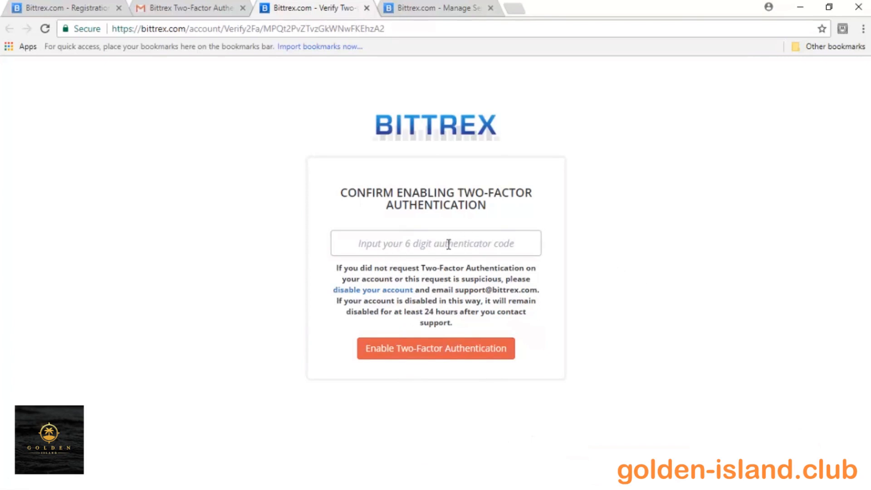
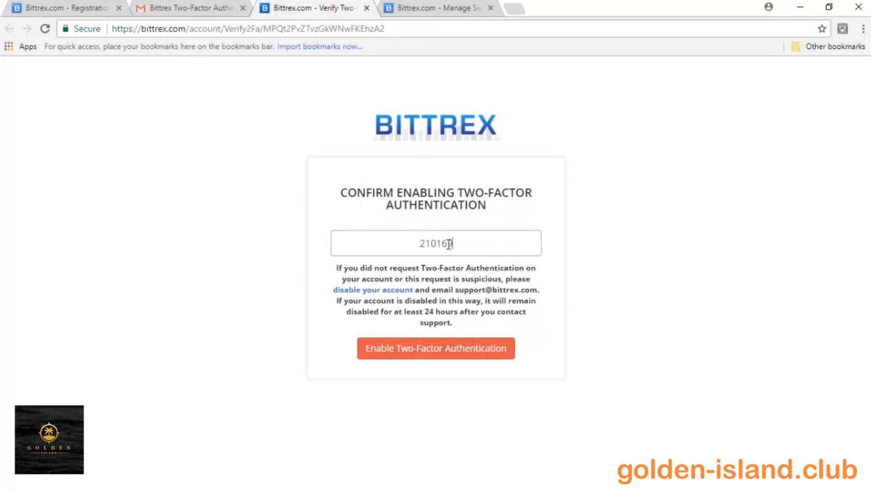
pyautogui.click(435, 349)
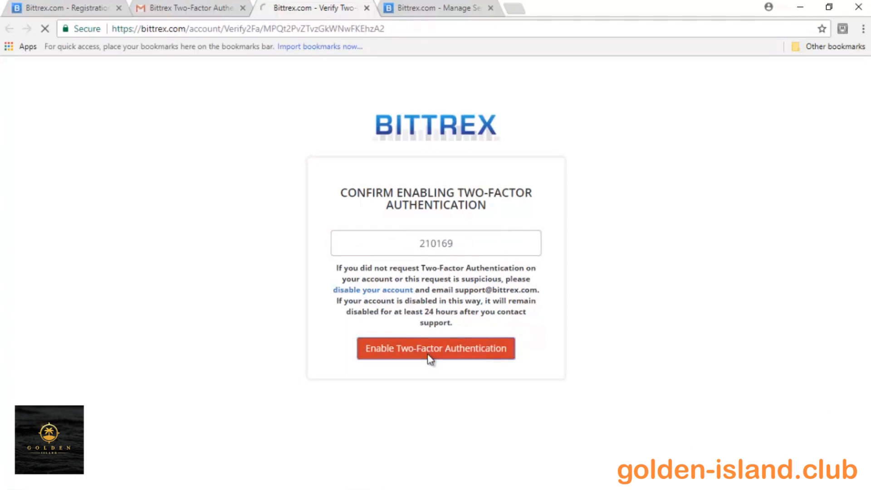
pyautogui.click(435, 348)
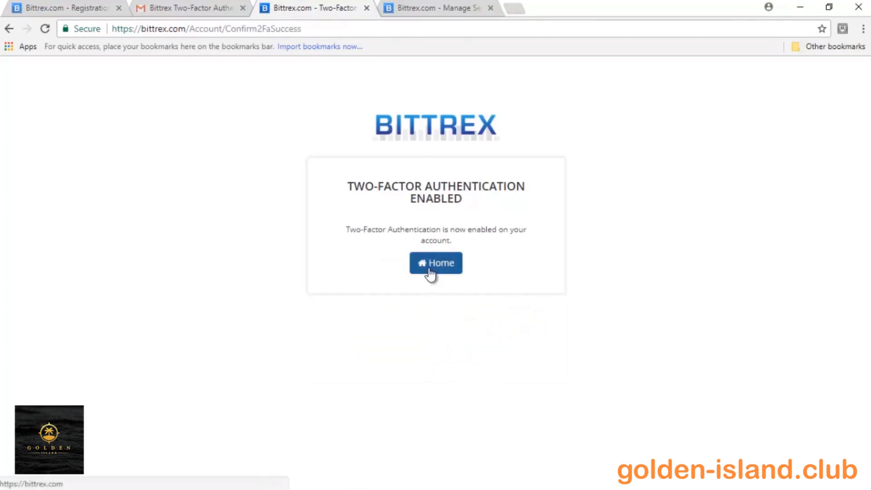
# Step: Return to the Bittrex home markets page via the Home button
pyautogui.click(436, 263)
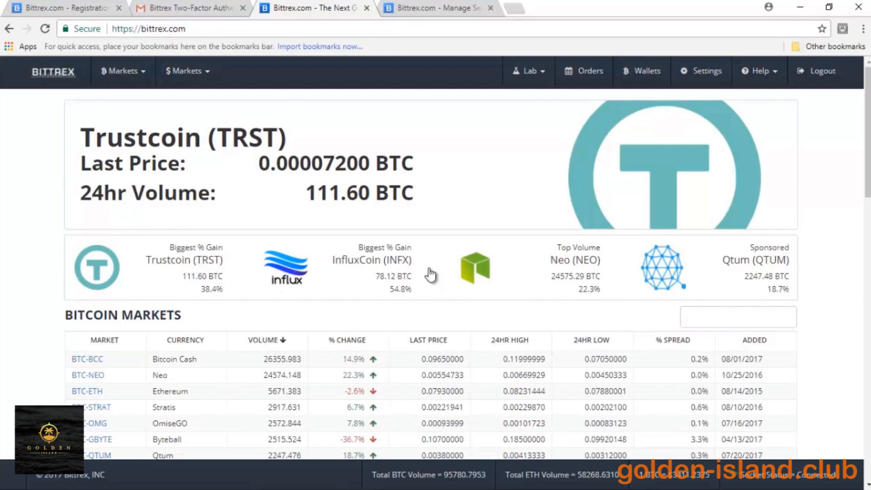
pyautogui.moveTo(699, 70)
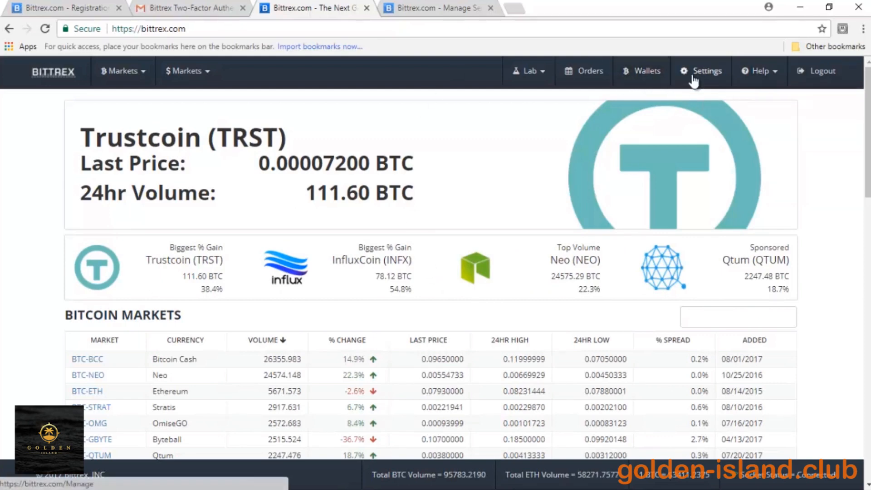
# Step: Review the account Summary in Settings and start upgrading the NEW account to Basic
pyautogui.click(706, 71)
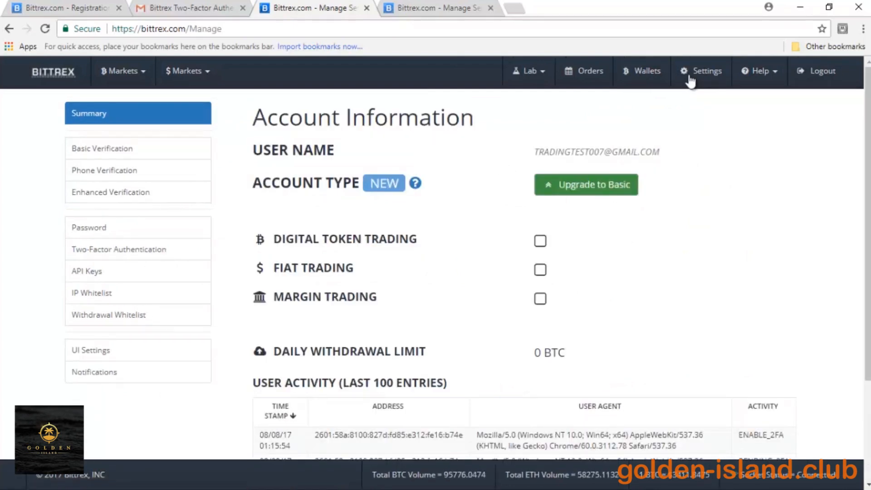
pyautogui.moveTo(439, 284)
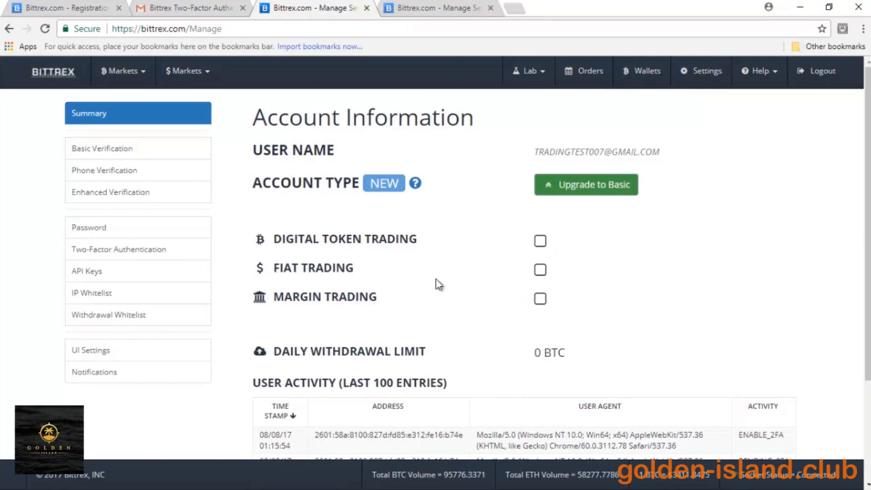
pyautogui.scroll(-3)
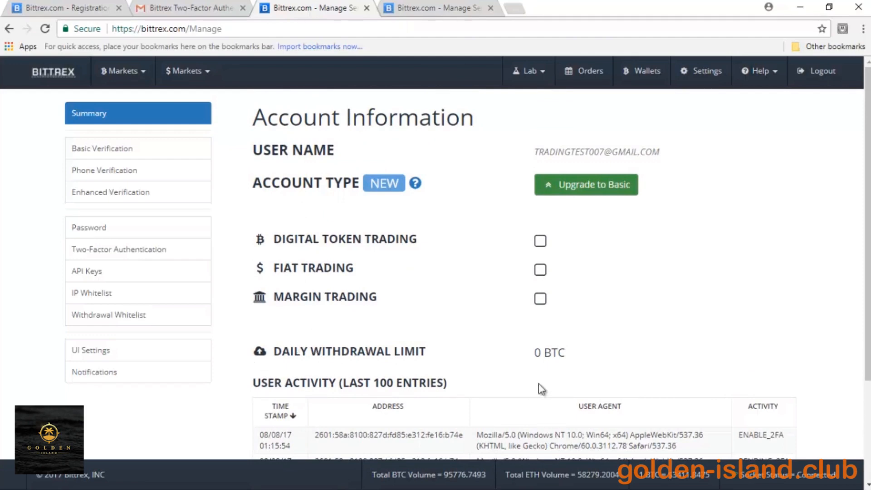
pyautogui.moveTo(572, 355)
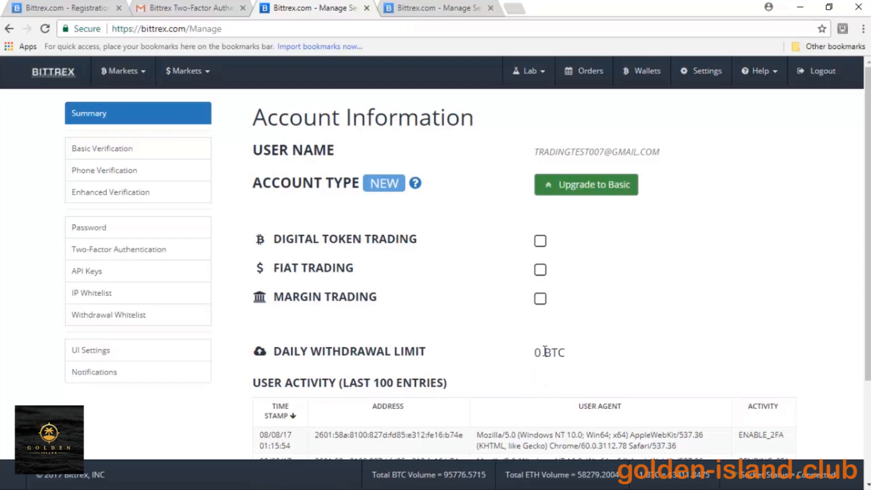
pyautogui.moveTo(579, 195)
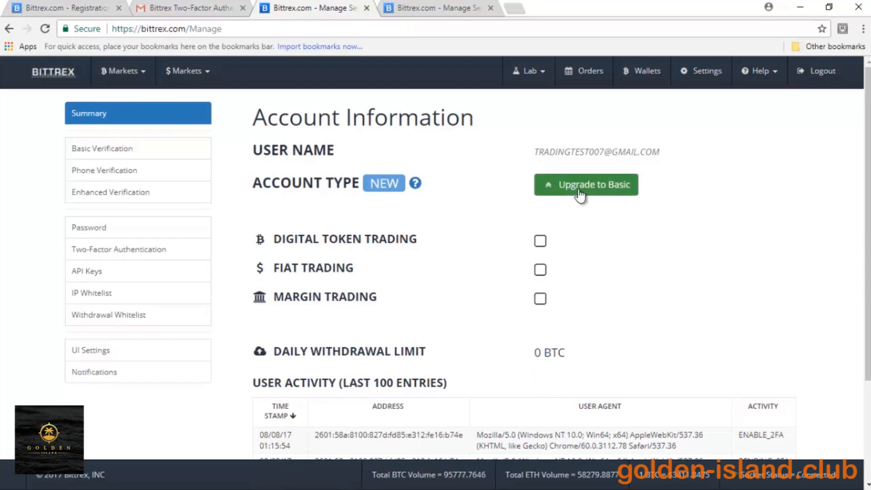
pyautogui.click(585, 184)
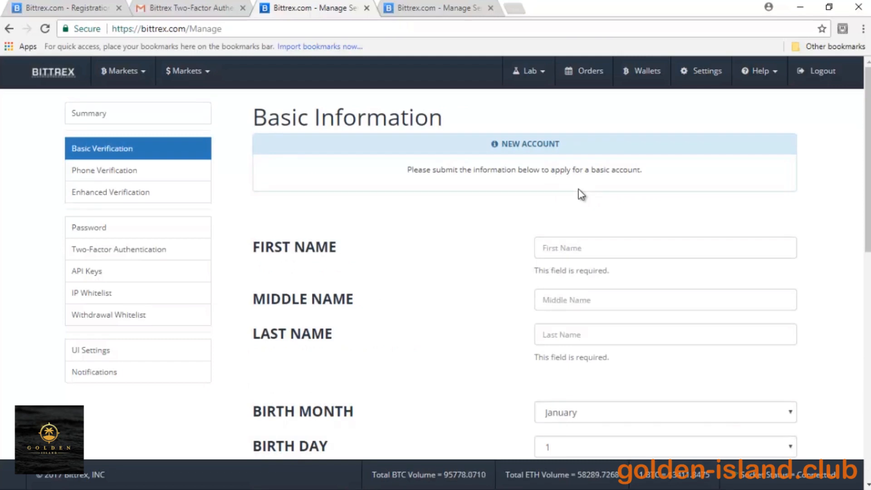
# Step: Scroll the Basic Information form down to the Submit button and back to the top
pyautogui.scroll(-3)
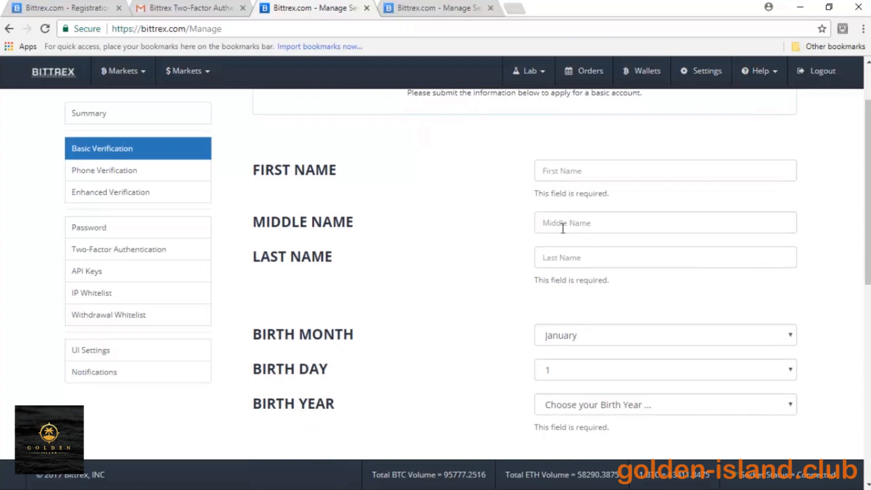
pyautogui.scroll(-3)
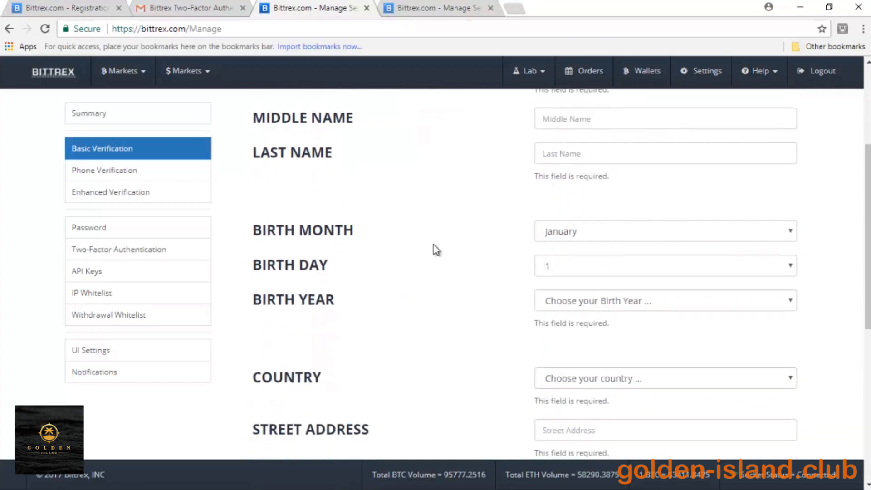
pyautogui.scroll(-3)
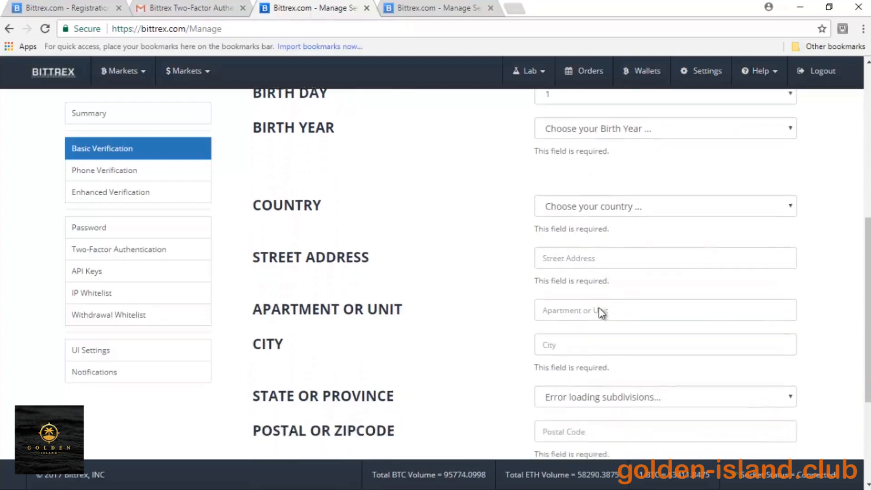
pyautogui.scroll(-3)
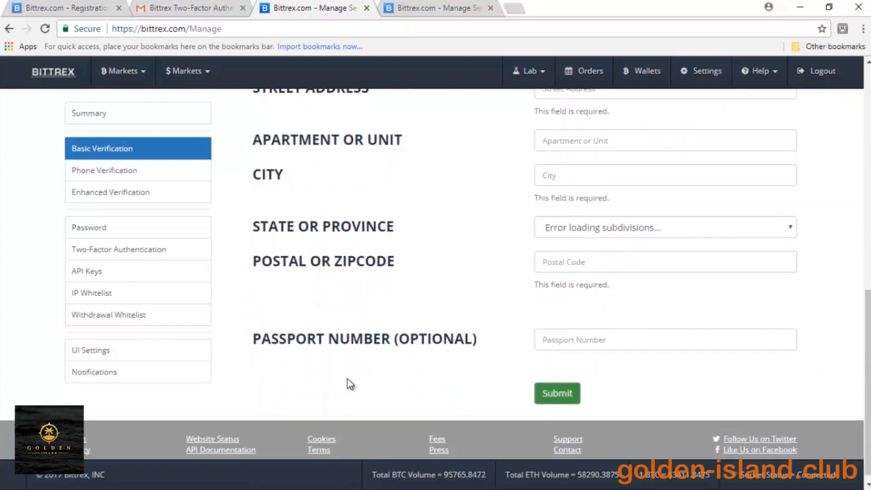
pyautogui.moveTo(557, 431)
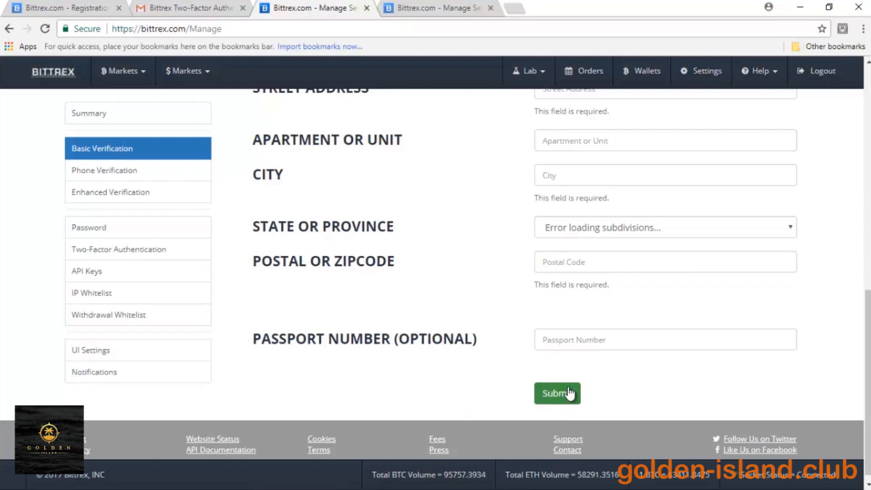
pyautogui.moveTo(498, 254)
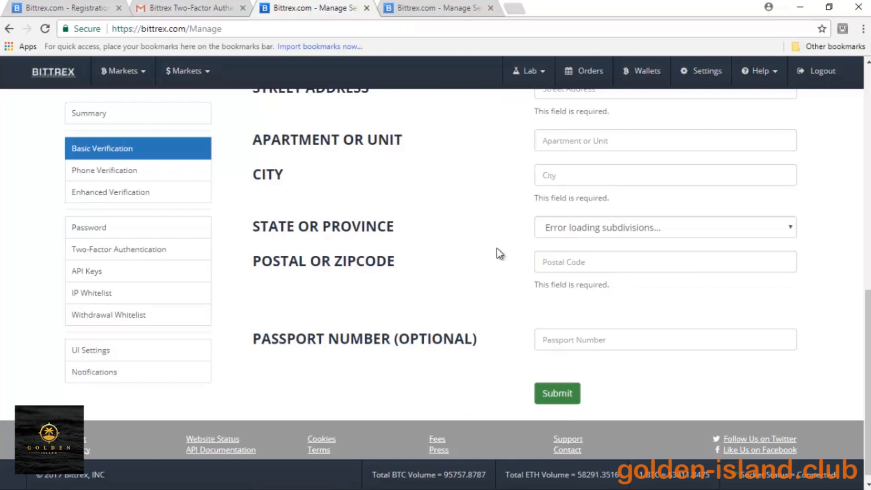
pyautogui.scroll(3)
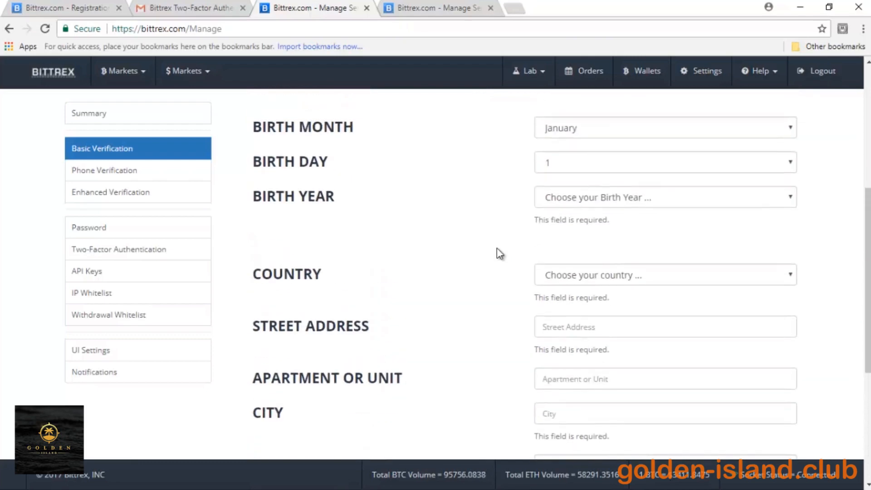
pyautogui.scroll(3)
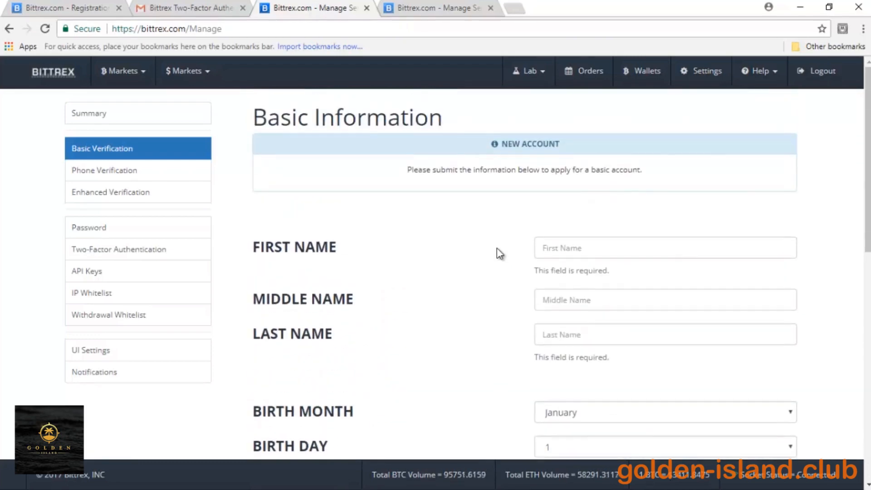
pyautogui.scroll(-3)
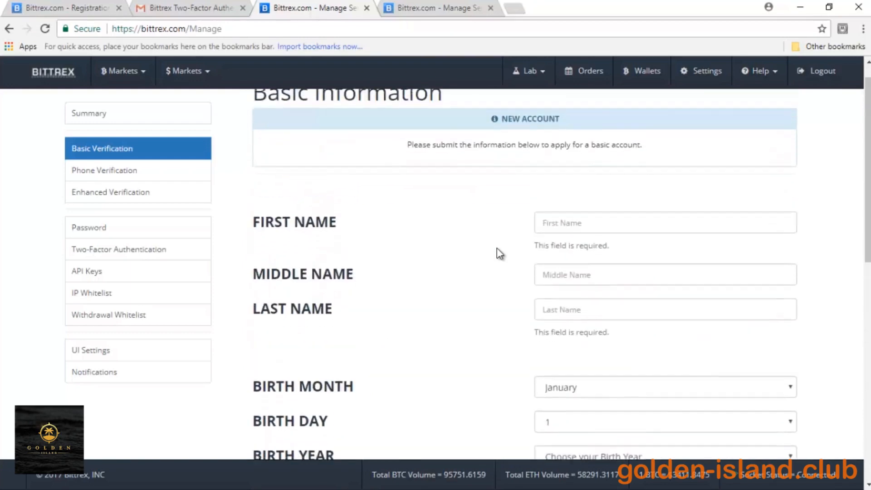
pyautogui.scroll(3)
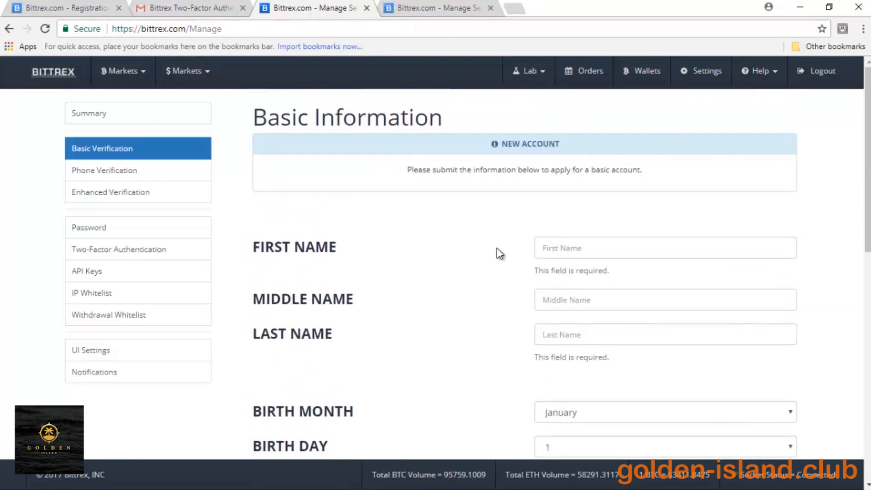
pyautogui.moveTo(441, 402)
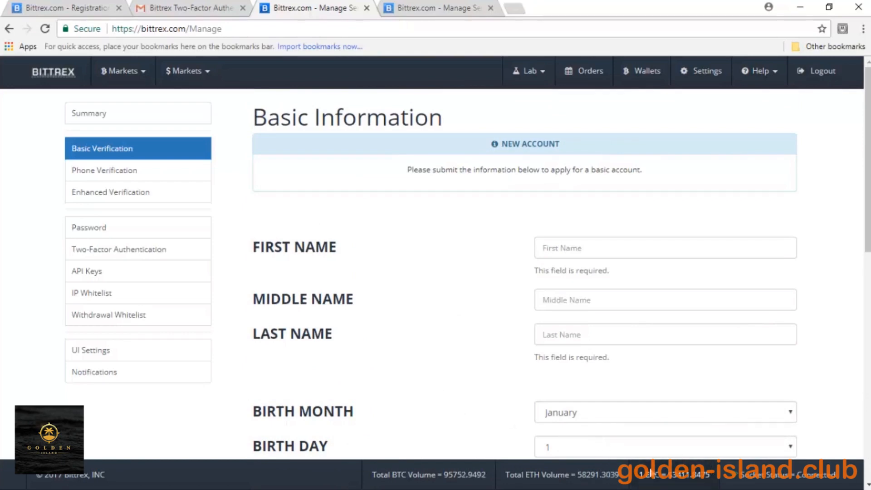
pyautogui.moveTo(469, 355)
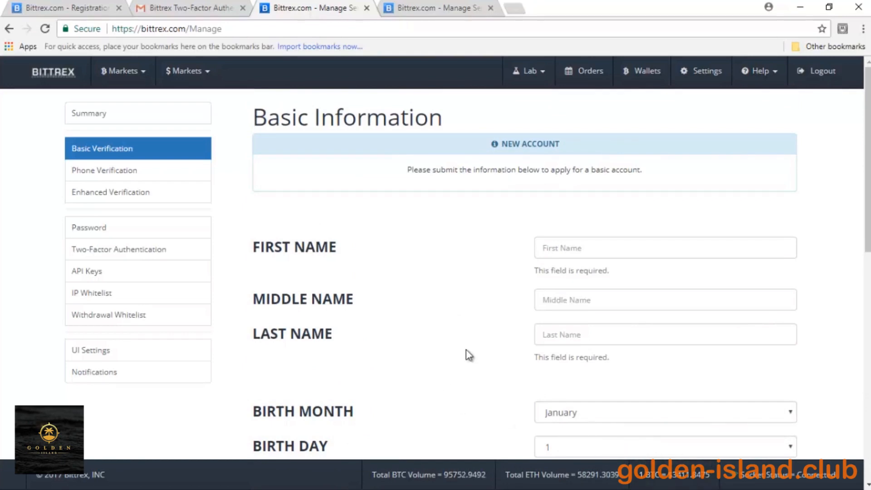
pyautogui.moveTo(217, 266)
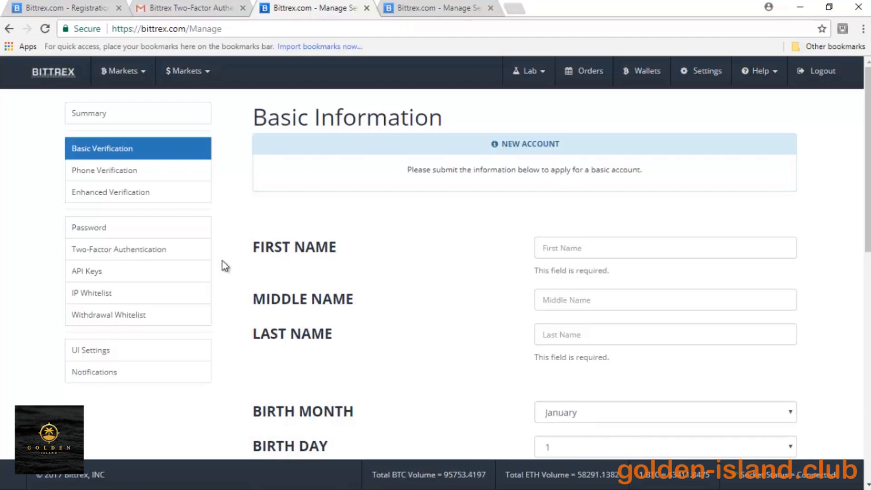
pyautogui.moveTo(349, 265)
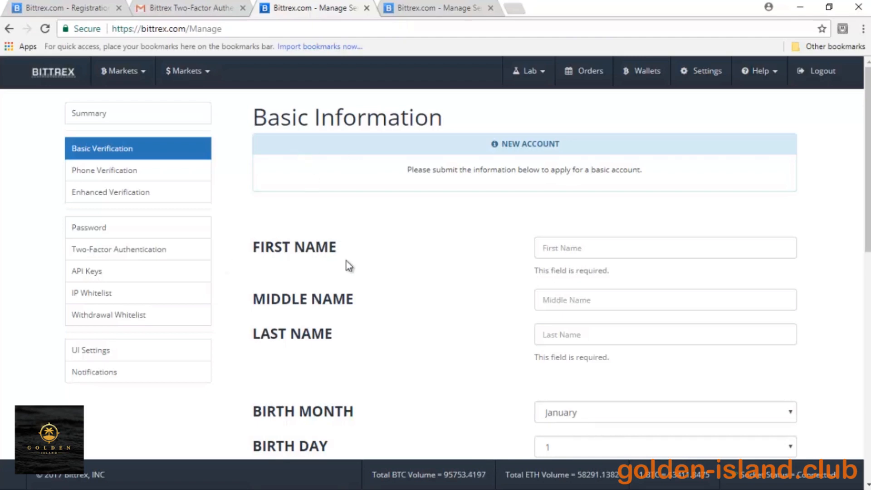
pyautogui.moveTo(641, 206)
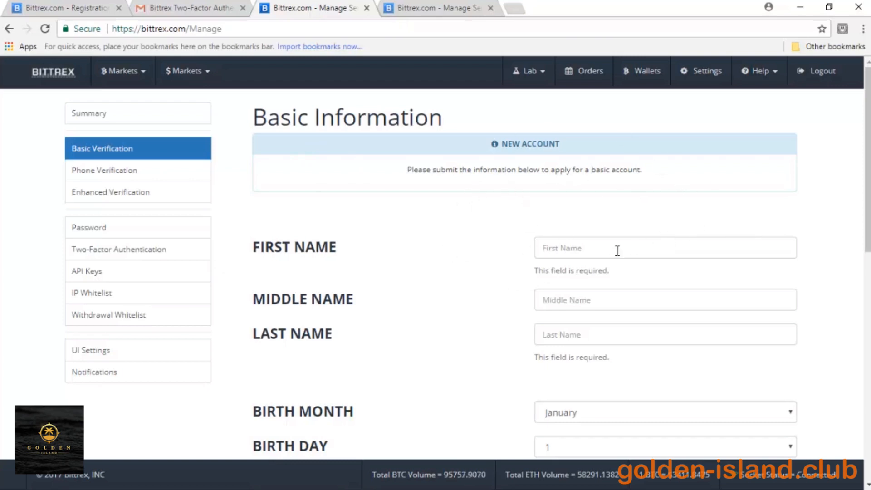
pyautogui.moveTo(561, 265)
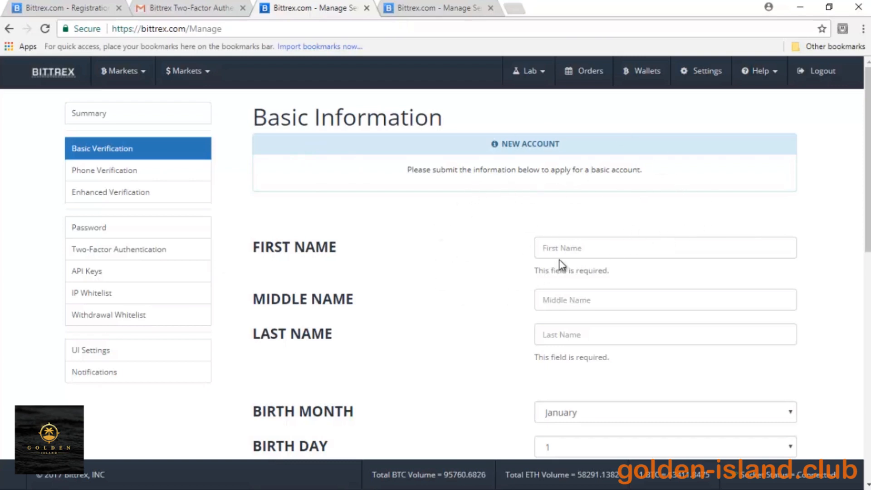
pyautogui.moveTo(273, 156)
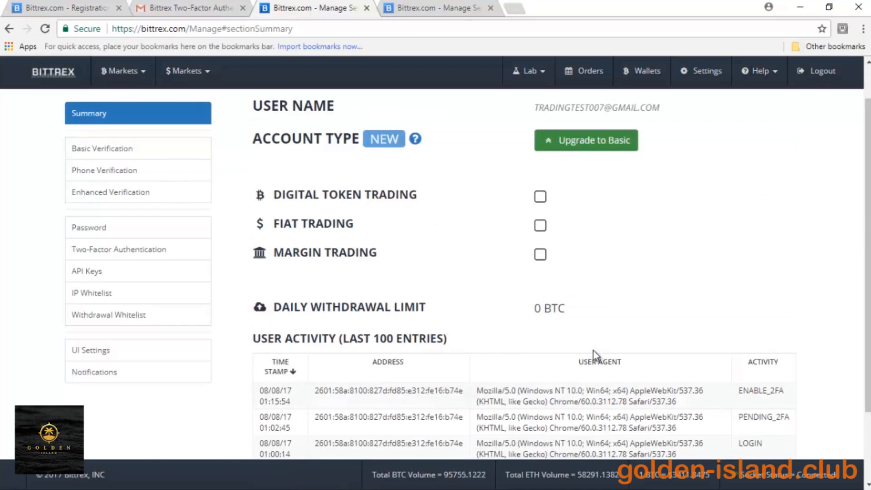
pyautogui.moveTo(415, 139)
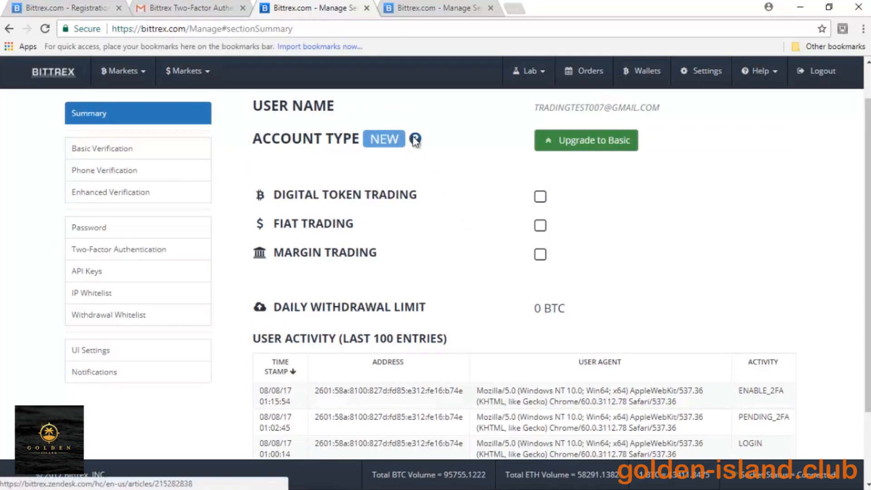
# Step: Open the Account Type help article and scroll to the Basic 3 BTC and Enhanced 100 BTC limits
pyautogui.click(415, 139)
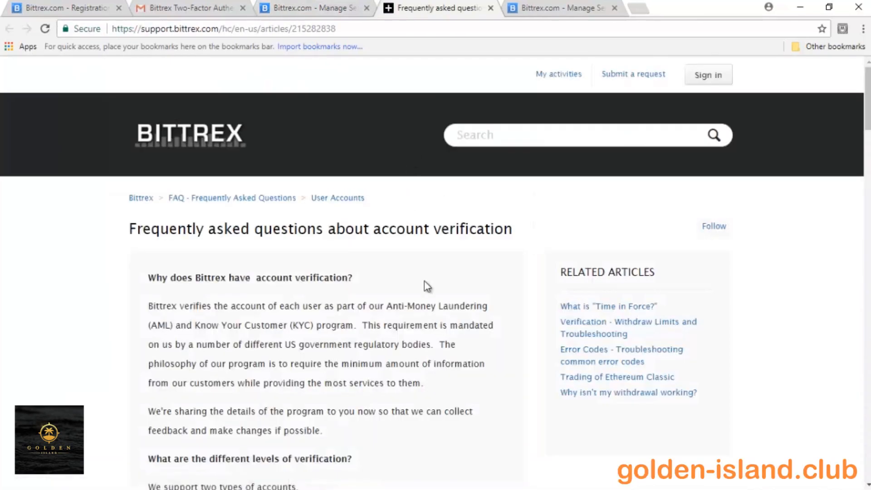
pyautogui.scroll(-3)
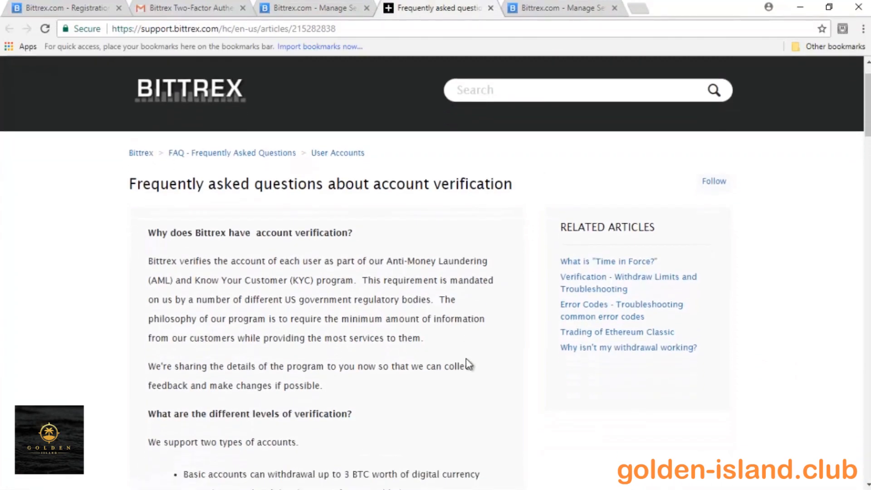
pyautogui.scroll(-3)
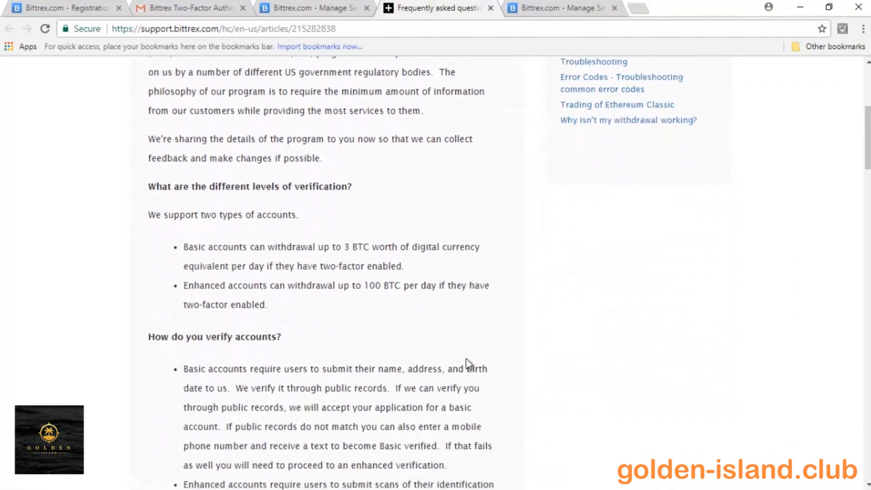
pyautogui.scroll(-3)
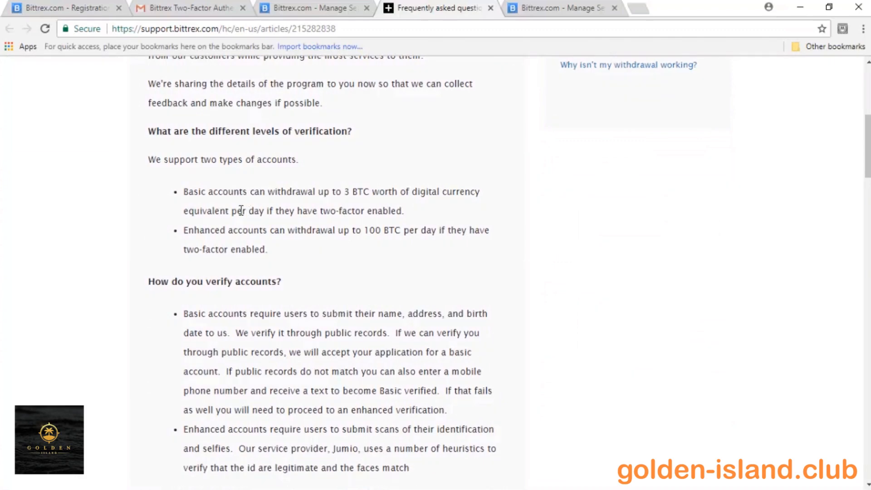
pyautogui.moveTo(208, 196)
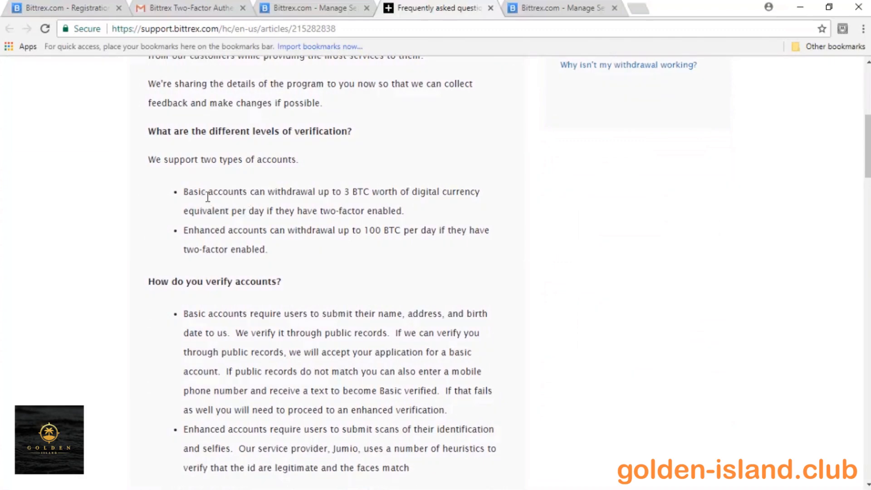
pyautogui.moveTo(353, 192)
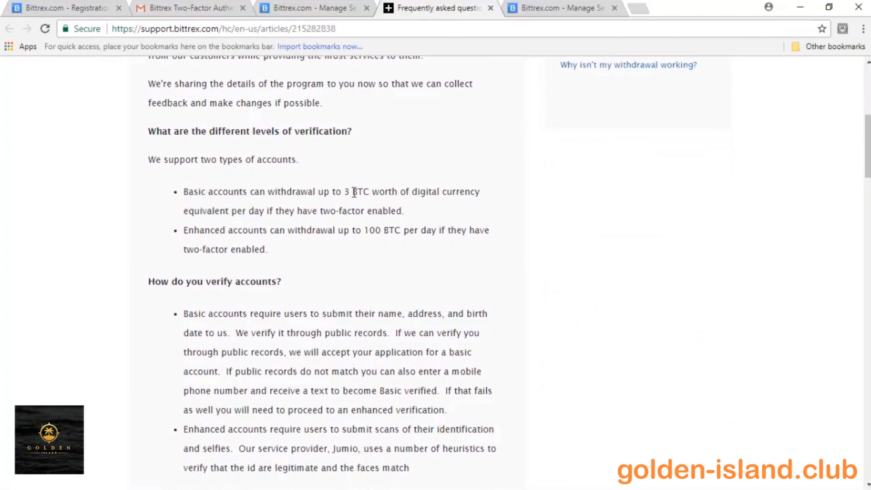
pyautogui.moveTo(374, 192)
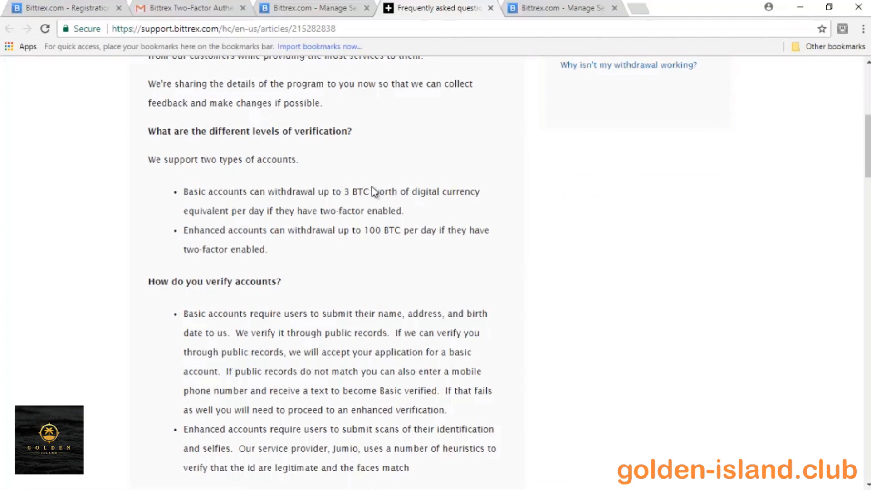
pyautogui.moveTo(360, 204)
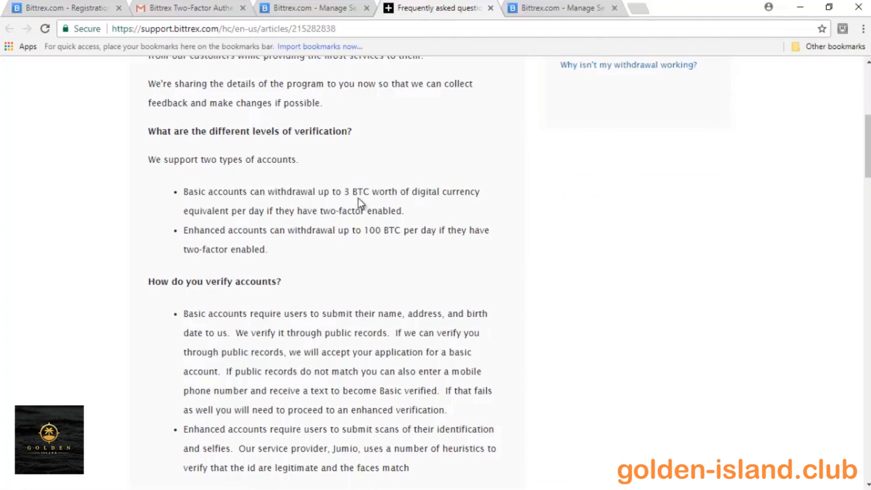
pyautogui.moveTo(308, 253)
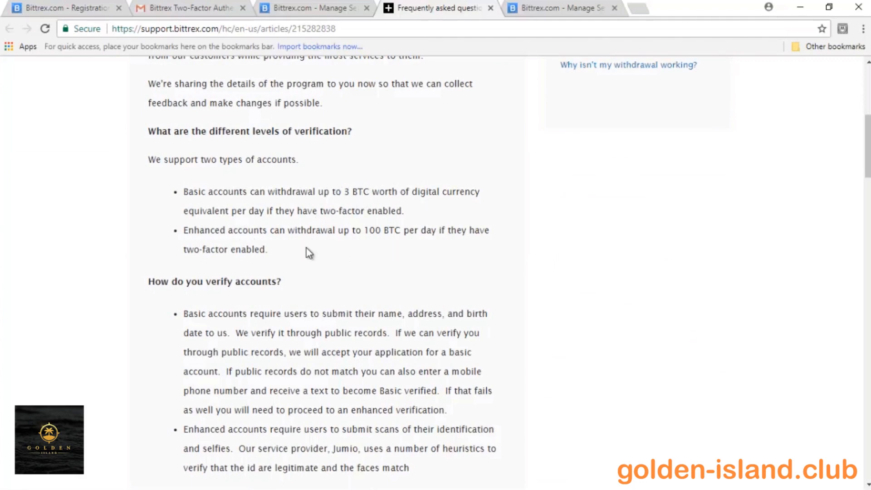
pyautogui.moveTo(314, 8)
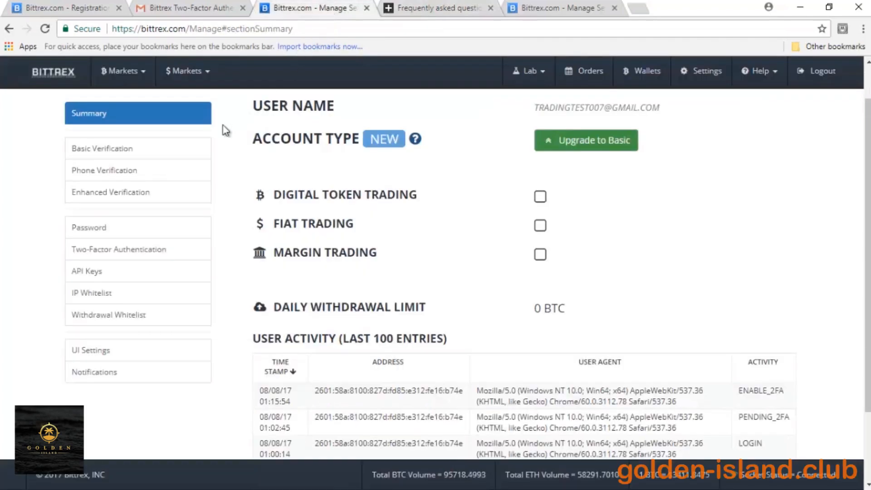
pyautogui.moveTo(110, 192)
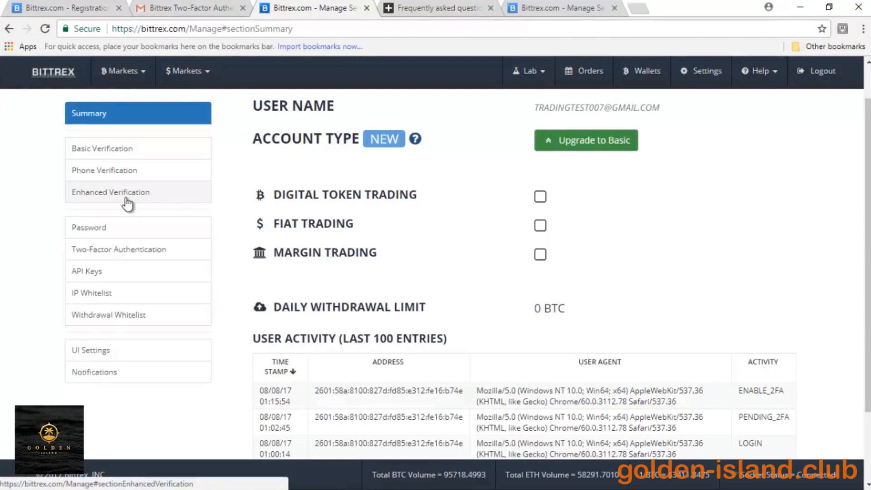
# Step: Show the Enhanced Verification section from the settings sidebar
pyautogui.click(110, 191)
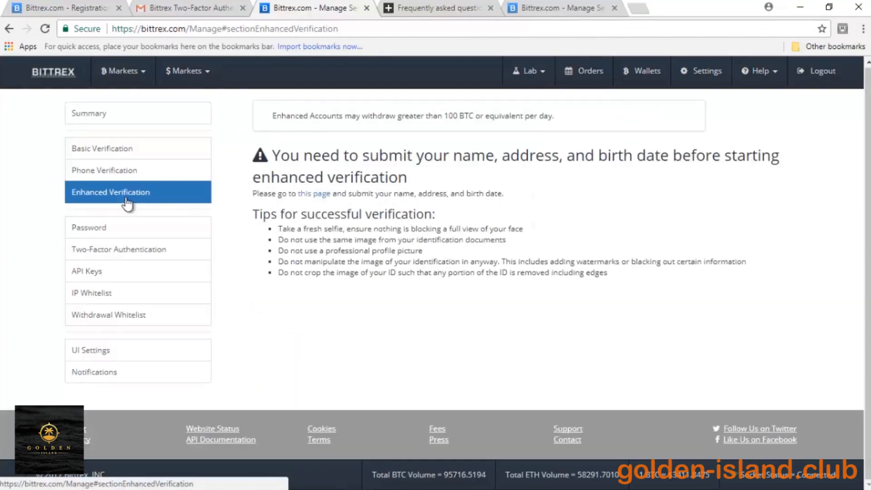
pyautogui.moveTo(463, 236)
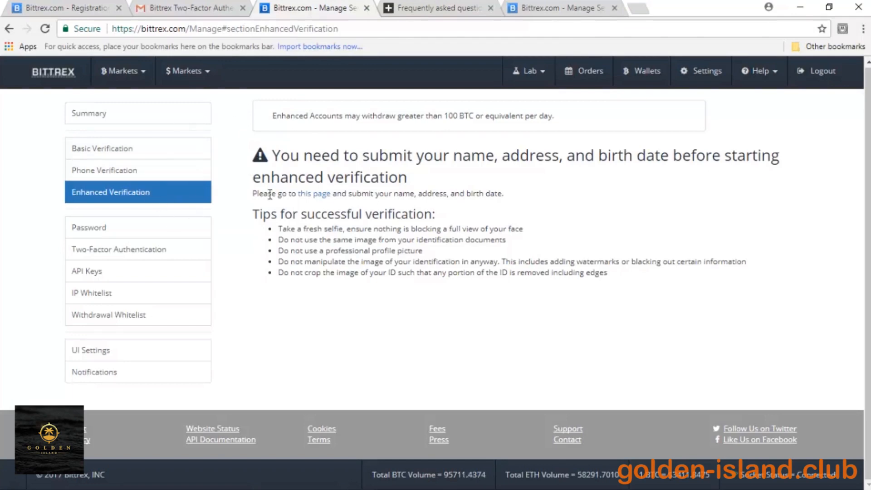
pyautogui.moveTo(178, 152)
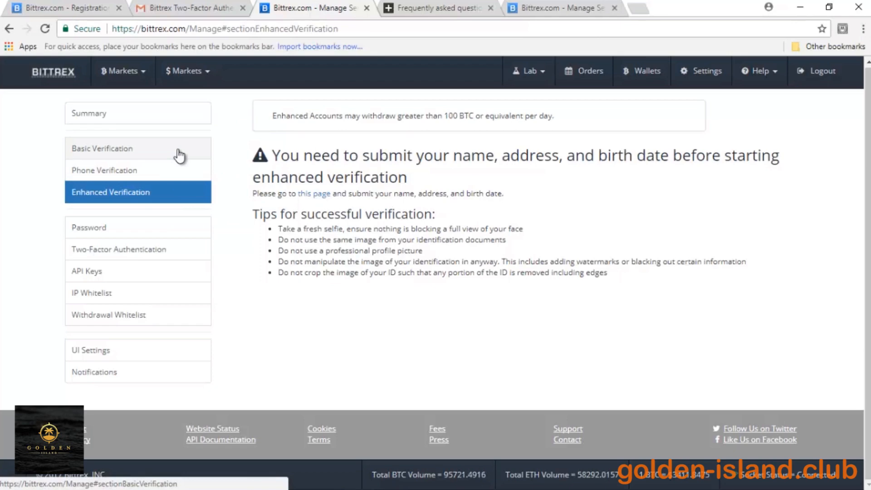
pyautogui.moveTo(348, 69)
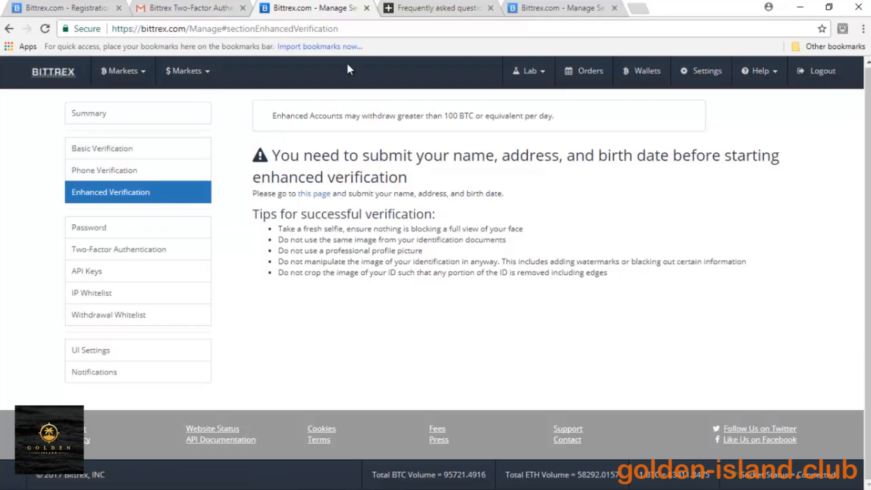
# Step: Switch to the Frequently asked questions tab showing the verification levels
pyautogui.click(439, 8)
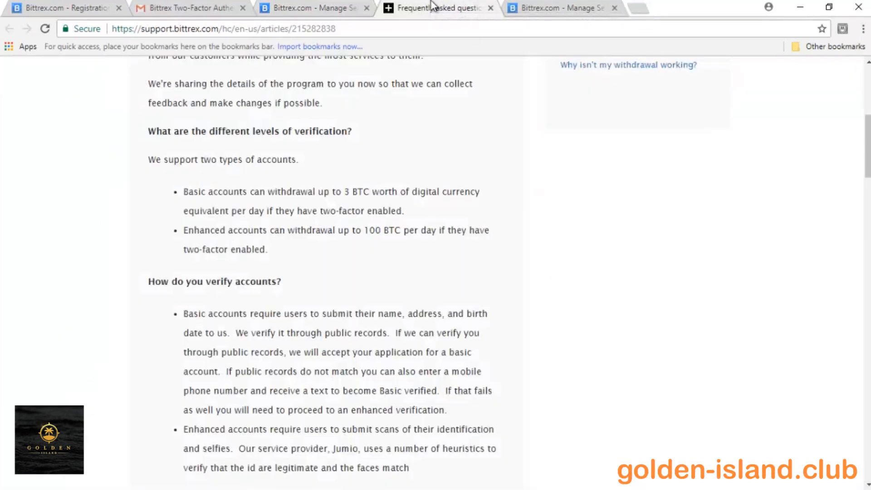
pyautogui.moveTo(393, 225)
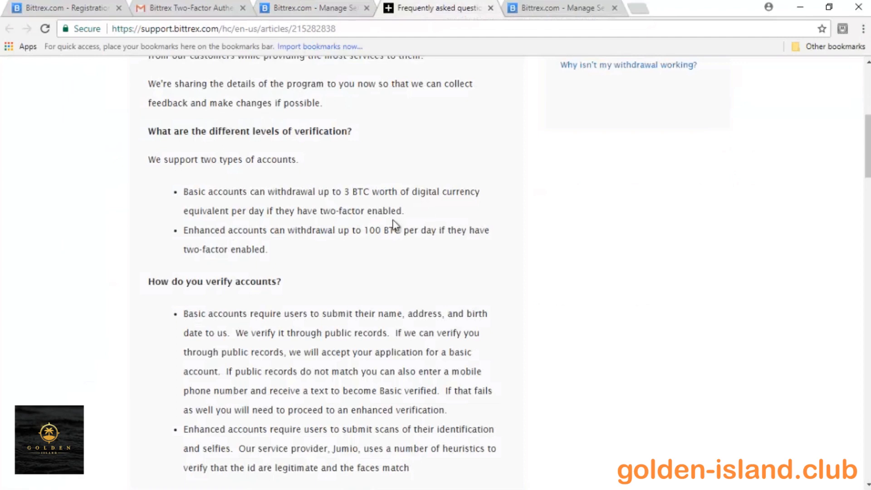
pyautogui.moveTo(380, 233)
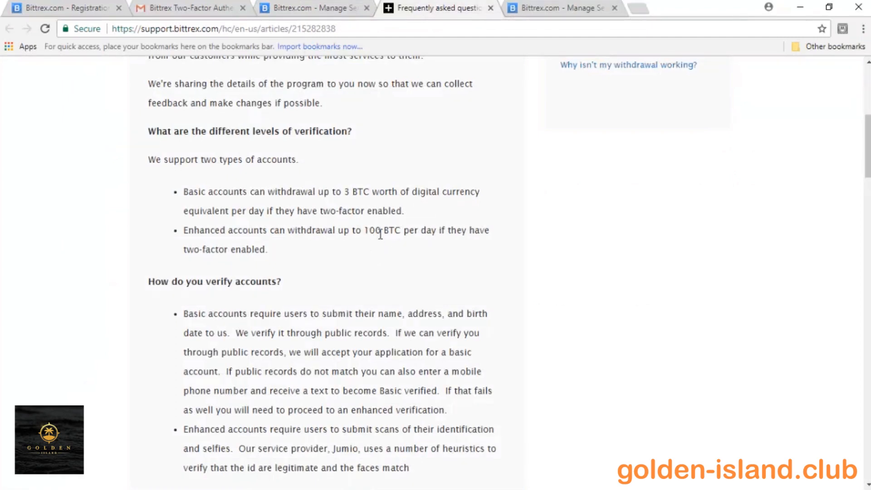
pyautogui.moveTo(443, 233)
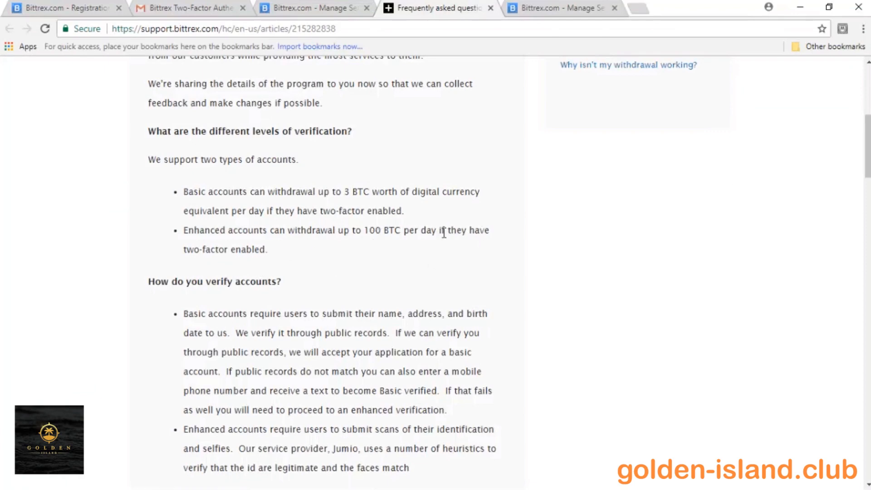
pyautogui.moveTo(208, 285)
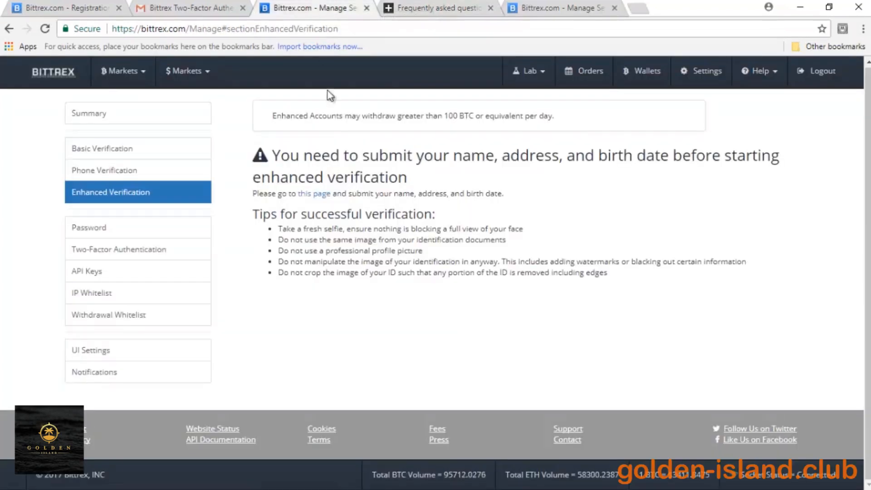
pyautogui.moveTo(358, 169)
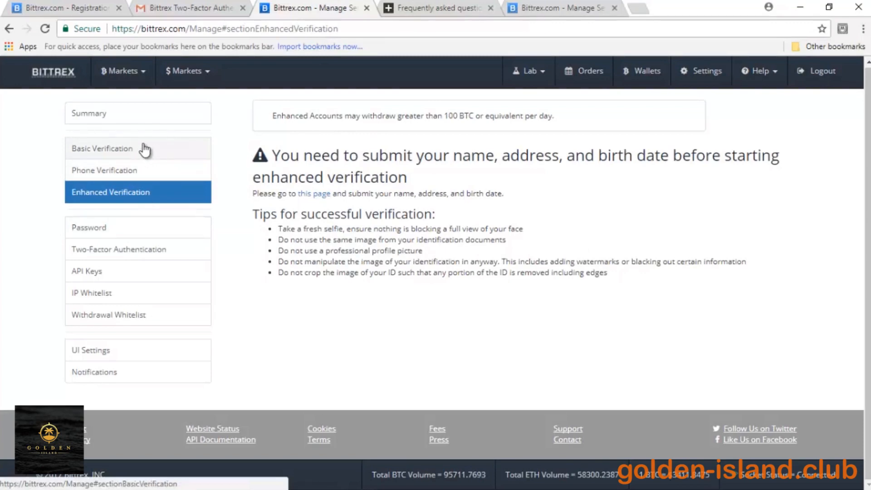
pyautogui.moveTo(200, 218)
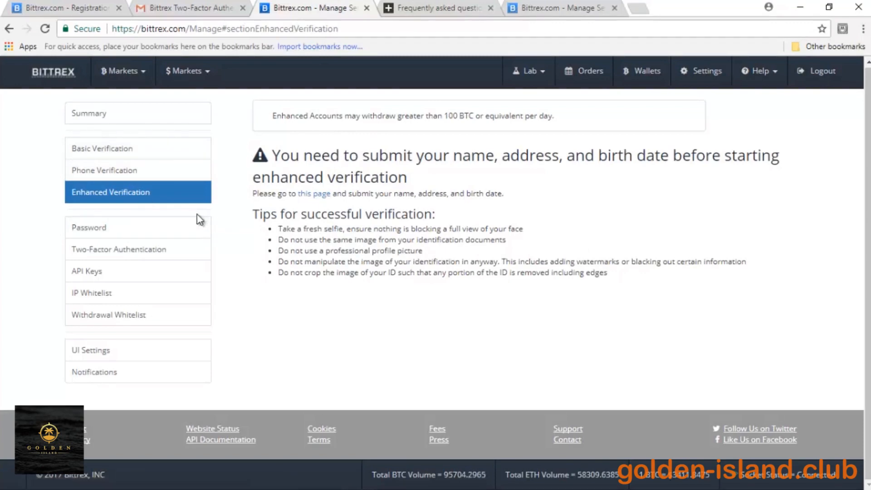
pyautogui.moveTo(219, 208)
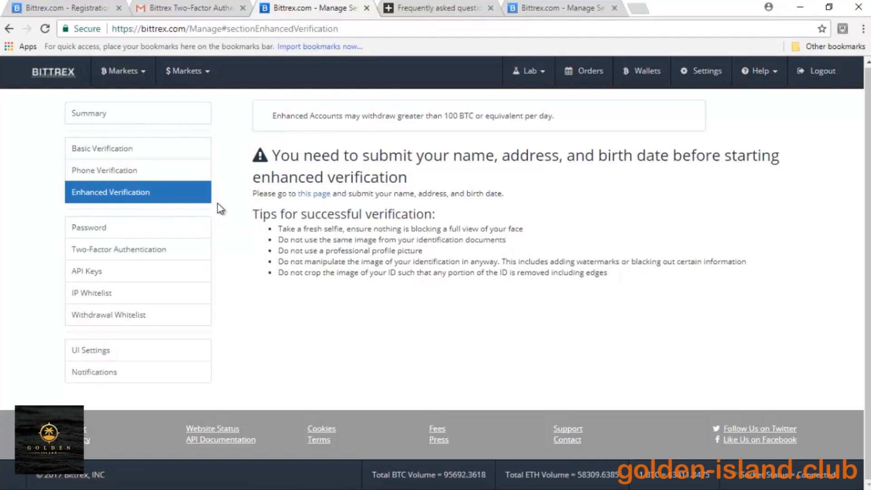
pyautogui.moveTo(422, 253)
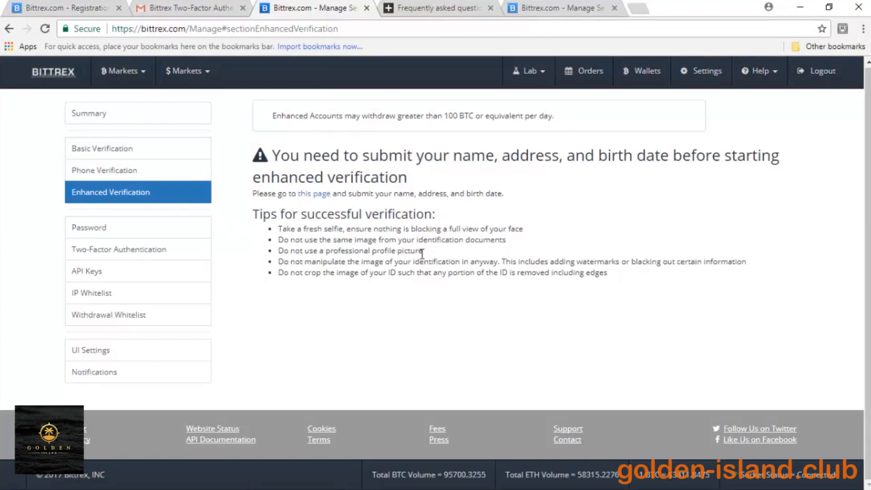
pyautogui.moveTo(376, 227)
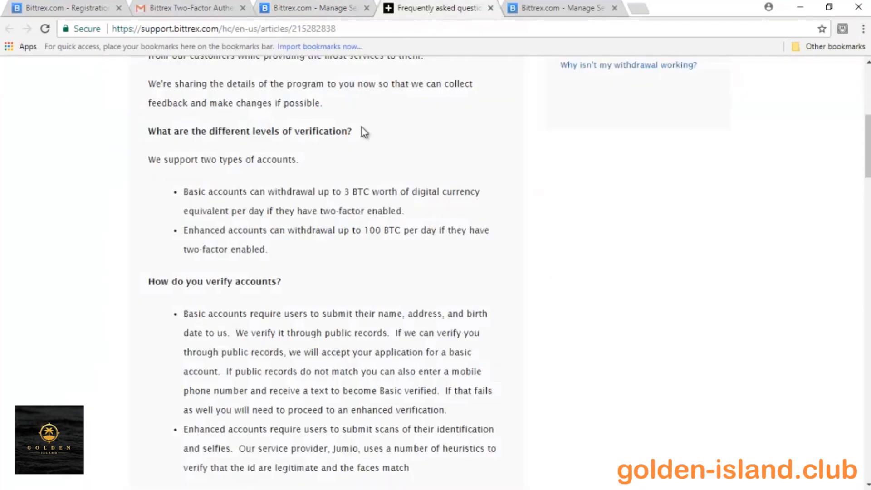
pyautogui.moveTo(396, 192)
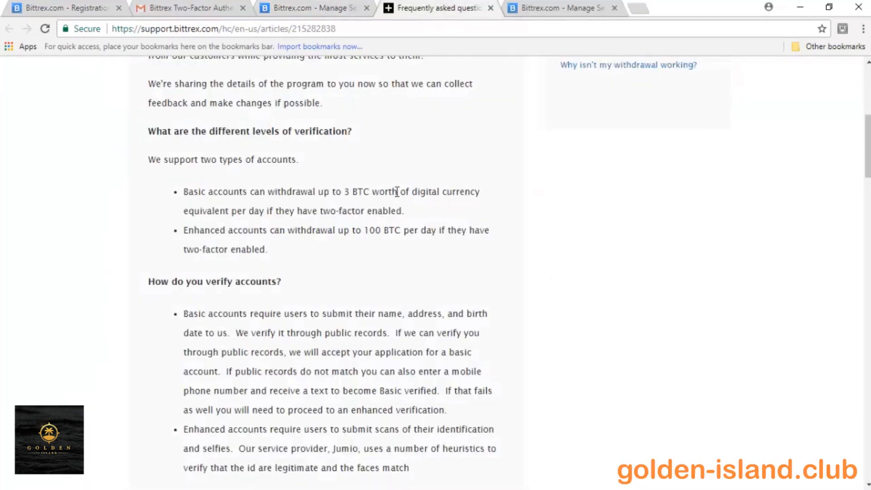
# Step: Read the FAQ on account verification and supported countries, then return to the Enhanced Verification page
pyautogui.scroll(-3)
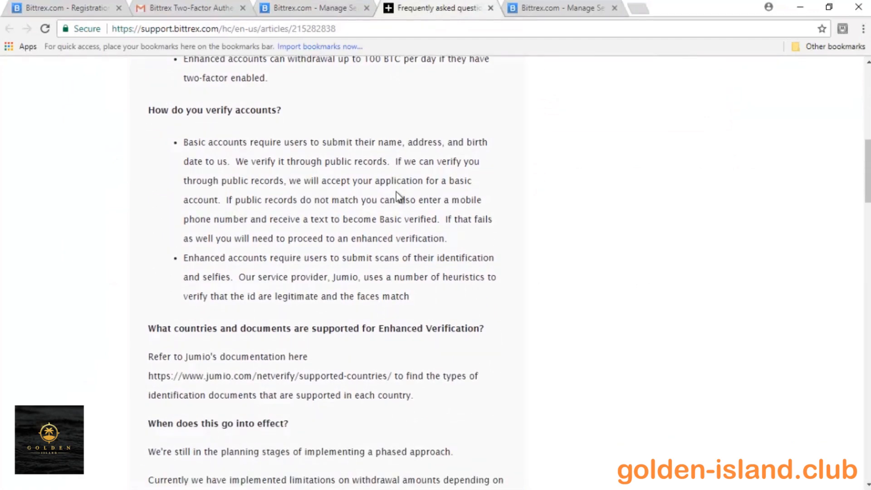
pyautogui.moveTo(330, 183)
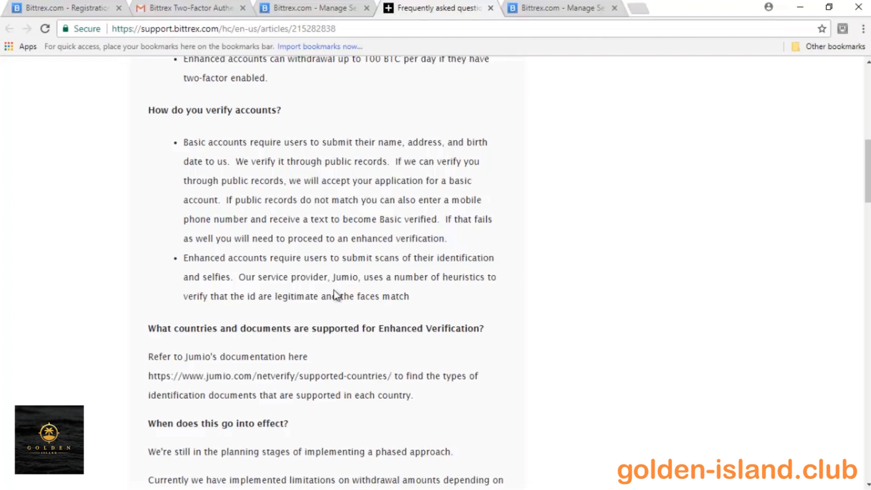
pyautogui.moveTo(269, 271)
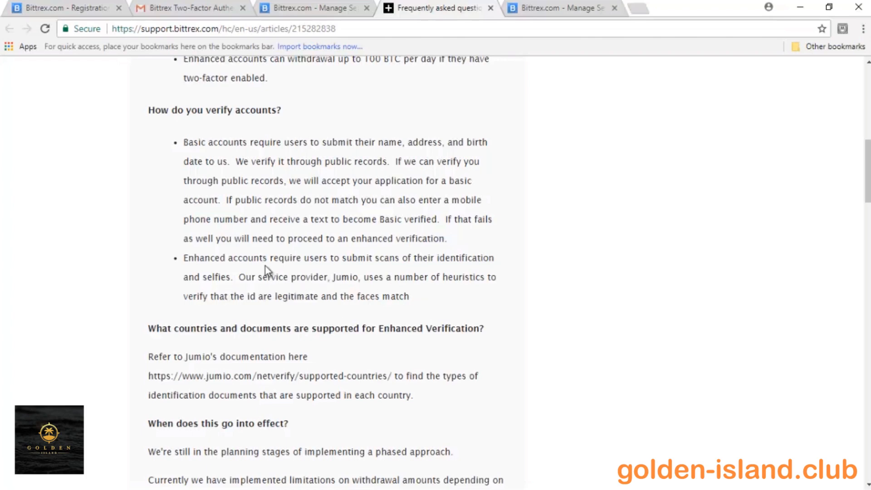
pyautogui.click(311, 8)
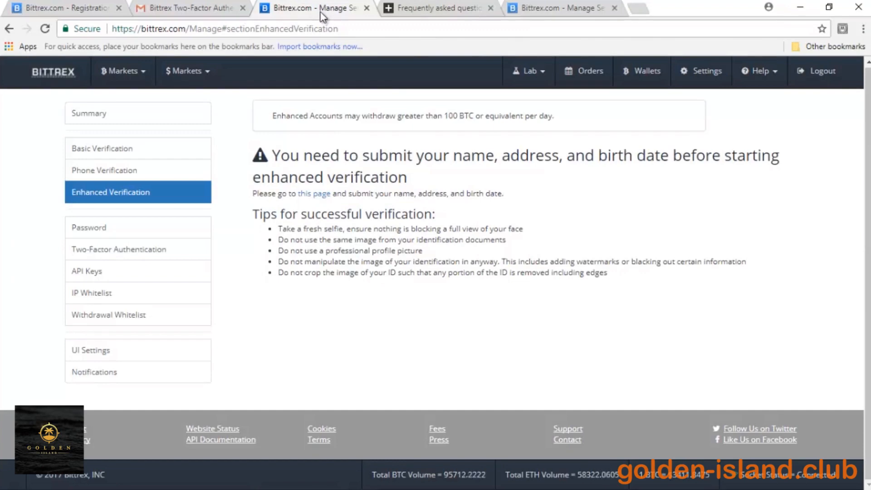
pyautogui.moveTo(344, 220)
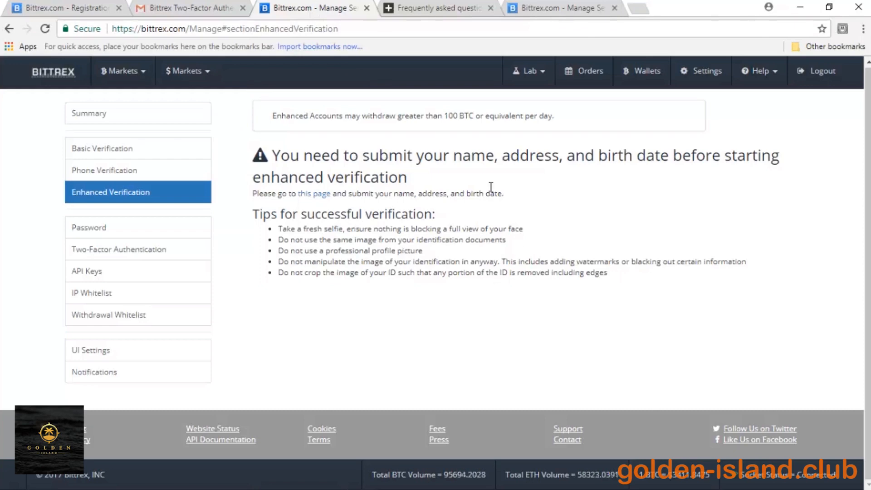
pyautogui.moveTo(443, 149)
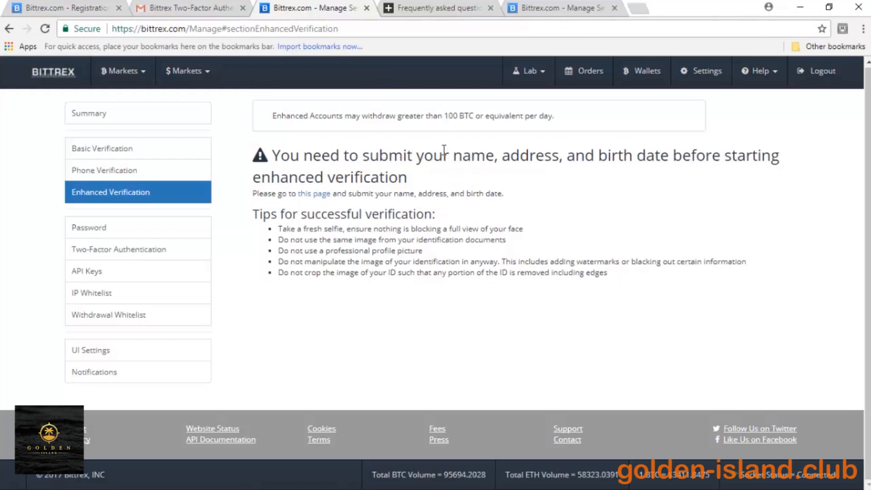
pyautogui.moveTo(511, 147)
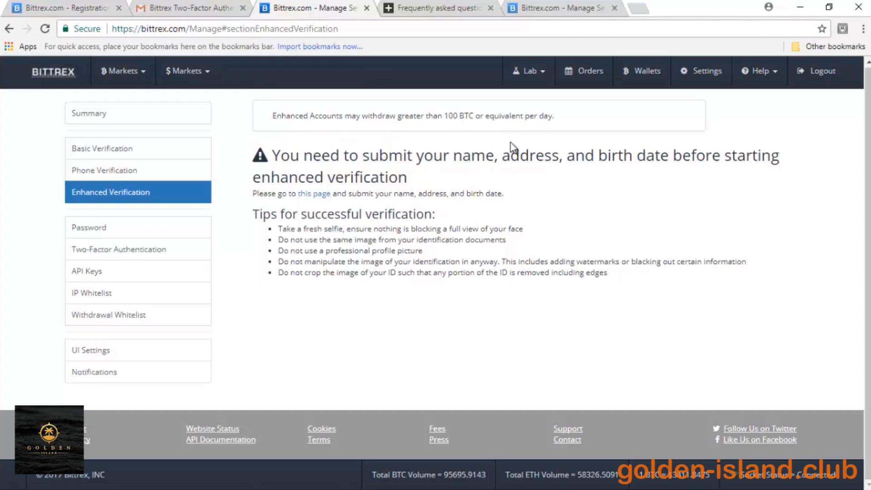
pyautogui.moveTo(380, 117)
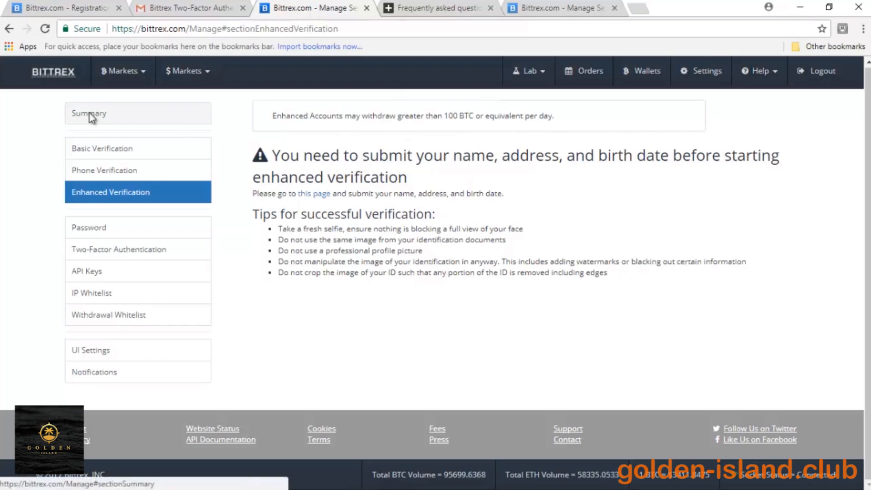
# Step: Leave Enhanced Verification via Summary, landing back on the home markets page
pyautogui.click(89, 114)
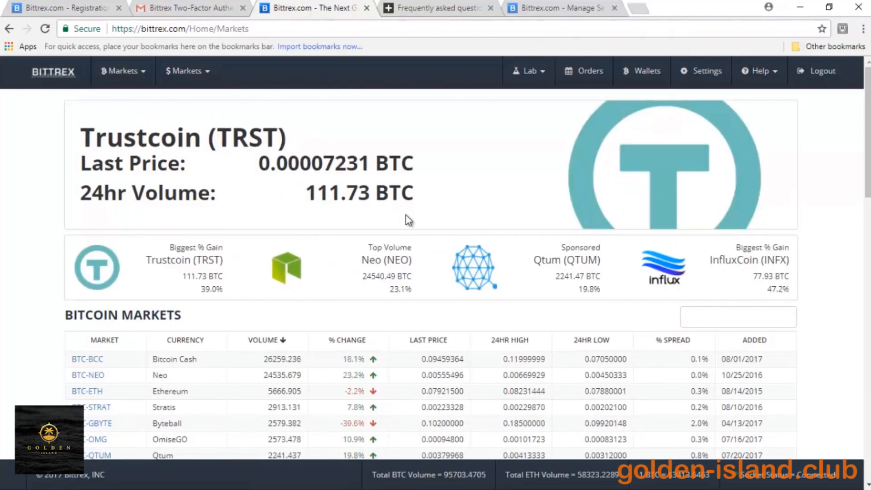
pyautogui.moveTo(504, 286)
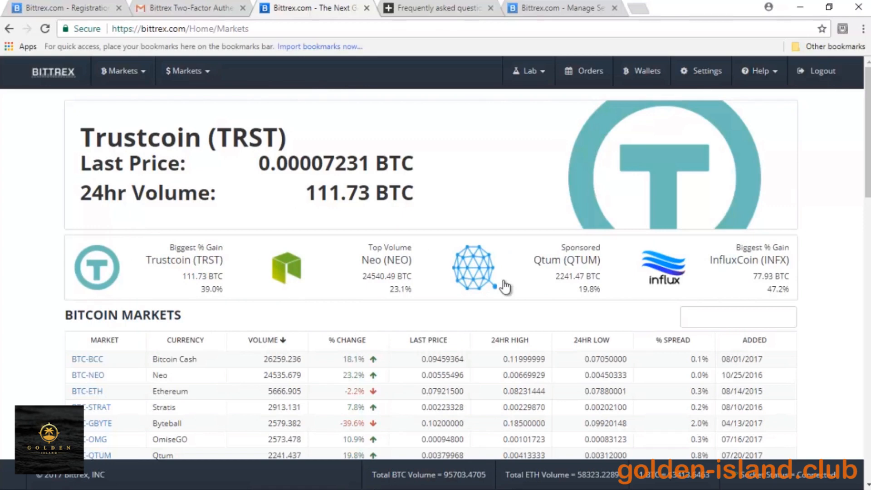
pyautogui.moveTo(573, 359)
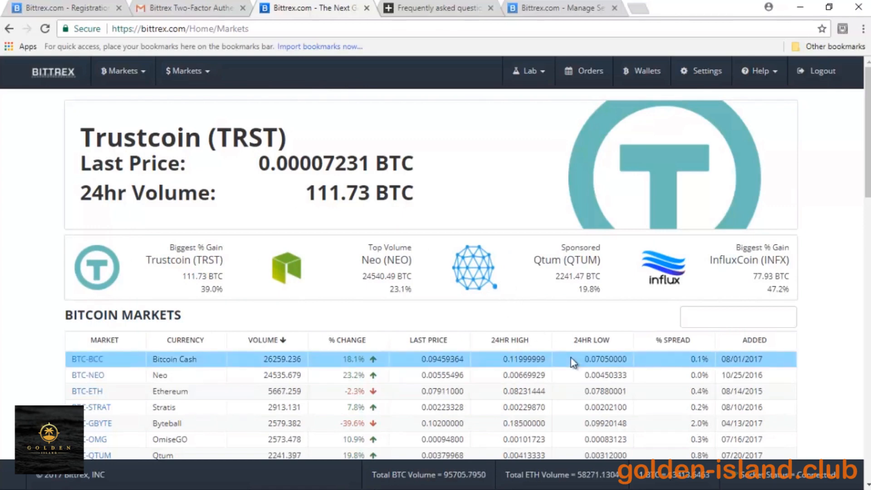
pyautogui.moveTo(483, 259)
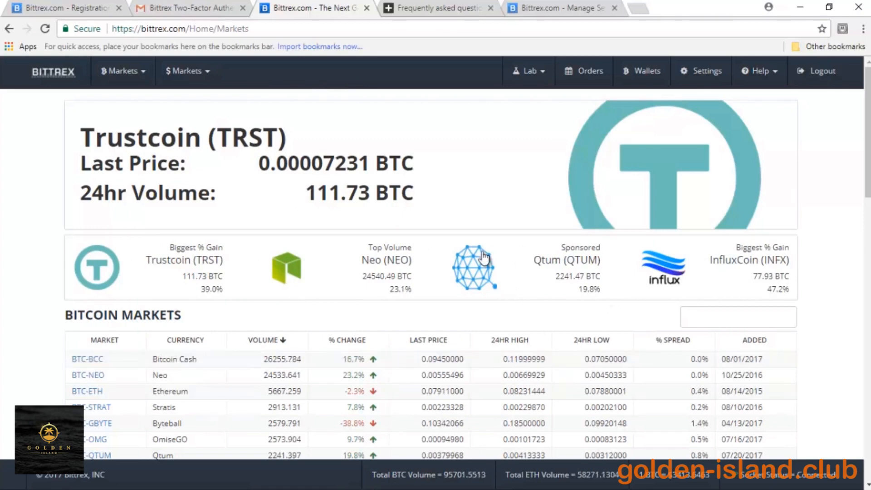
pyautogui.moveTo(501, 247)
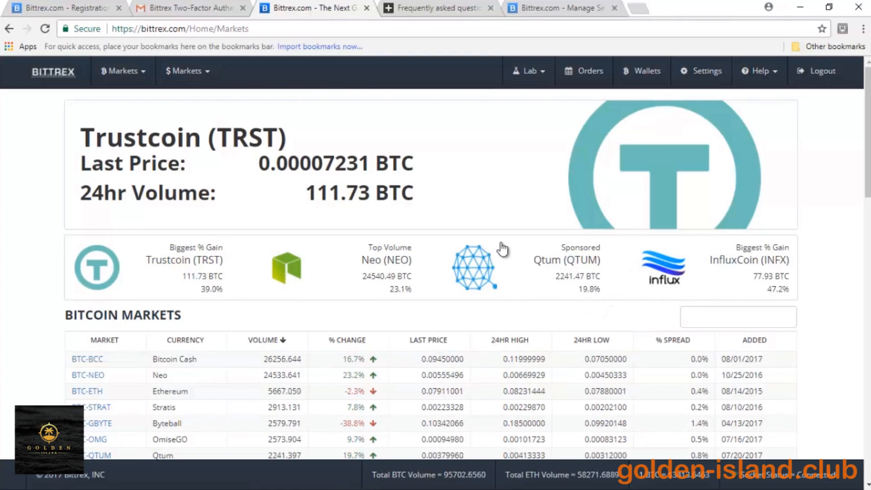